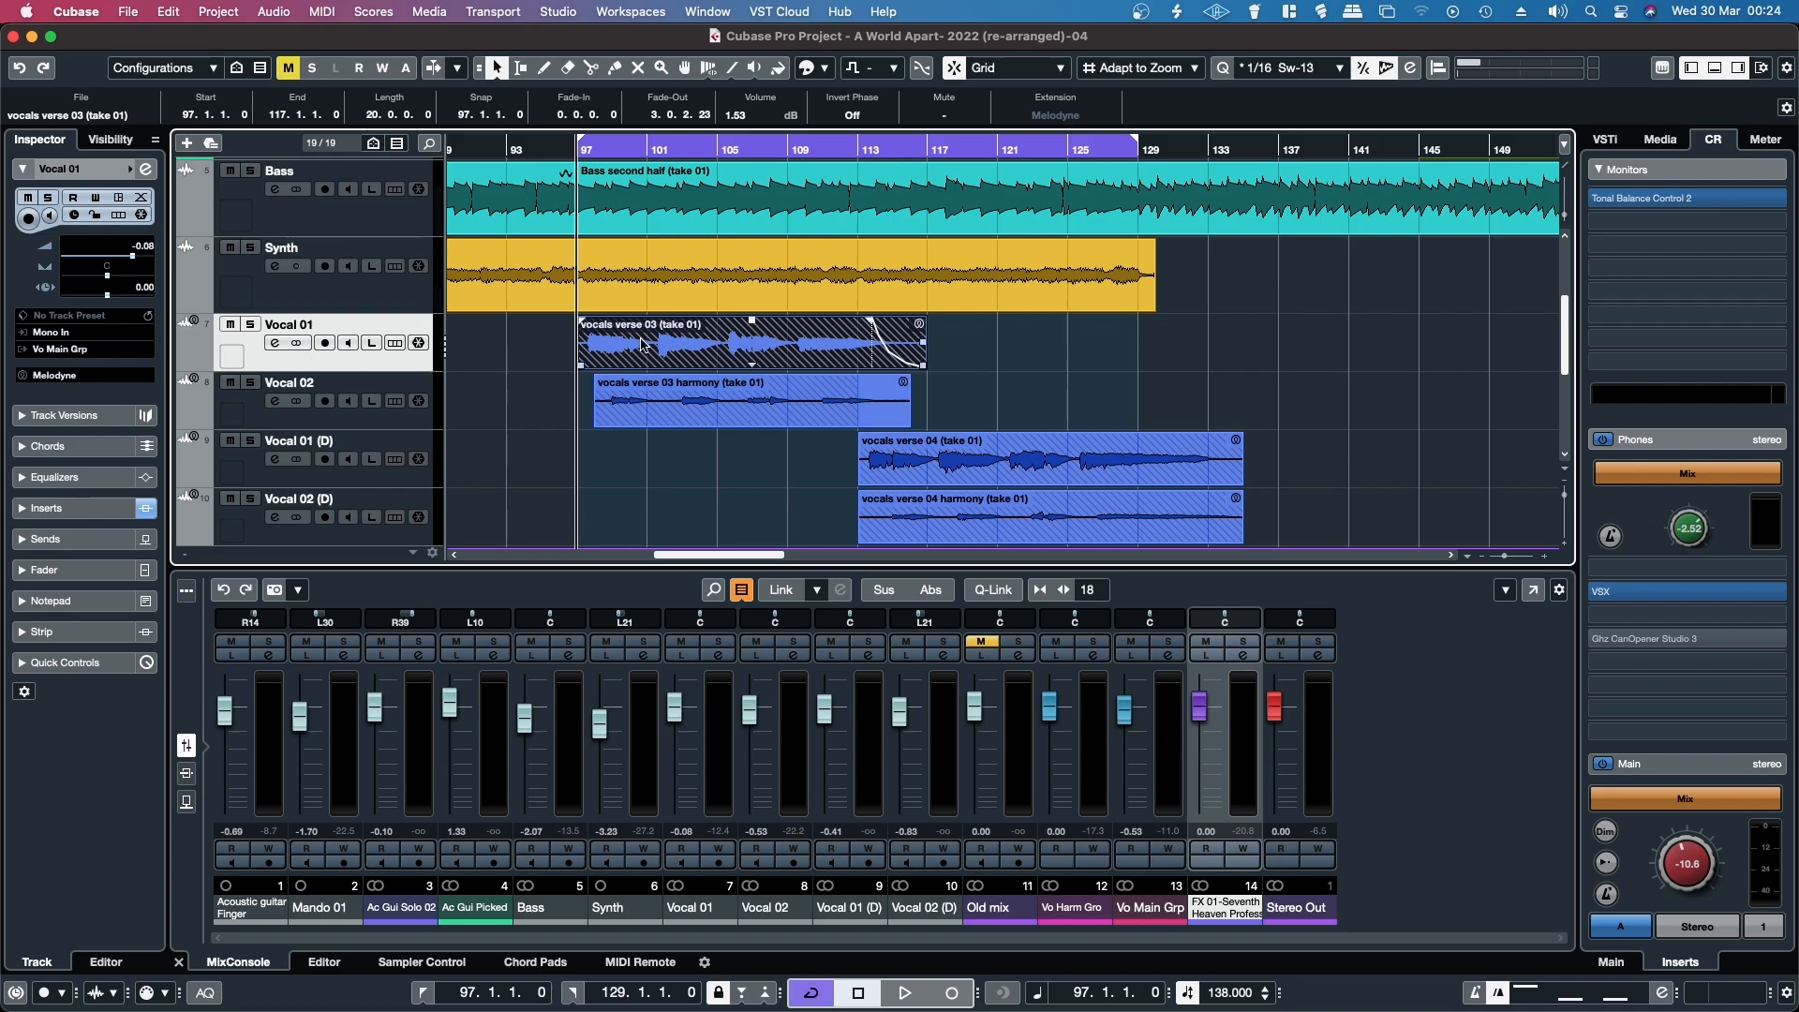
pyautogui.moveTo(704, 353)
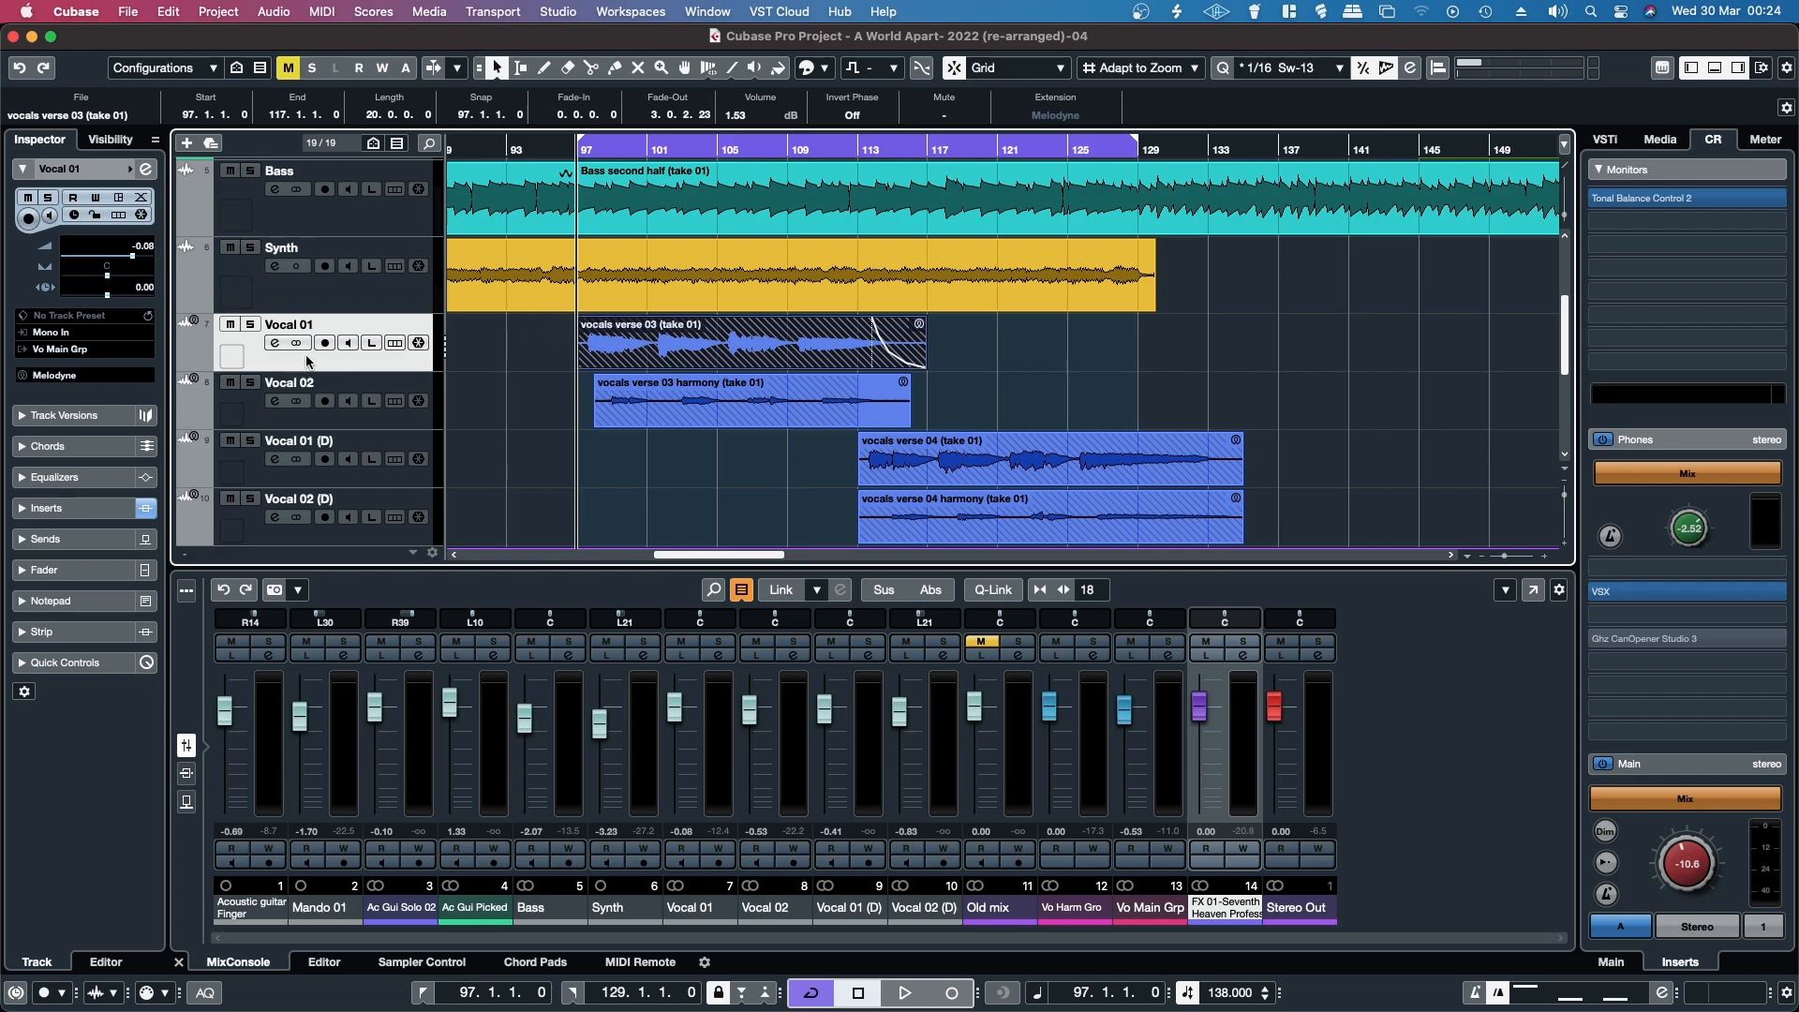
pyautogui.moveTo(60, 387)
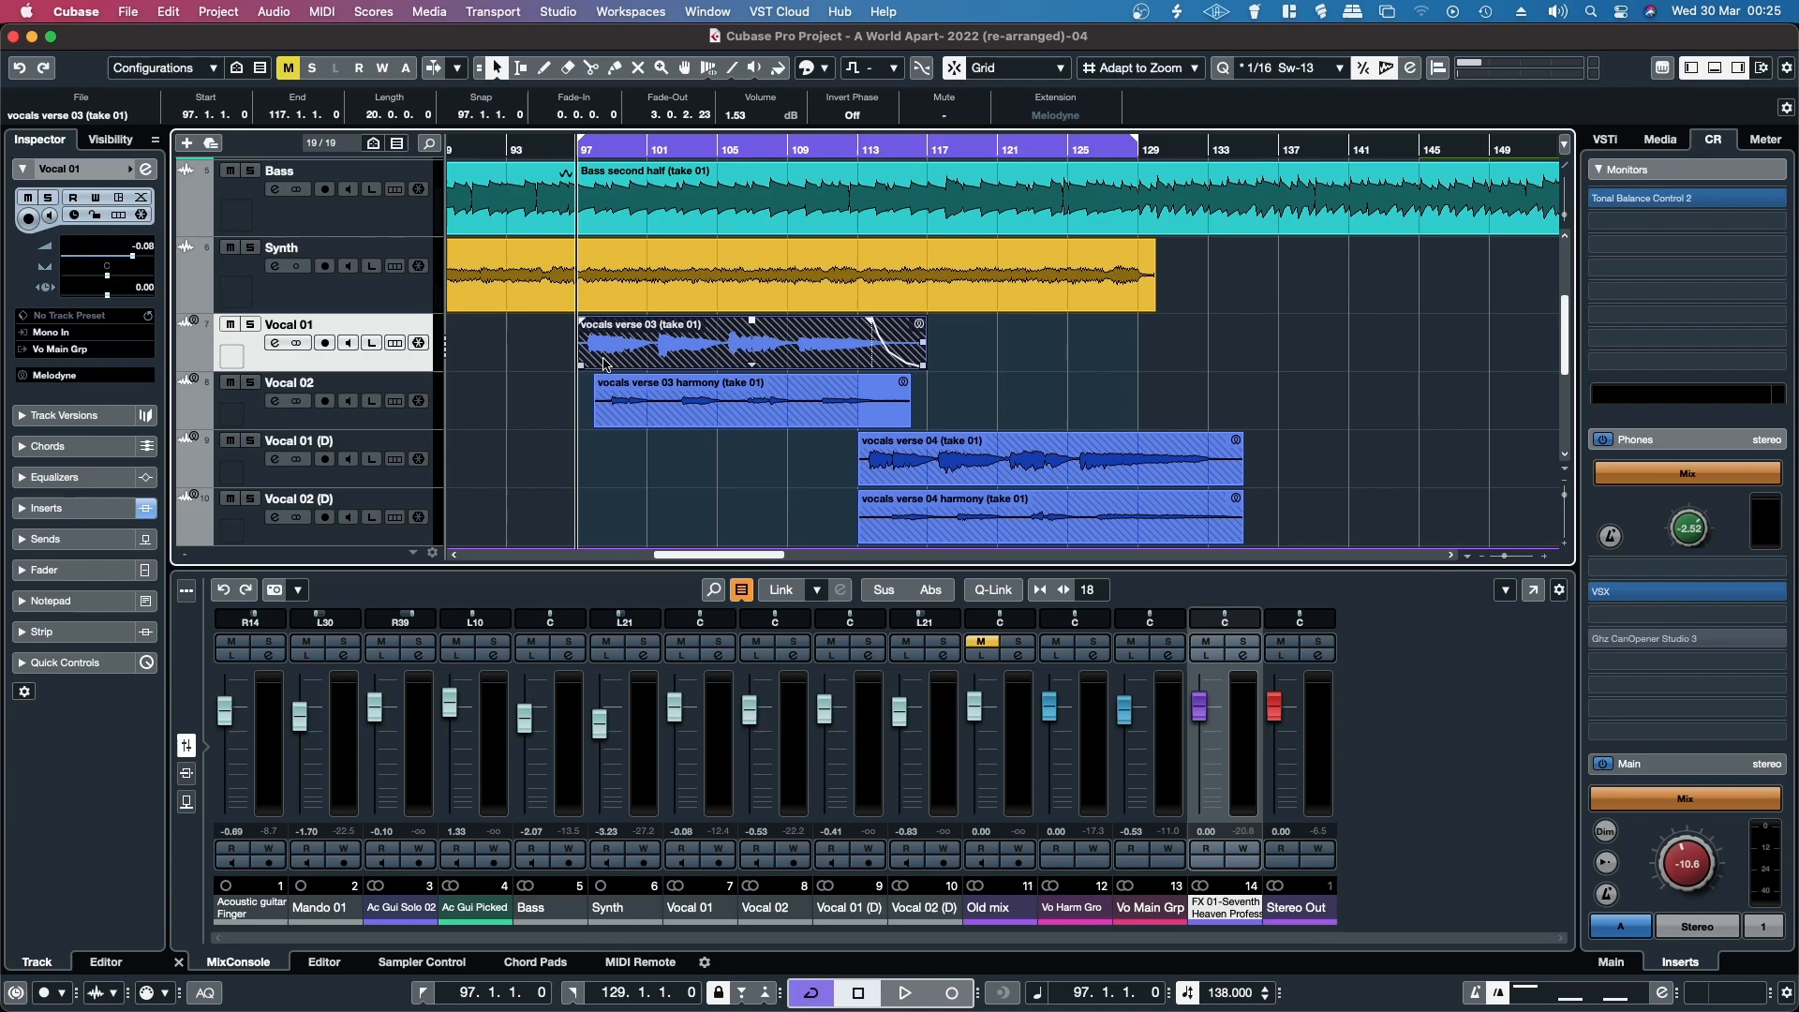
# Open the Vocal 01 track's Extension list and confirm Melodyne is checked.
pyautogui.click(61, 374)
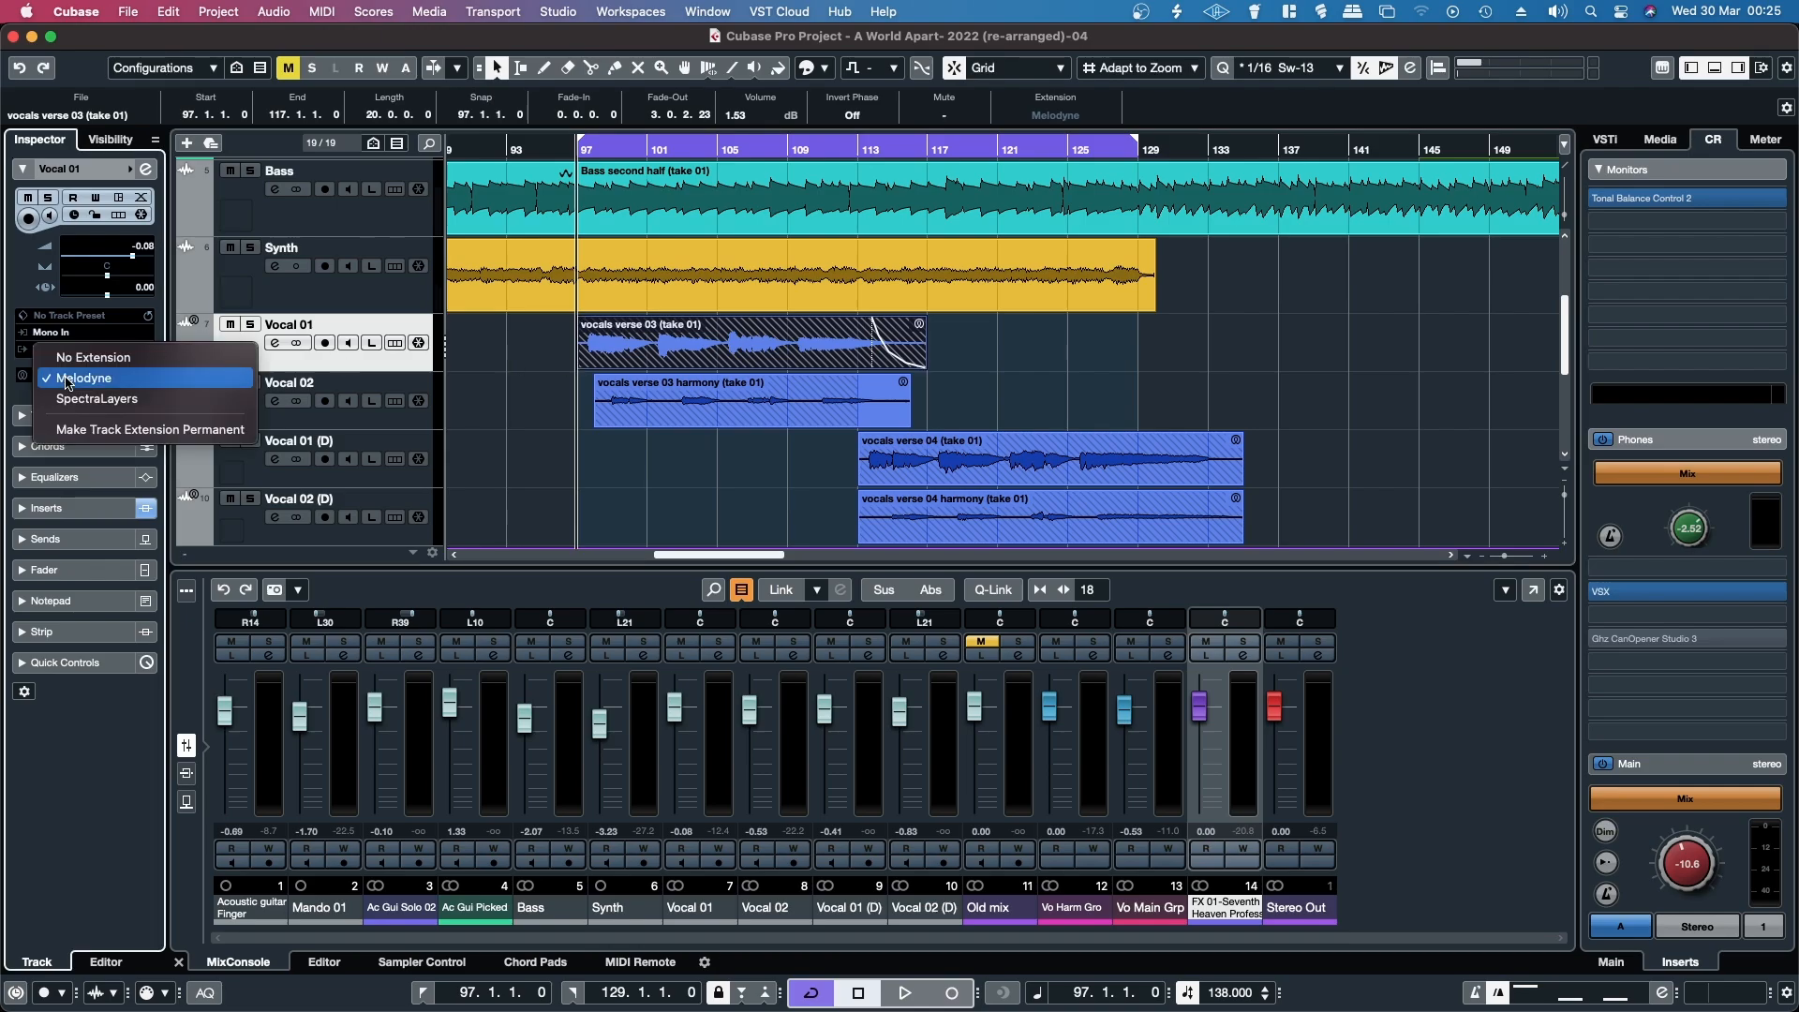
pyautogui.moveTo(359, 388)
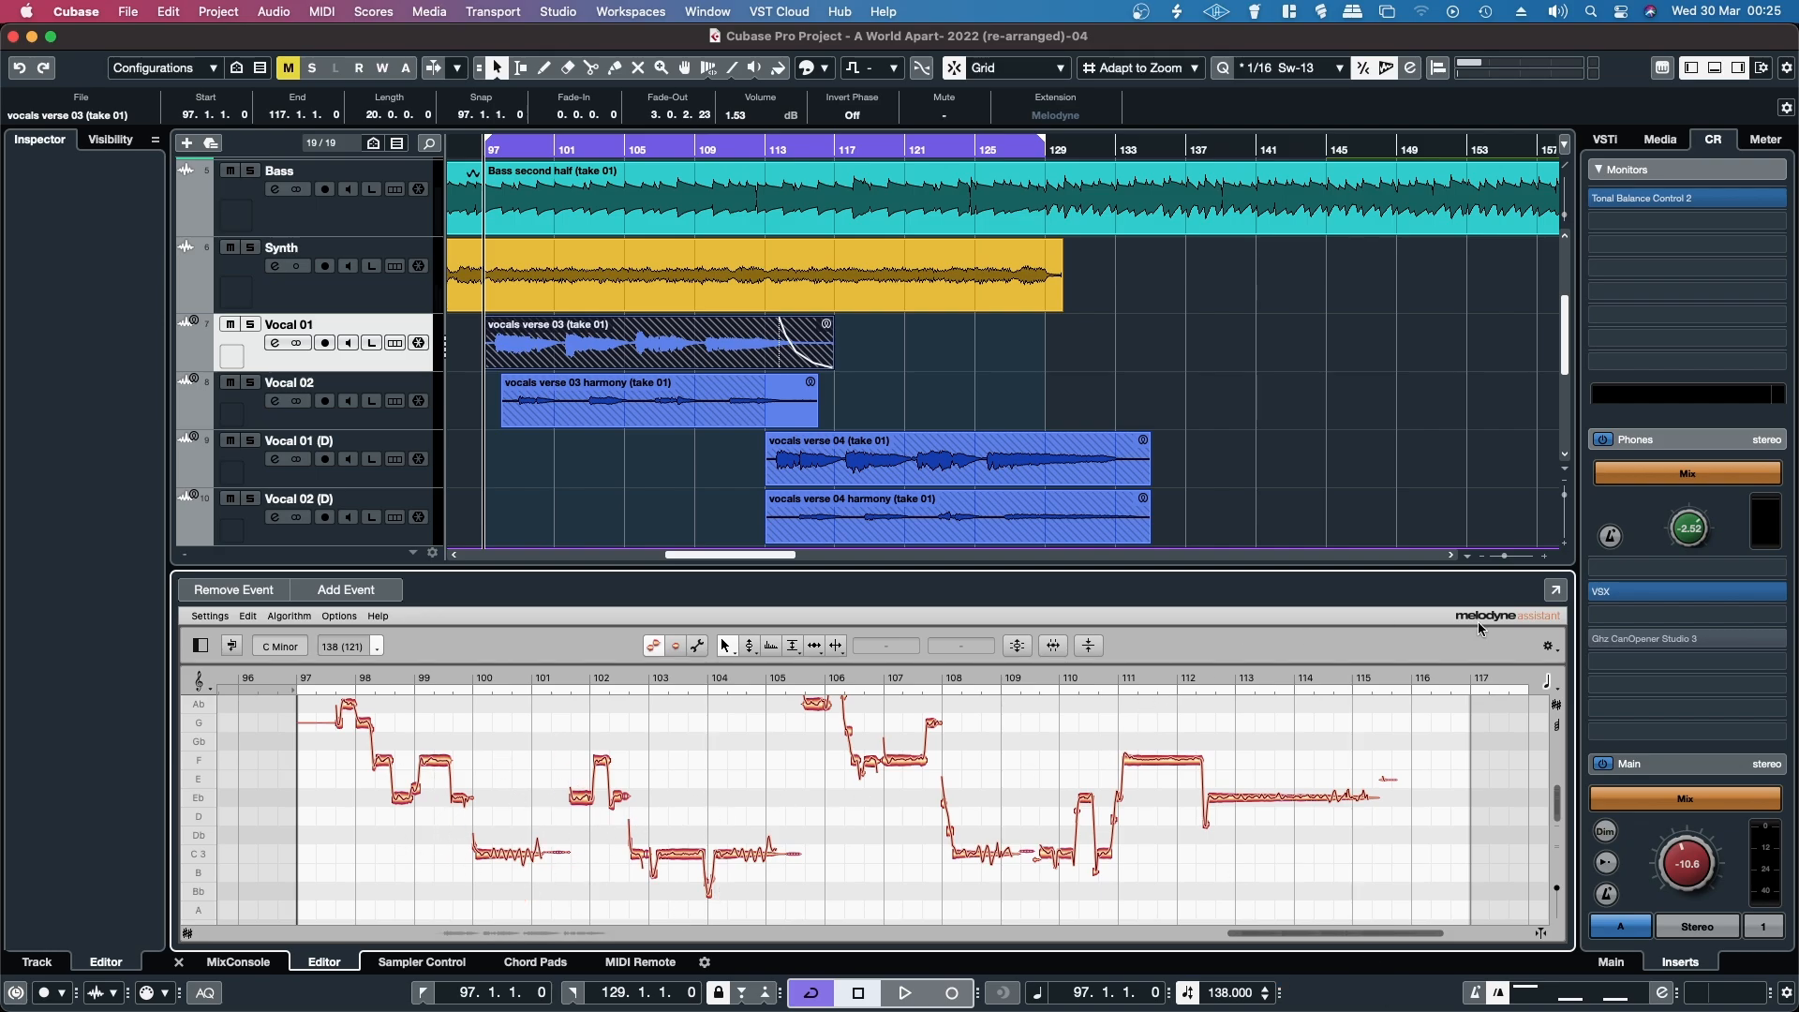
# Pop the verse 03 lead vocal's Melodyne editor out into its own window and navigate the notes.
pyautogui.click(1555, 587)
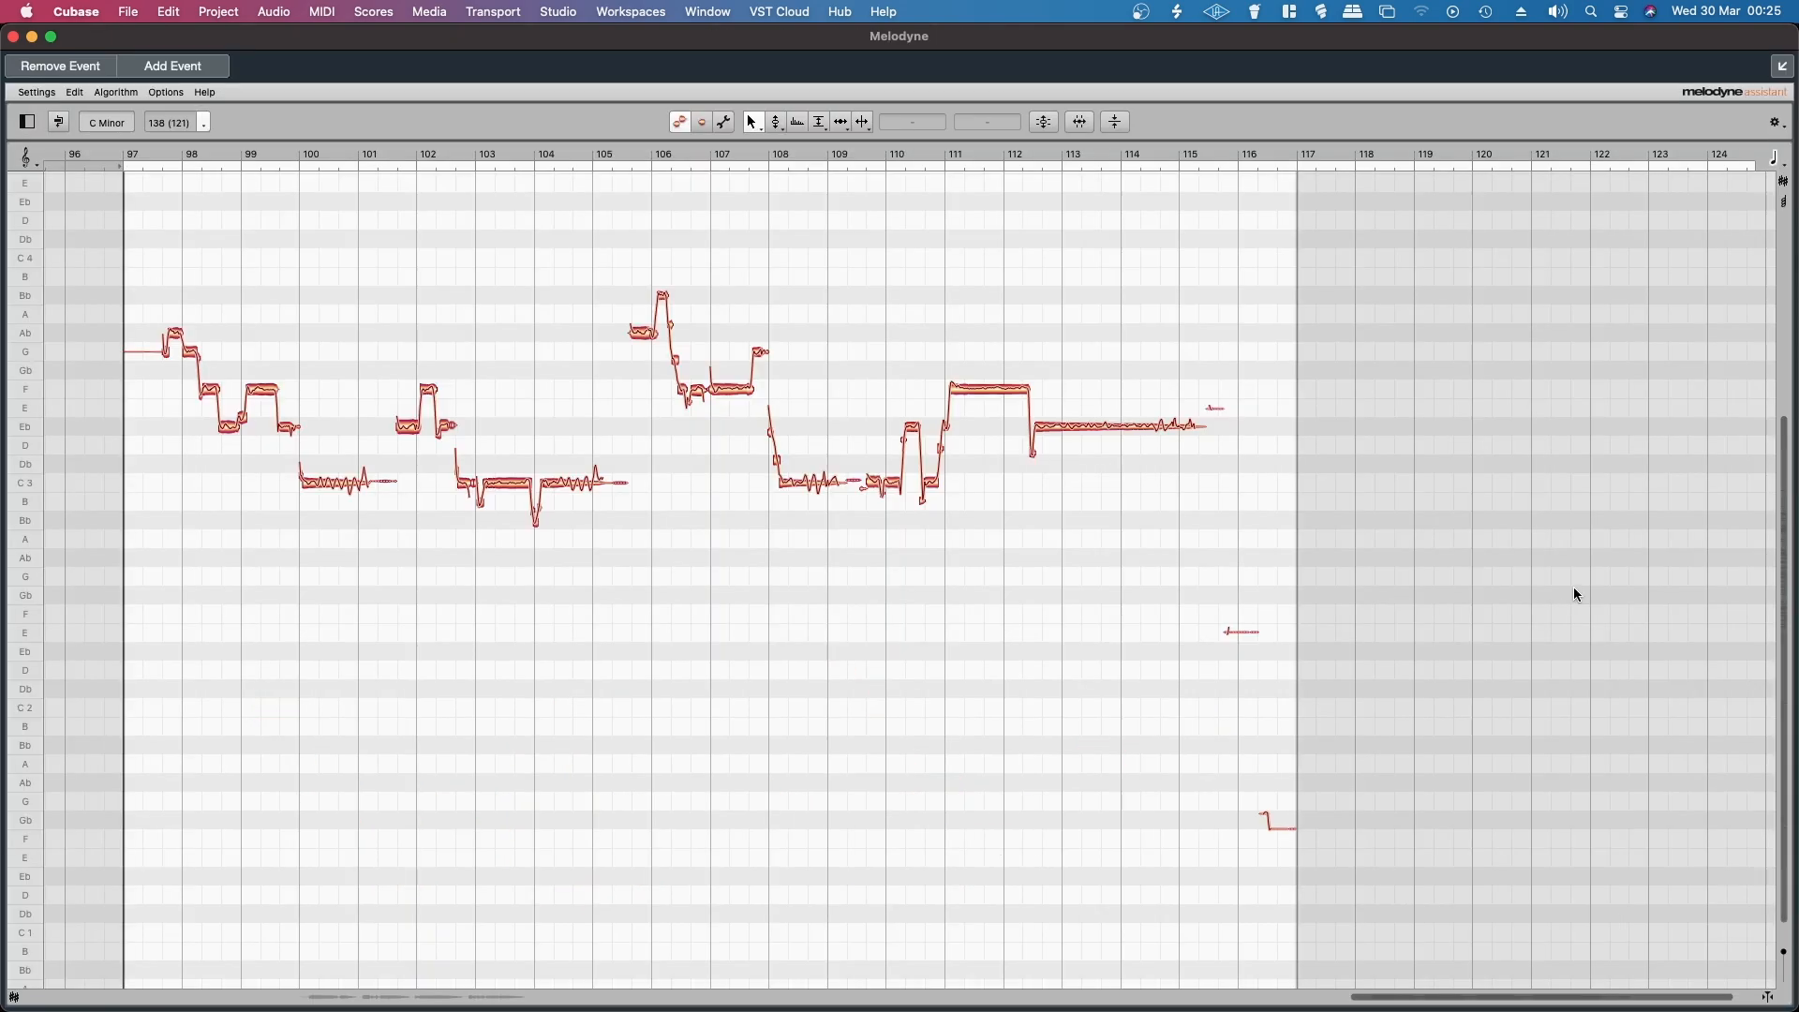
pyautogui.moveTo(273, 274)
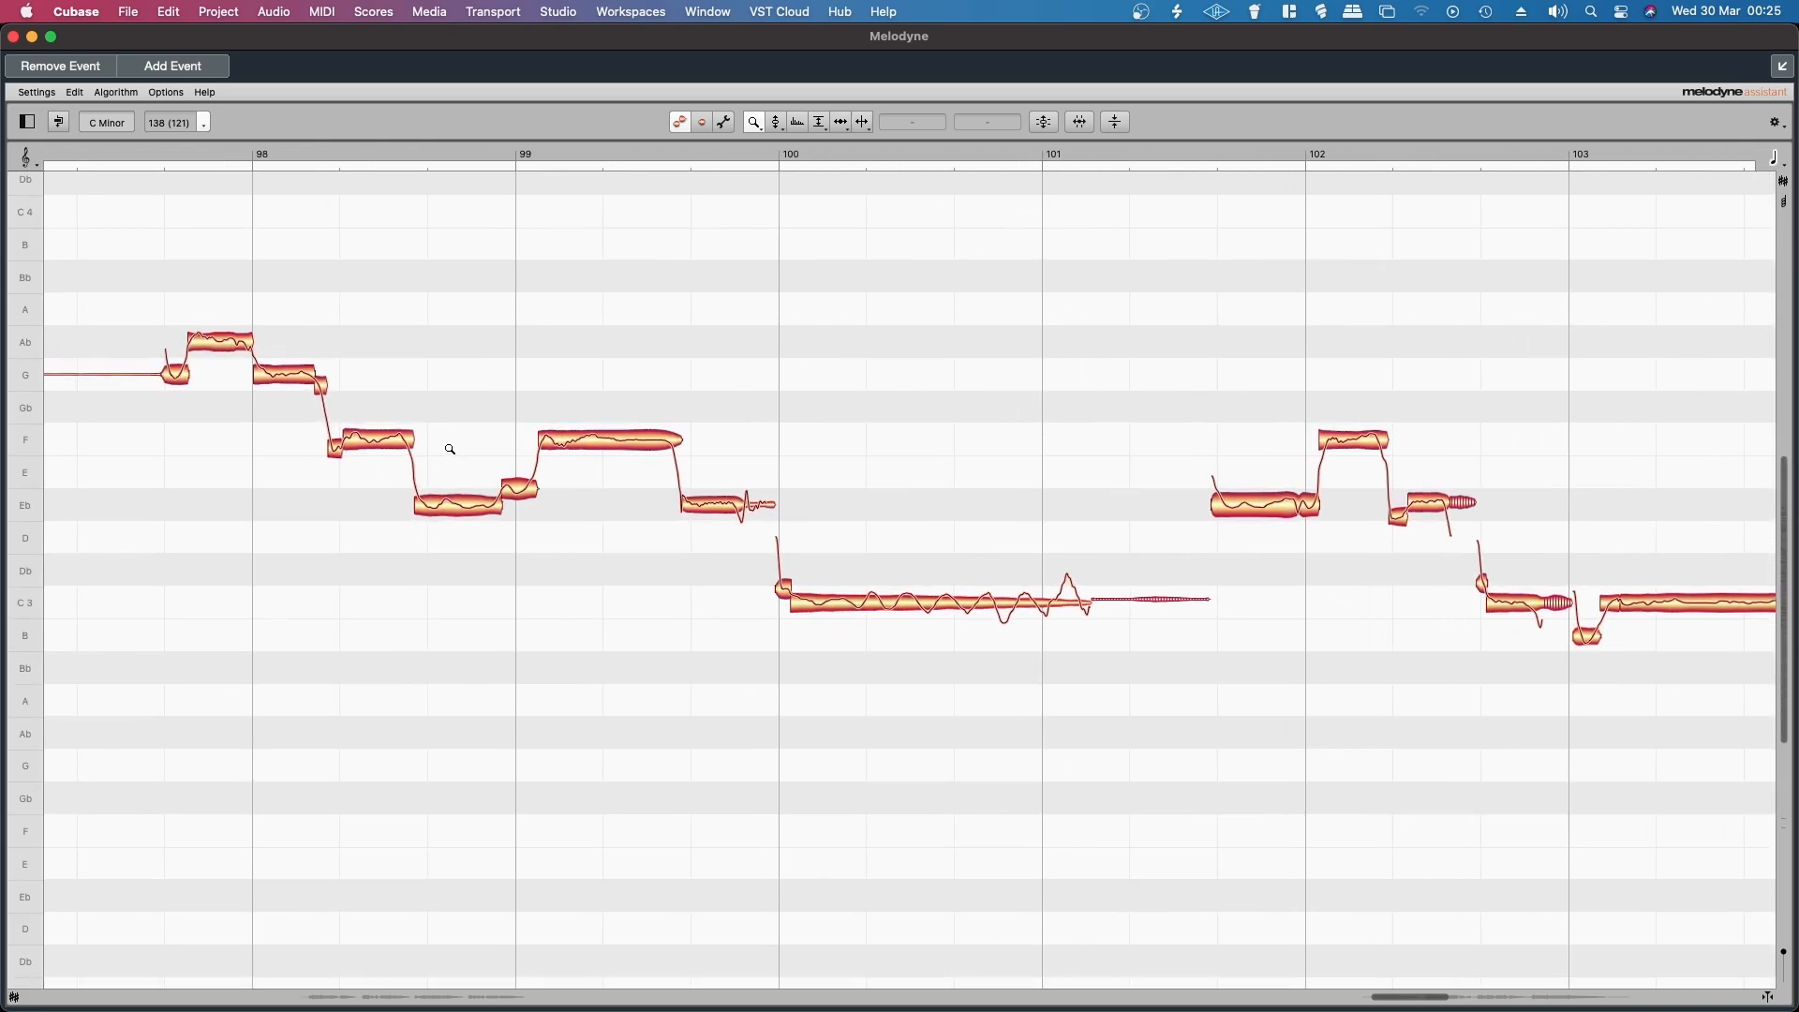
pyautogui.rightClick(449, 449)
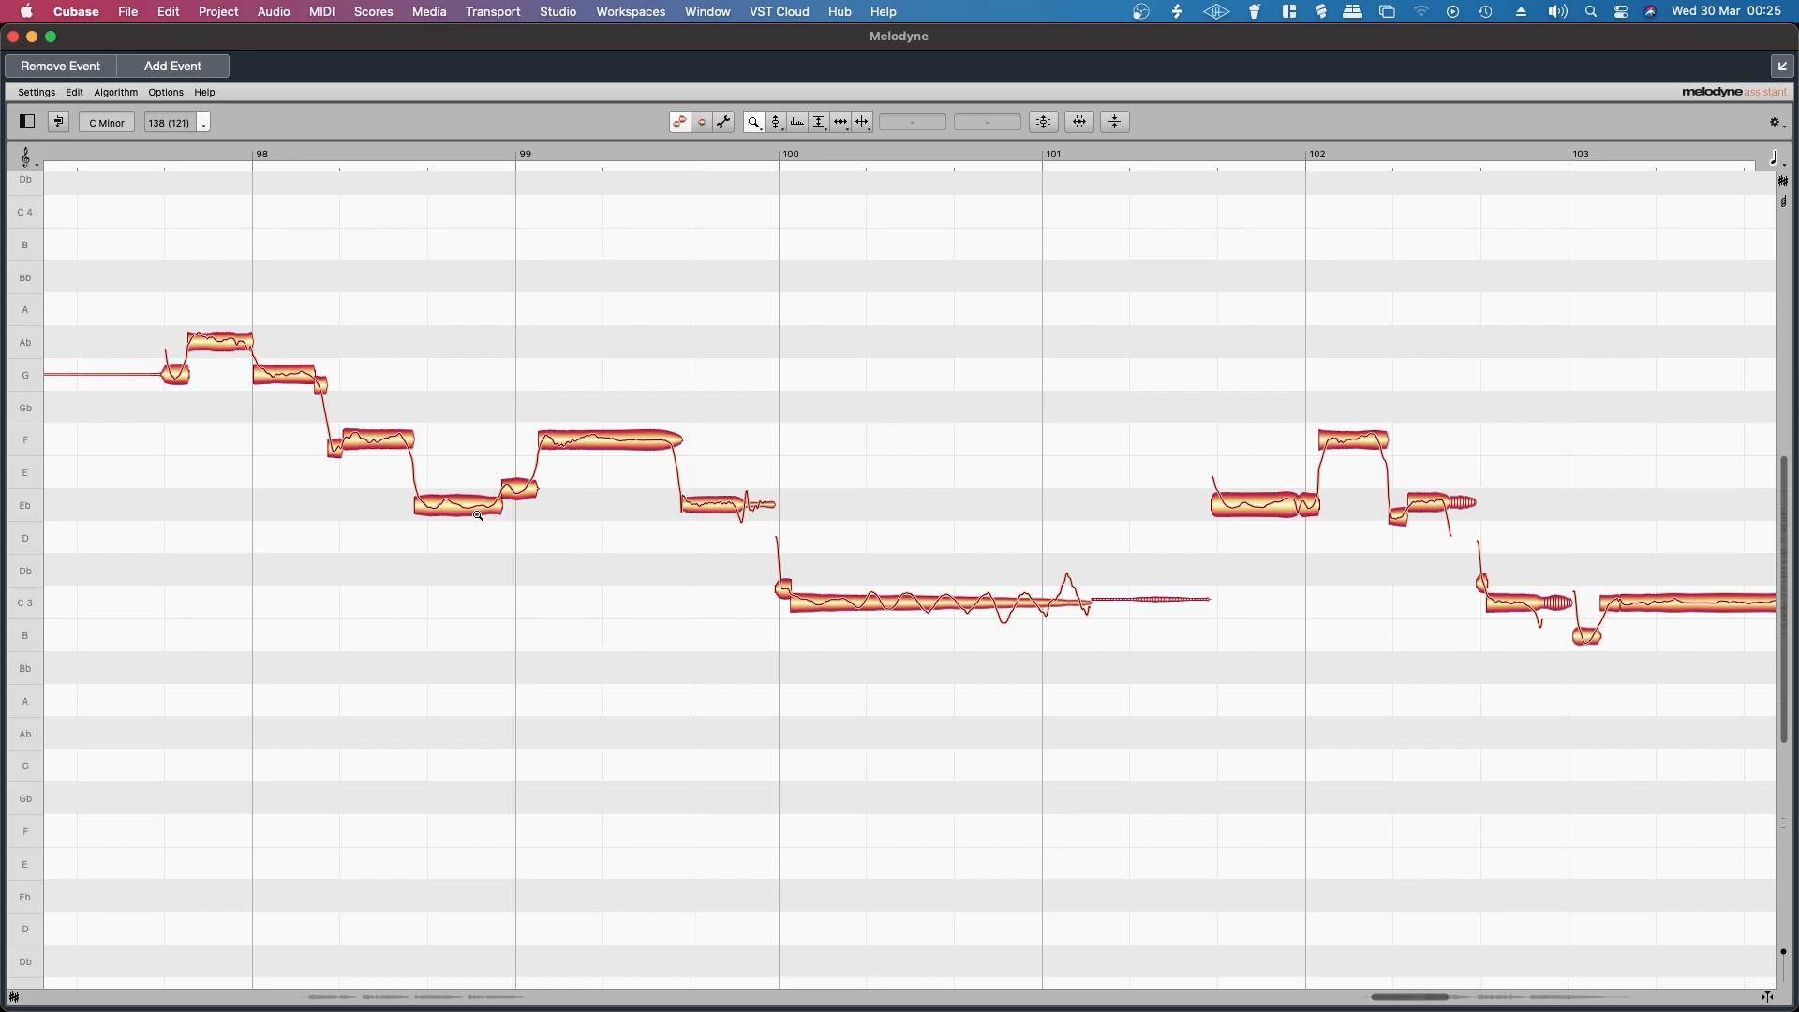
pyautogui.hscroll(-3)
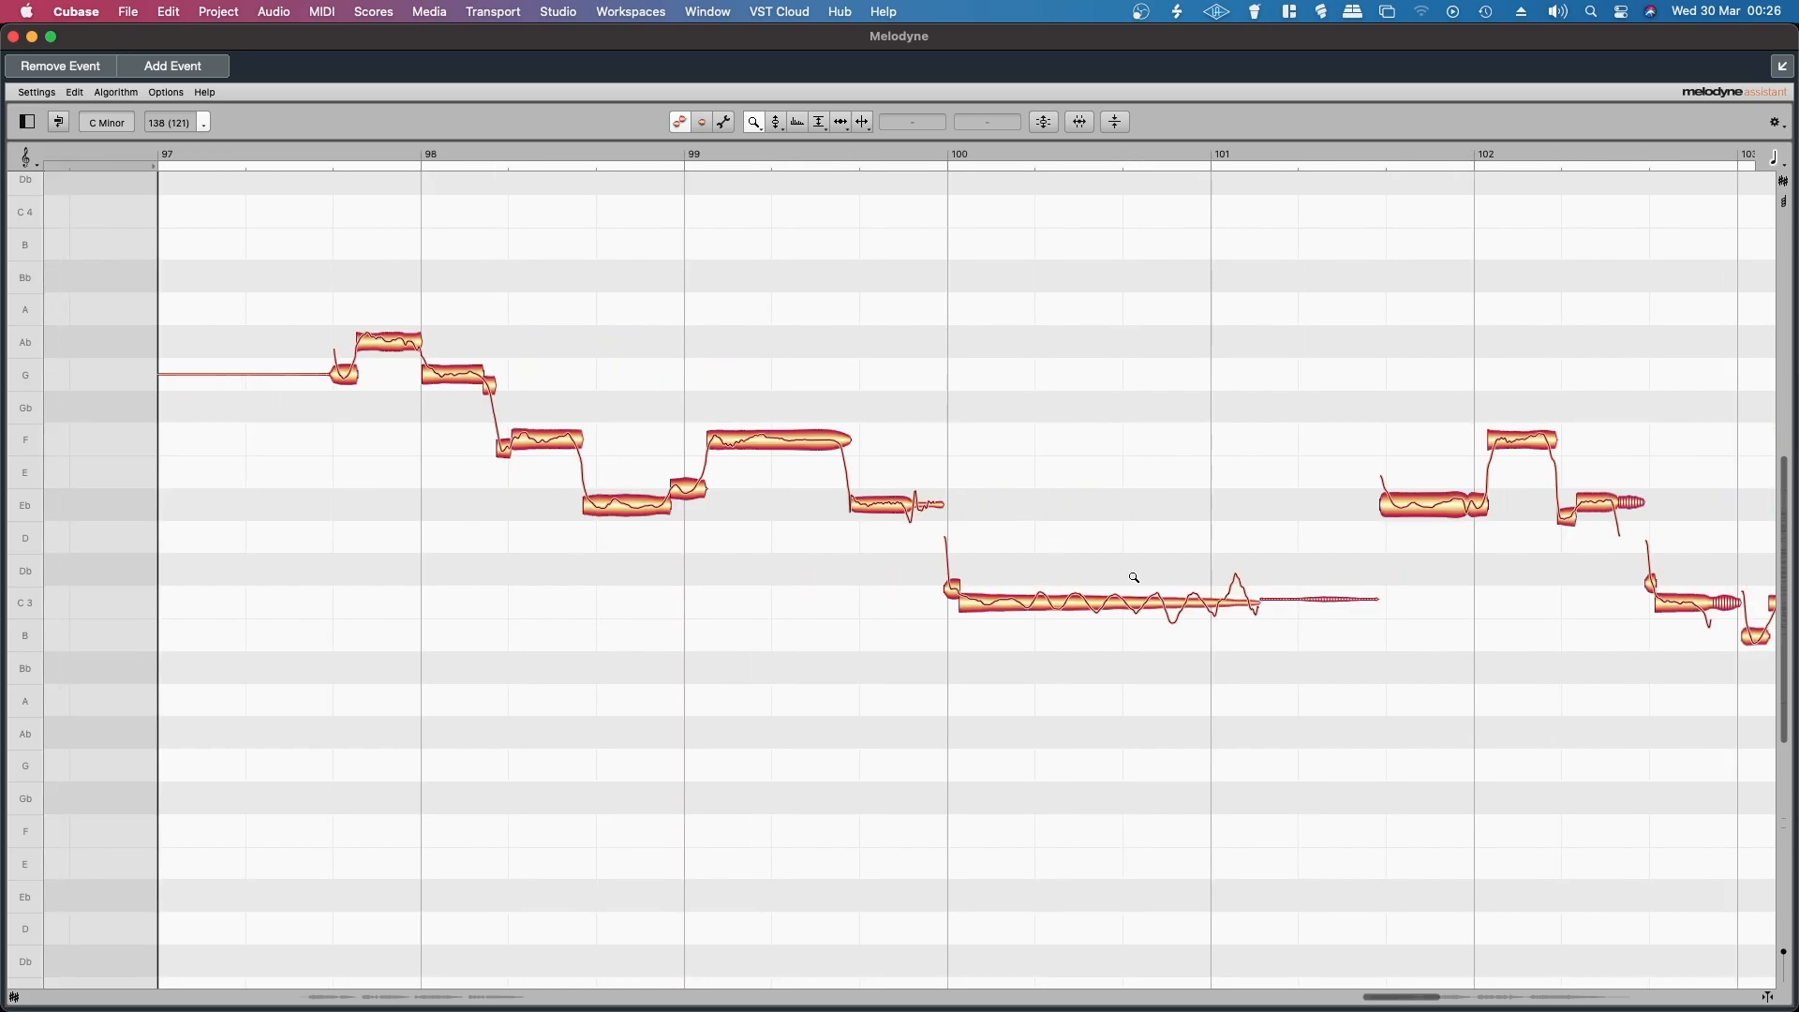
pyautogui.moveTo(1275, 594)
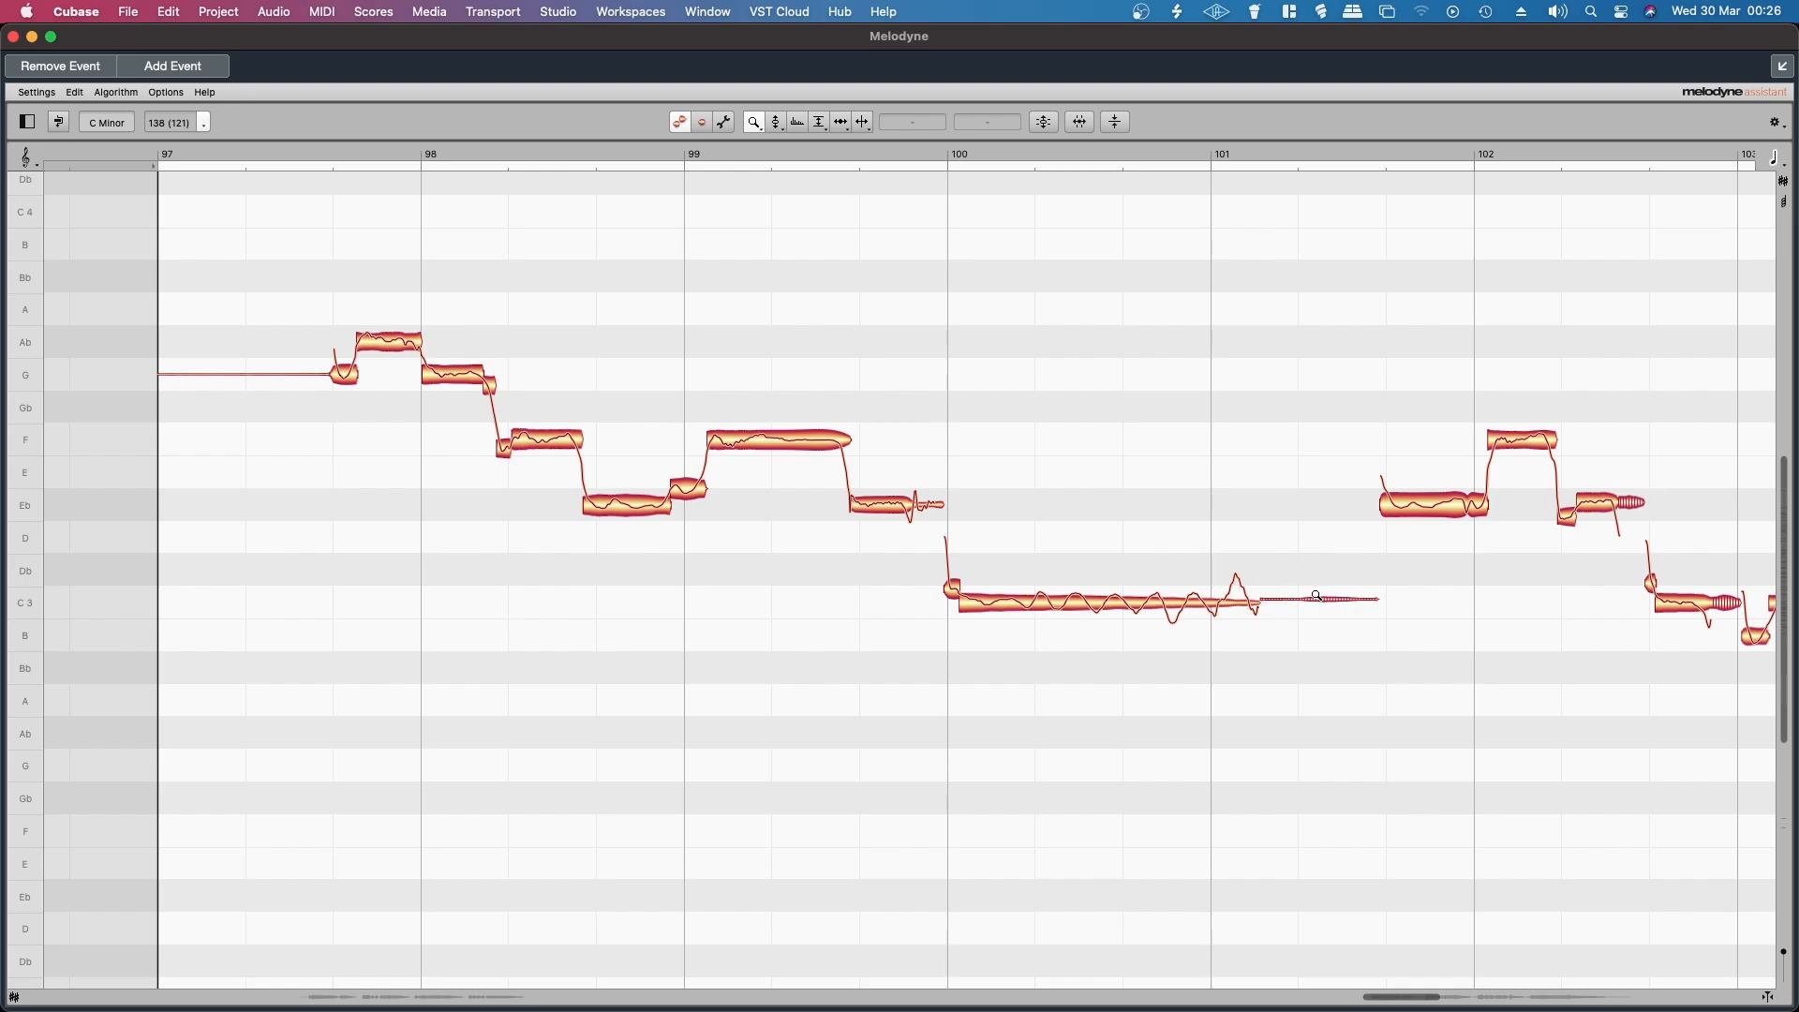
pyautogui.moveTo(236, 385)
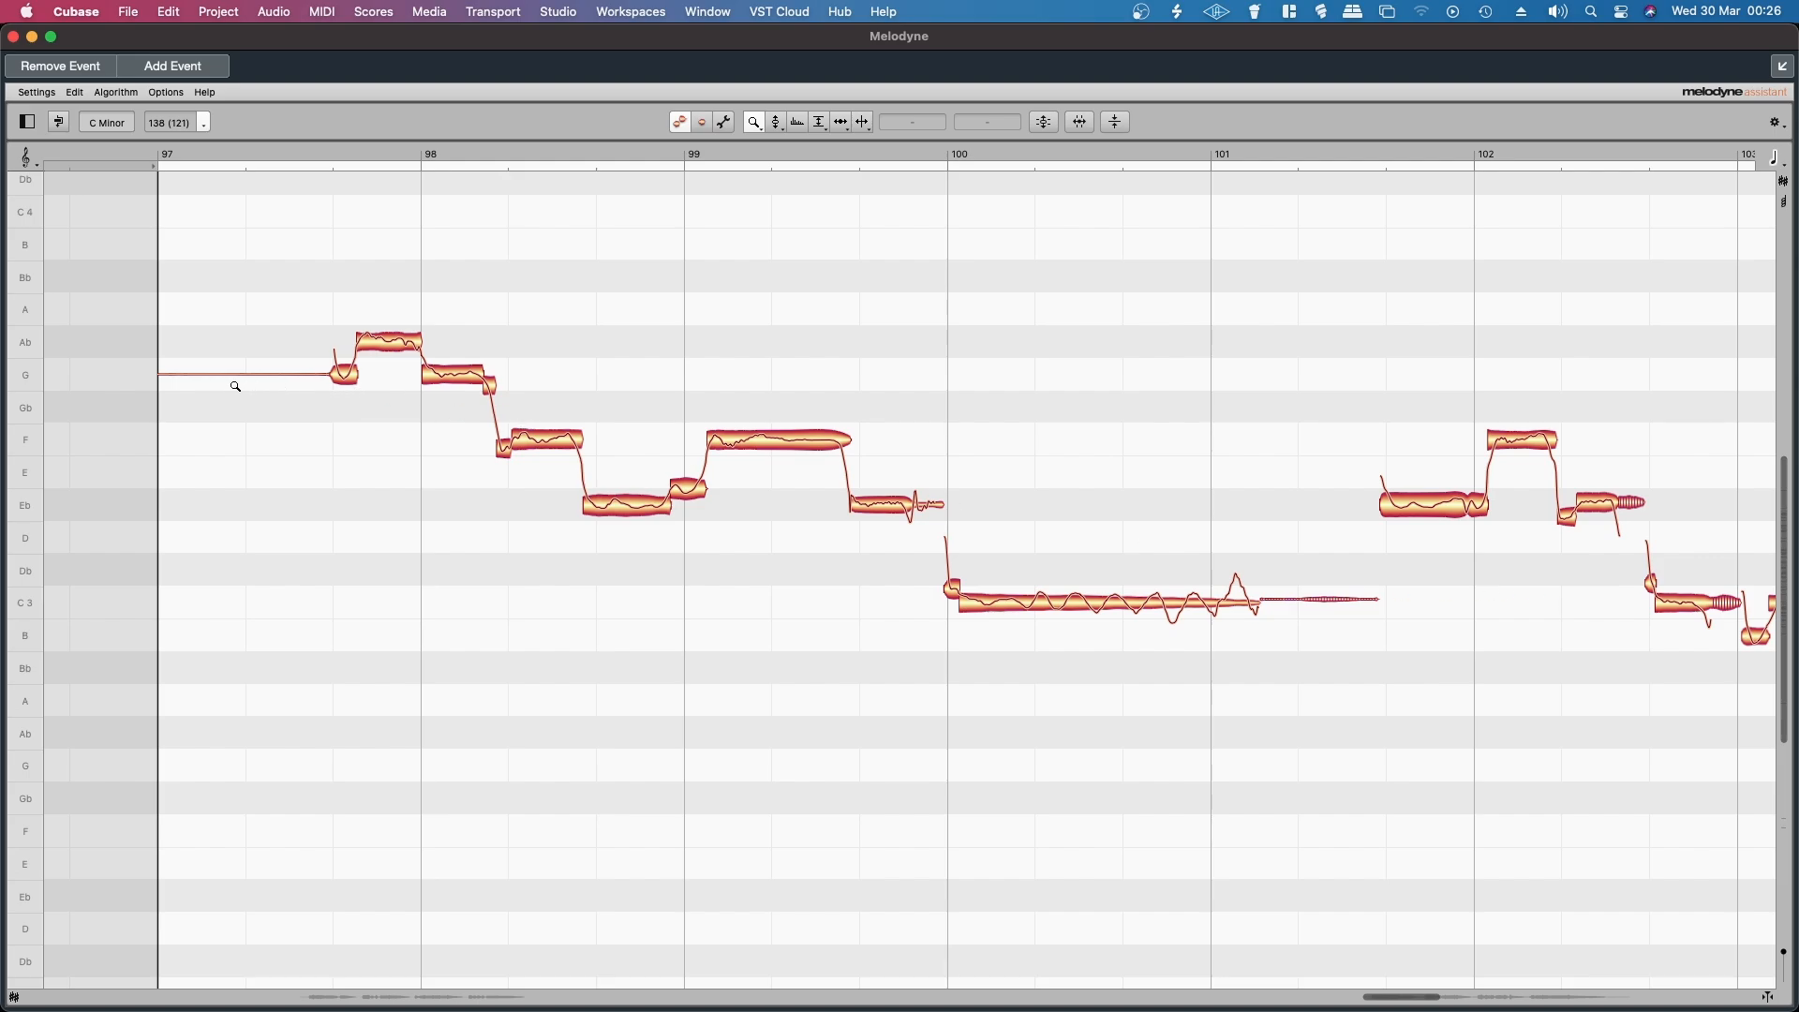
pyautogui.moveTo(160, 319)
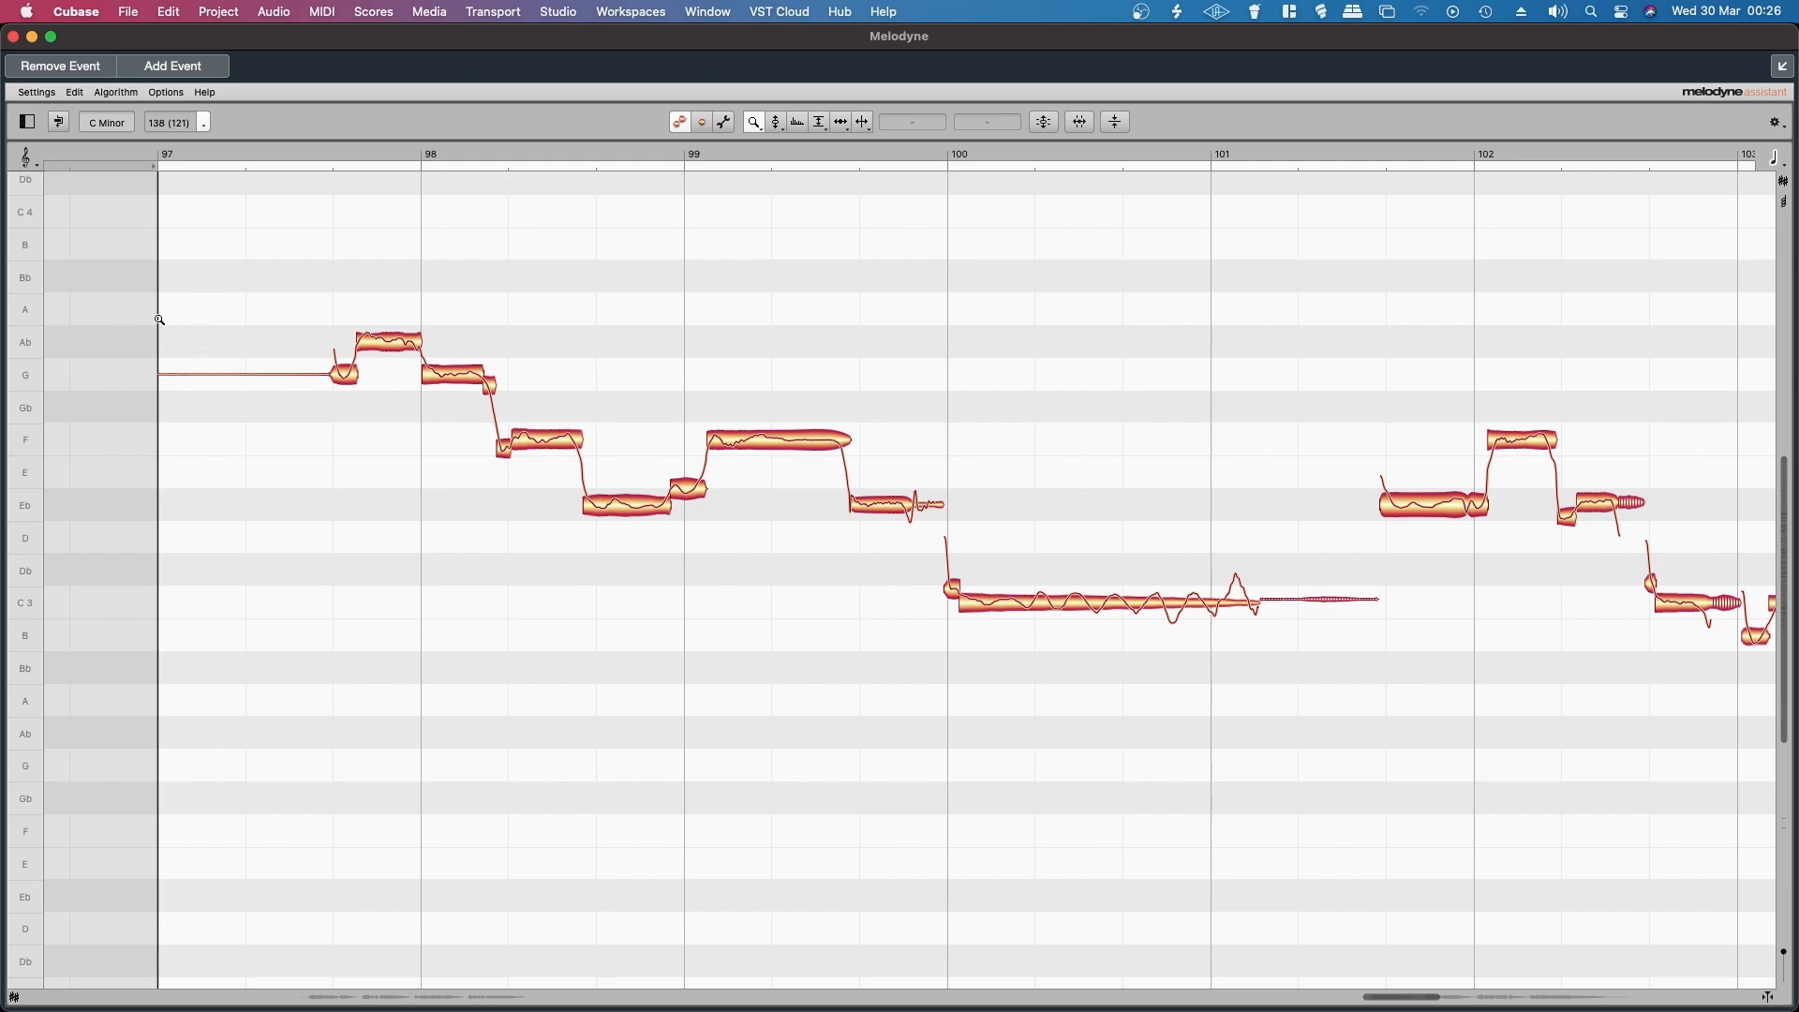
# Bring up Melodyne's right-click tool menu over the note area to pick the Amplitude Tool.
pyautogui.rightClick(218, 250)
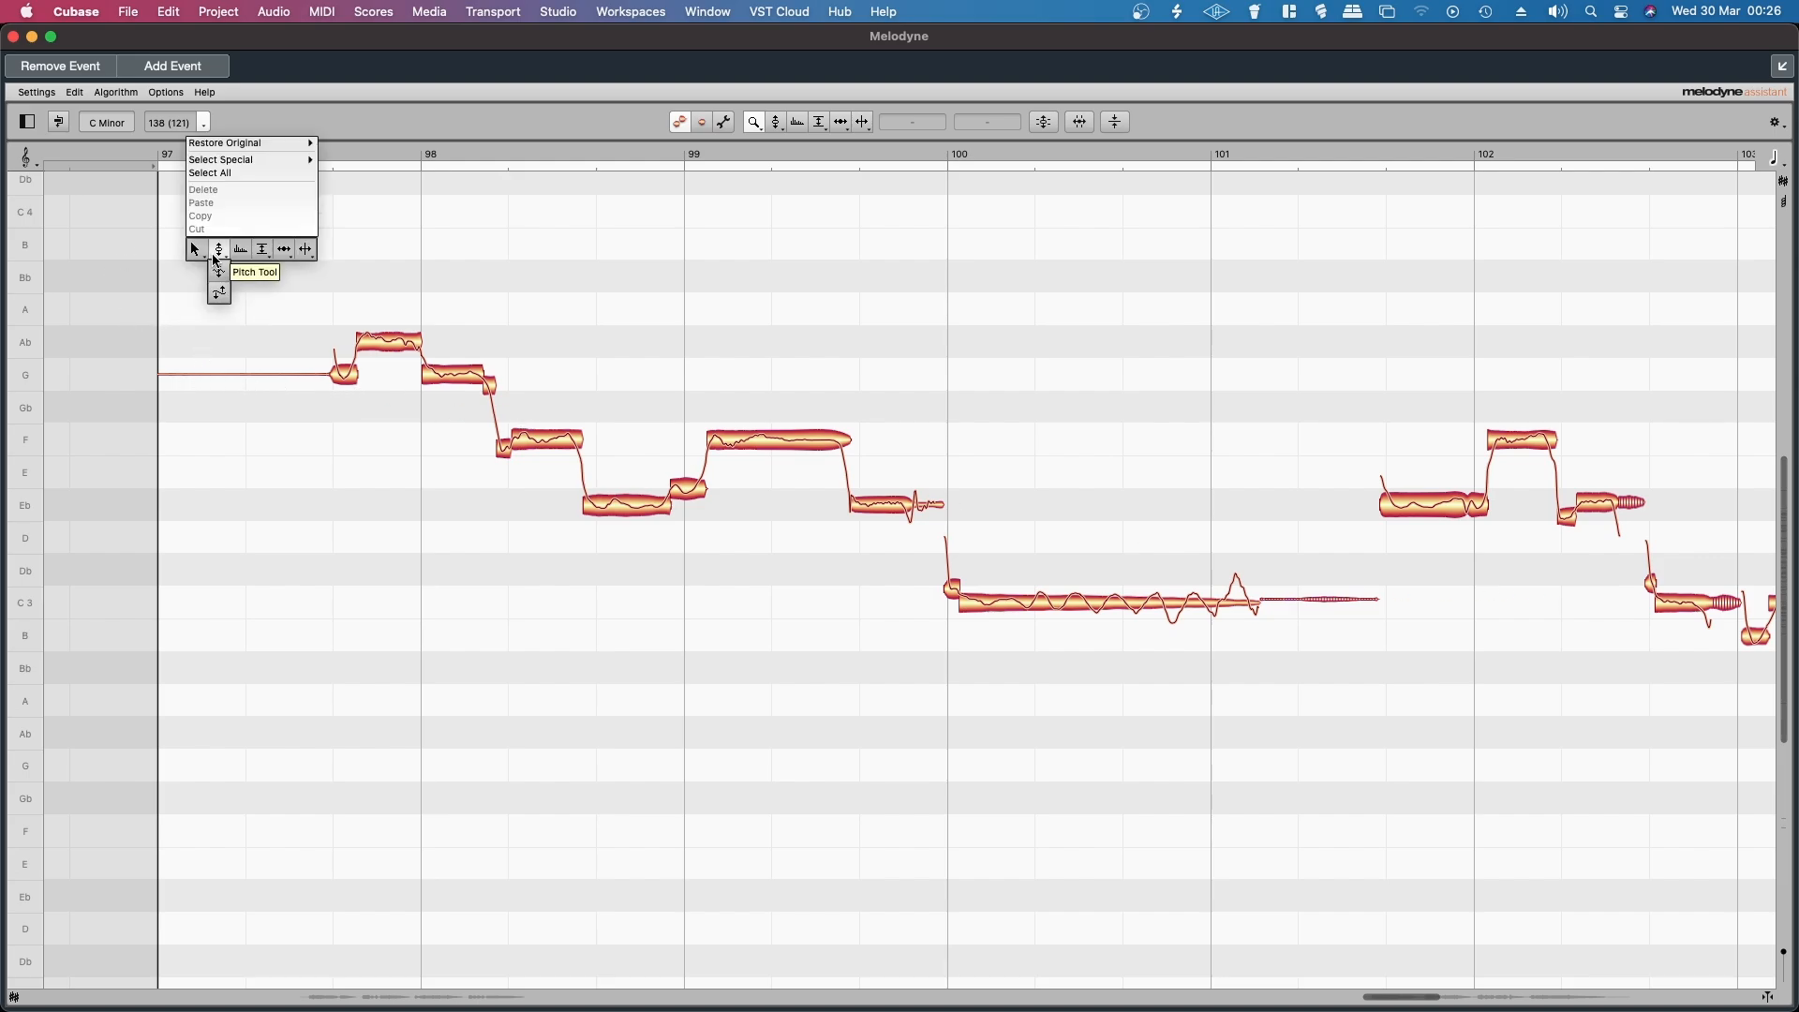
pyautogui.moveTo(262, 249)
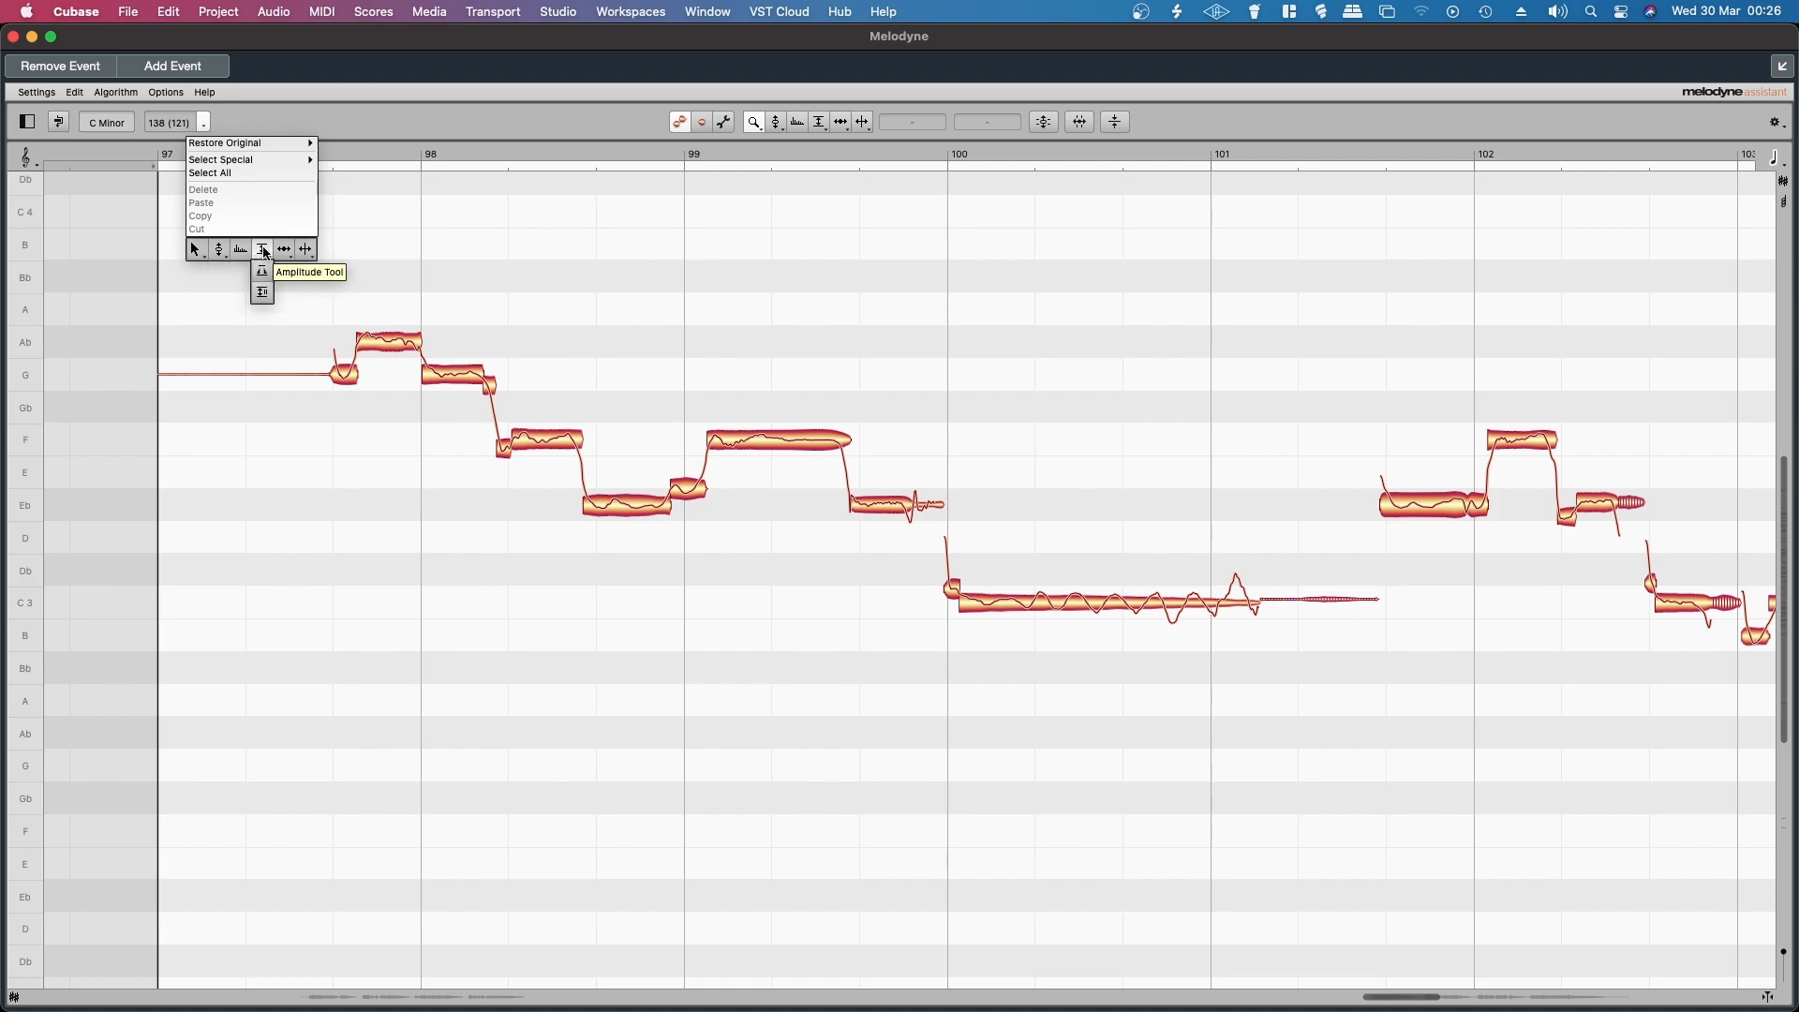
pyautogui.moveTo(262, 293)
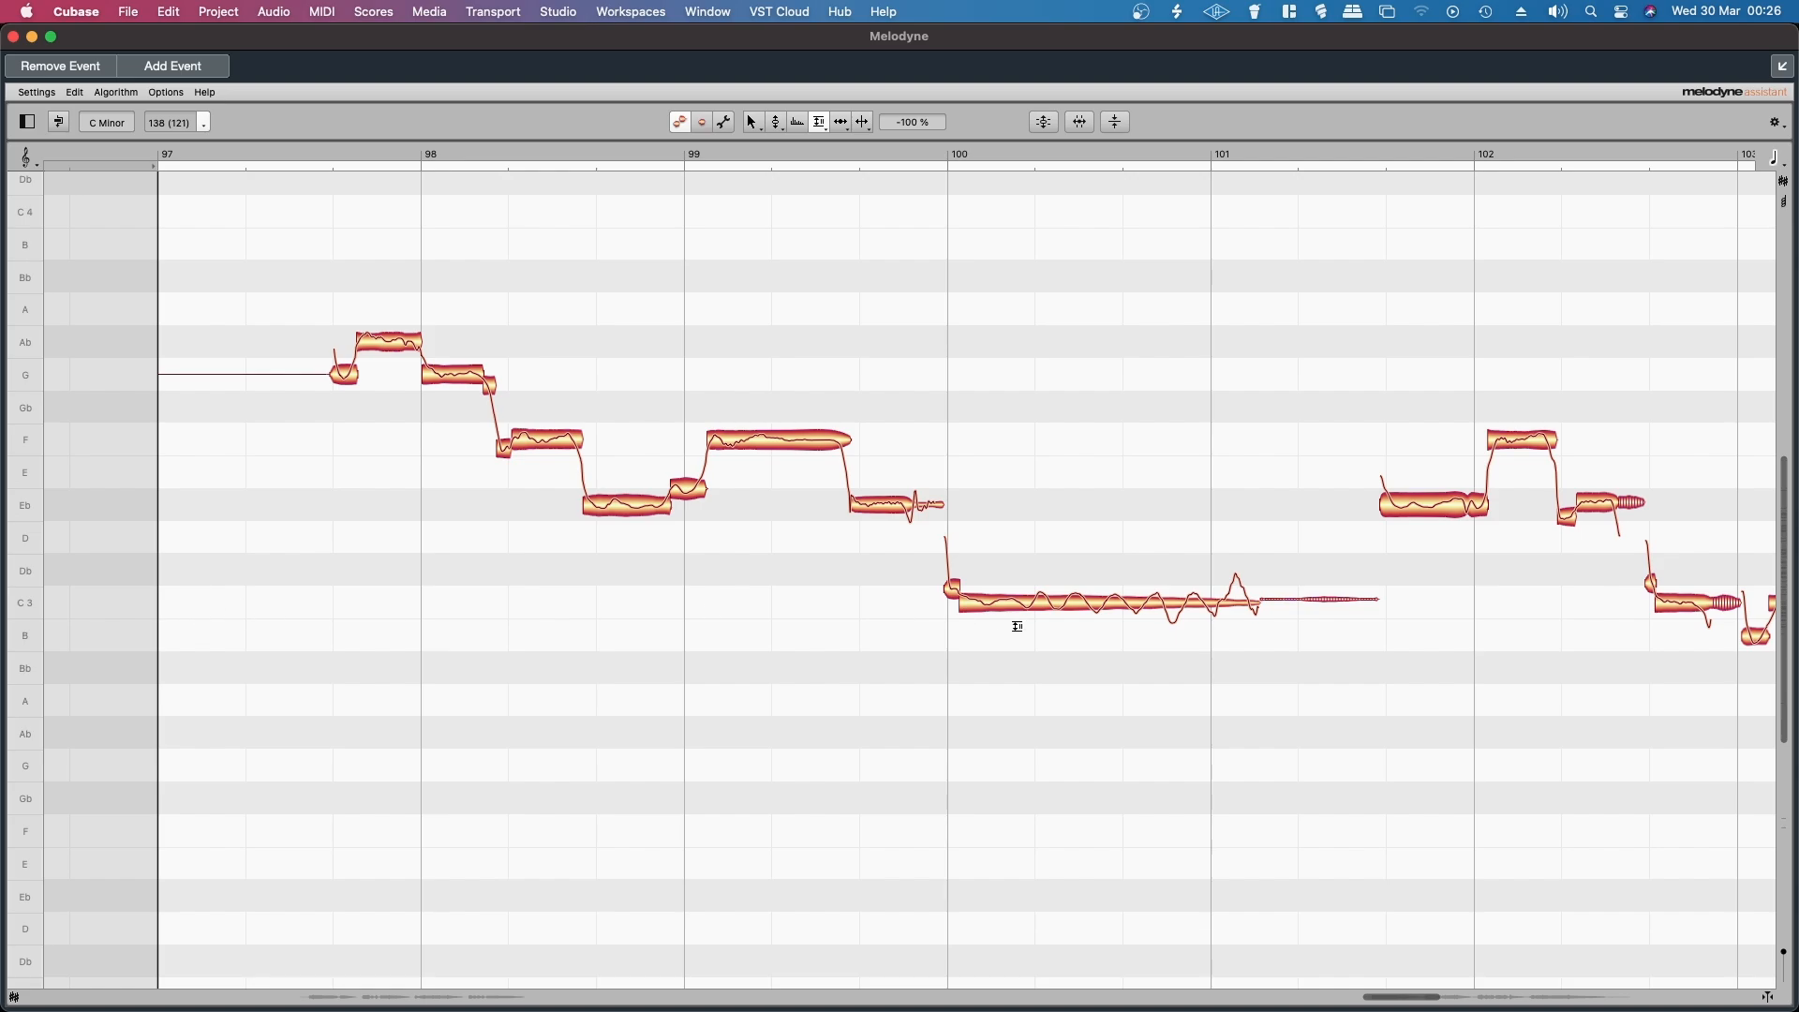
pyautogui.moveTo(1165, 567)
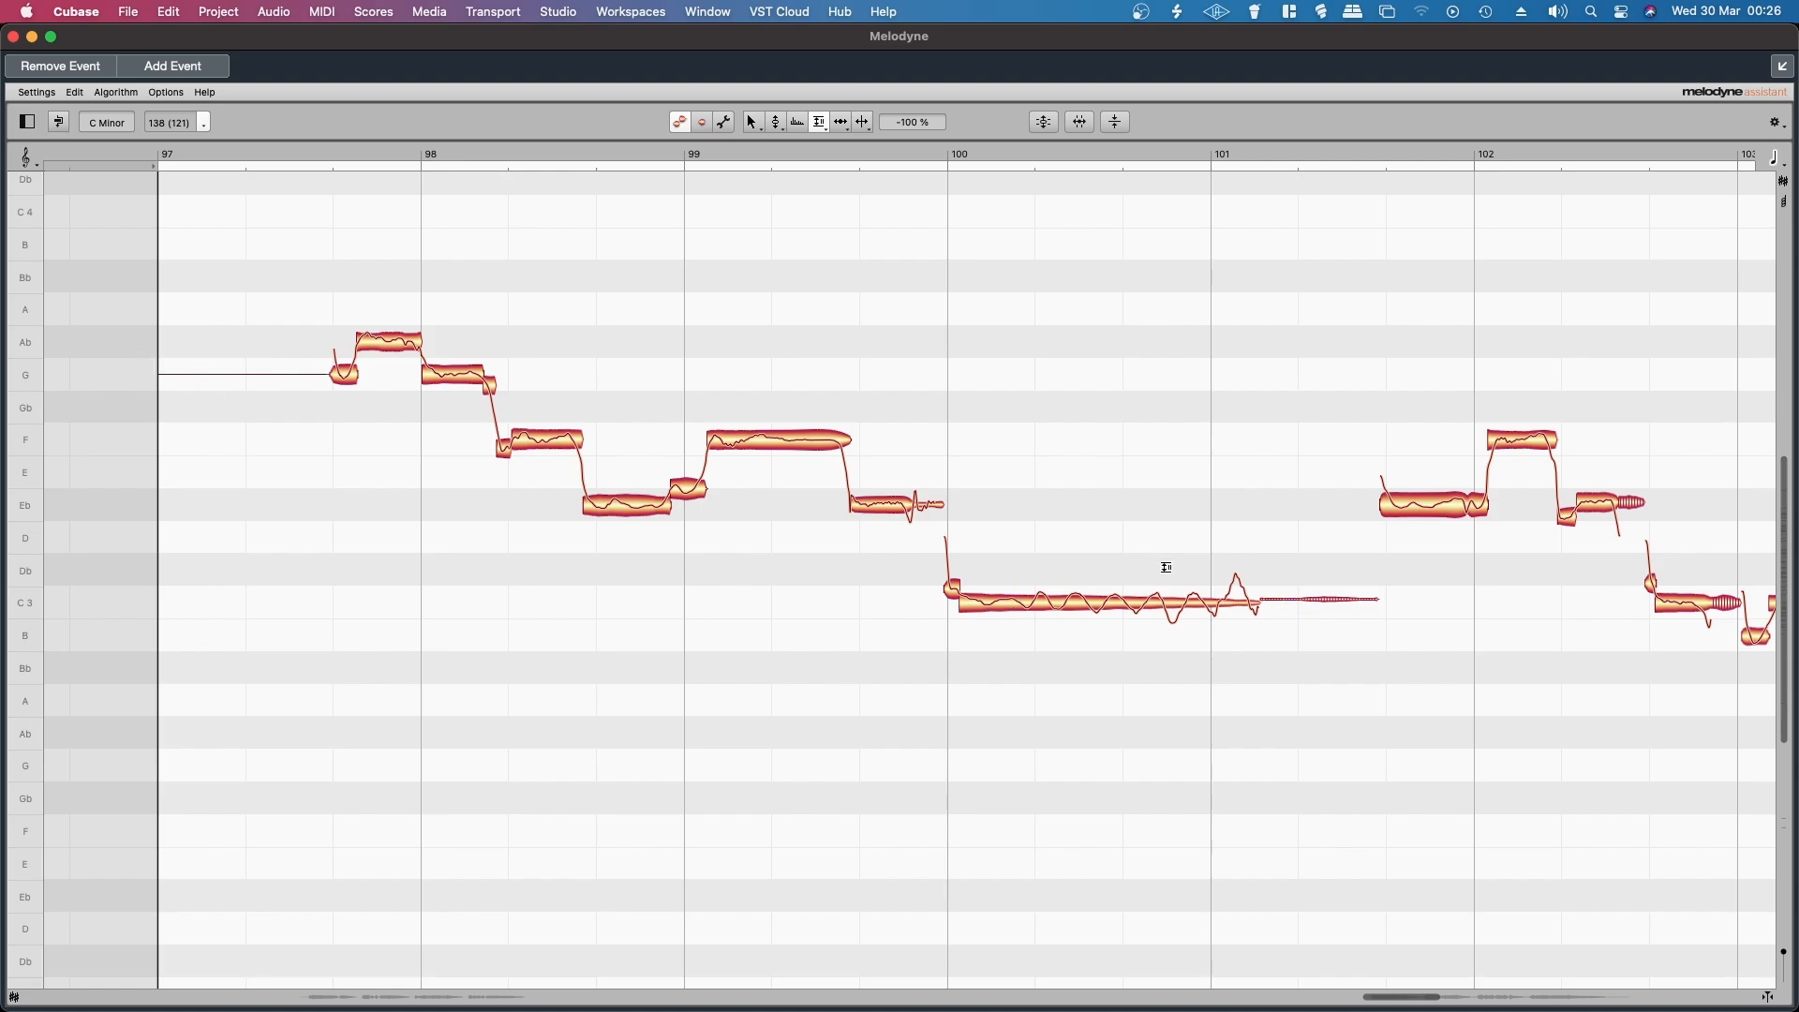
pyautogui.moveTo(1254, 624)
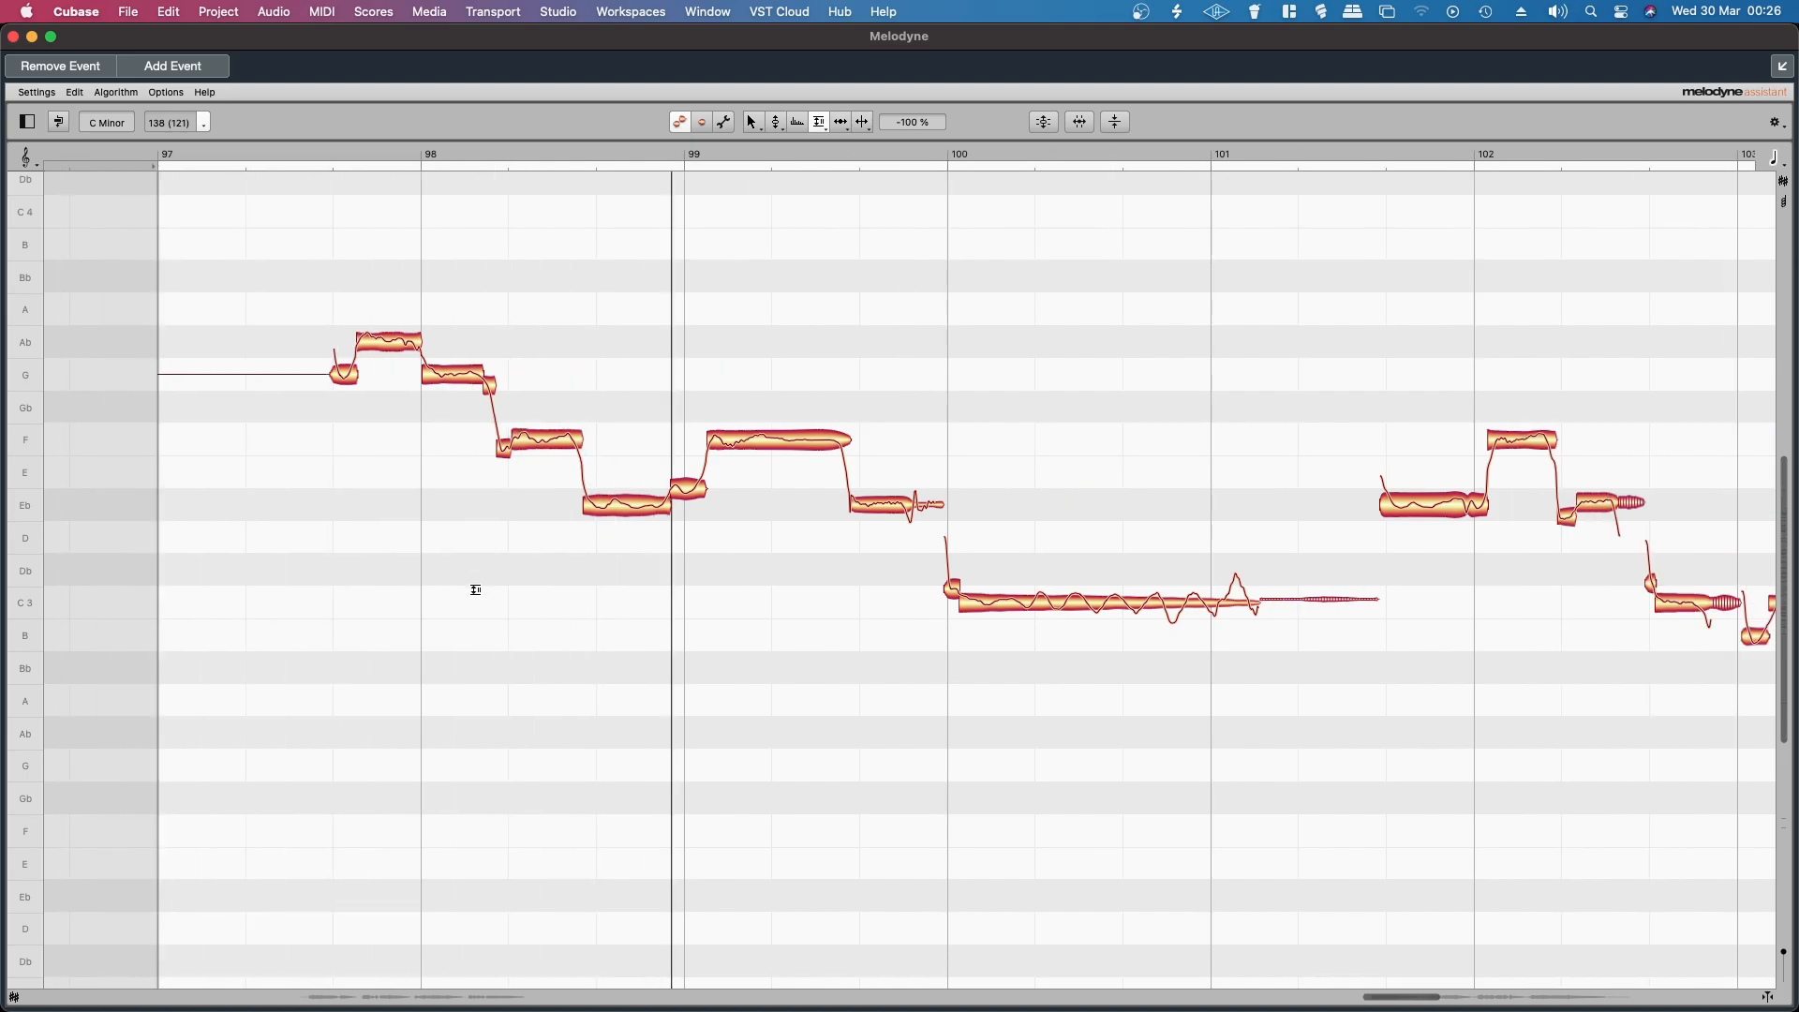
# Scroll through the remaining verse 03 lead vocal notes toward bar 113.
pyautogui.hscroll(3)
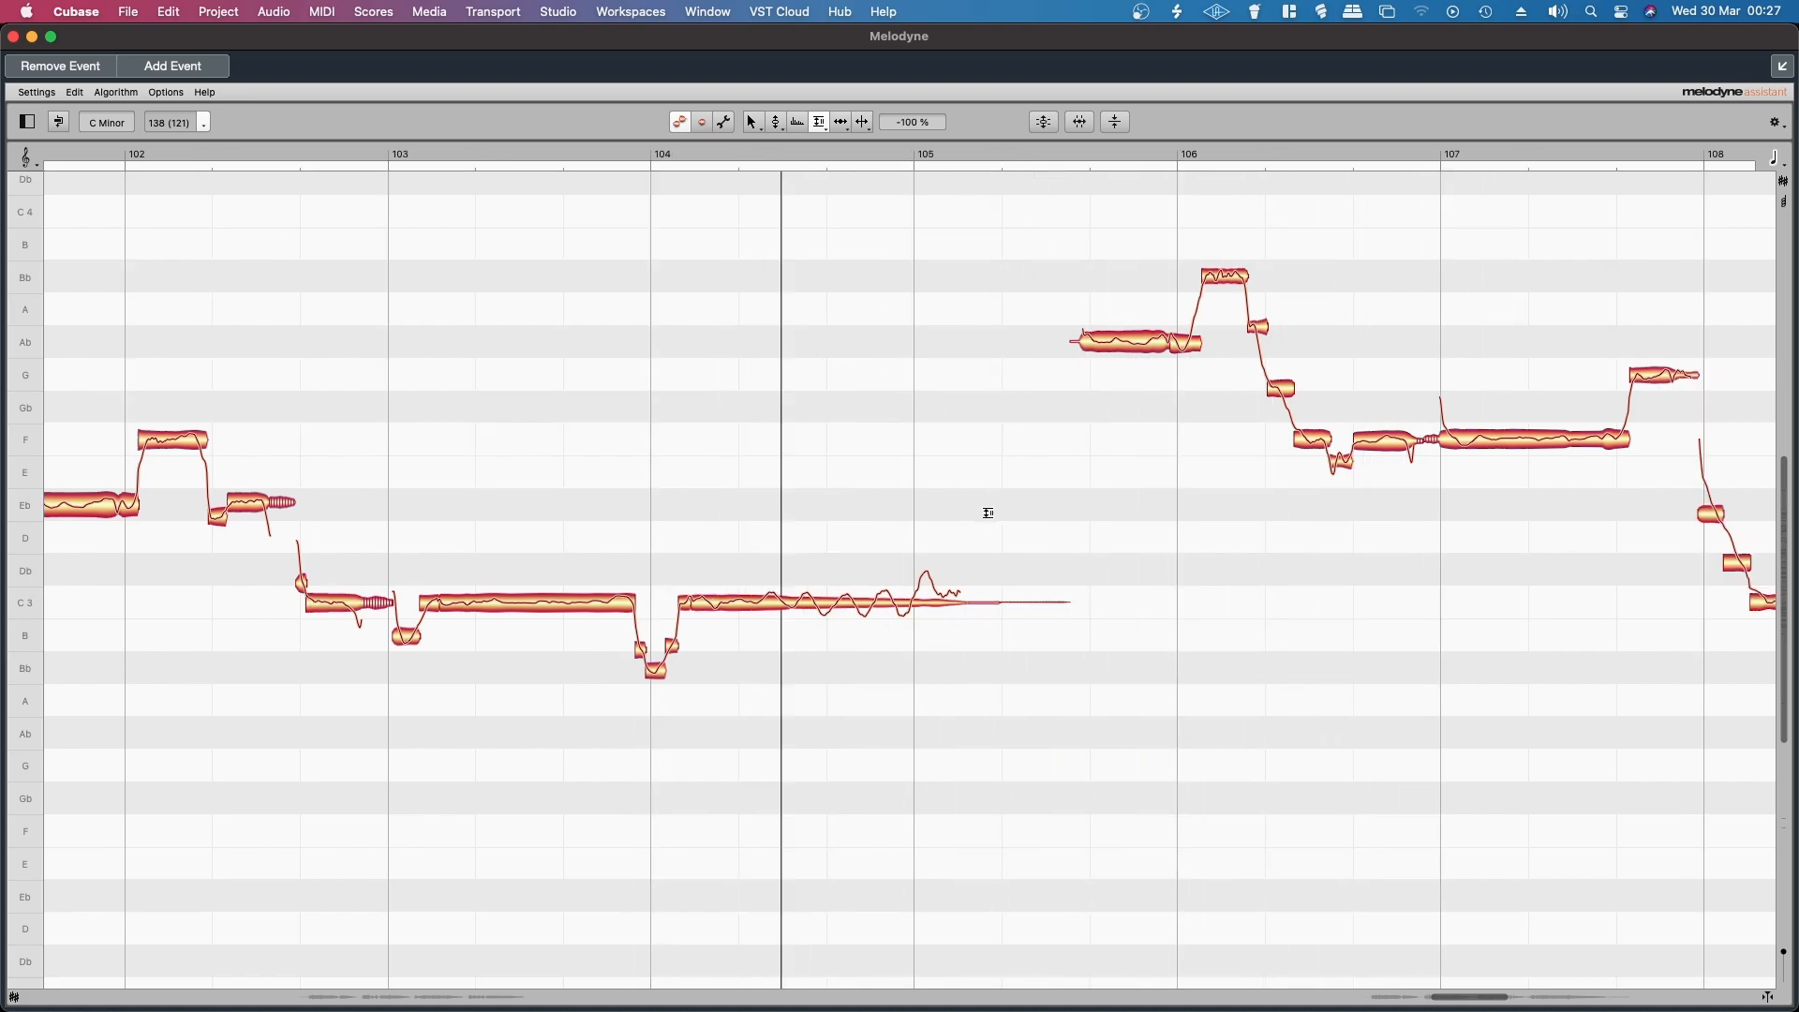
pyautogui.hscroll(3)
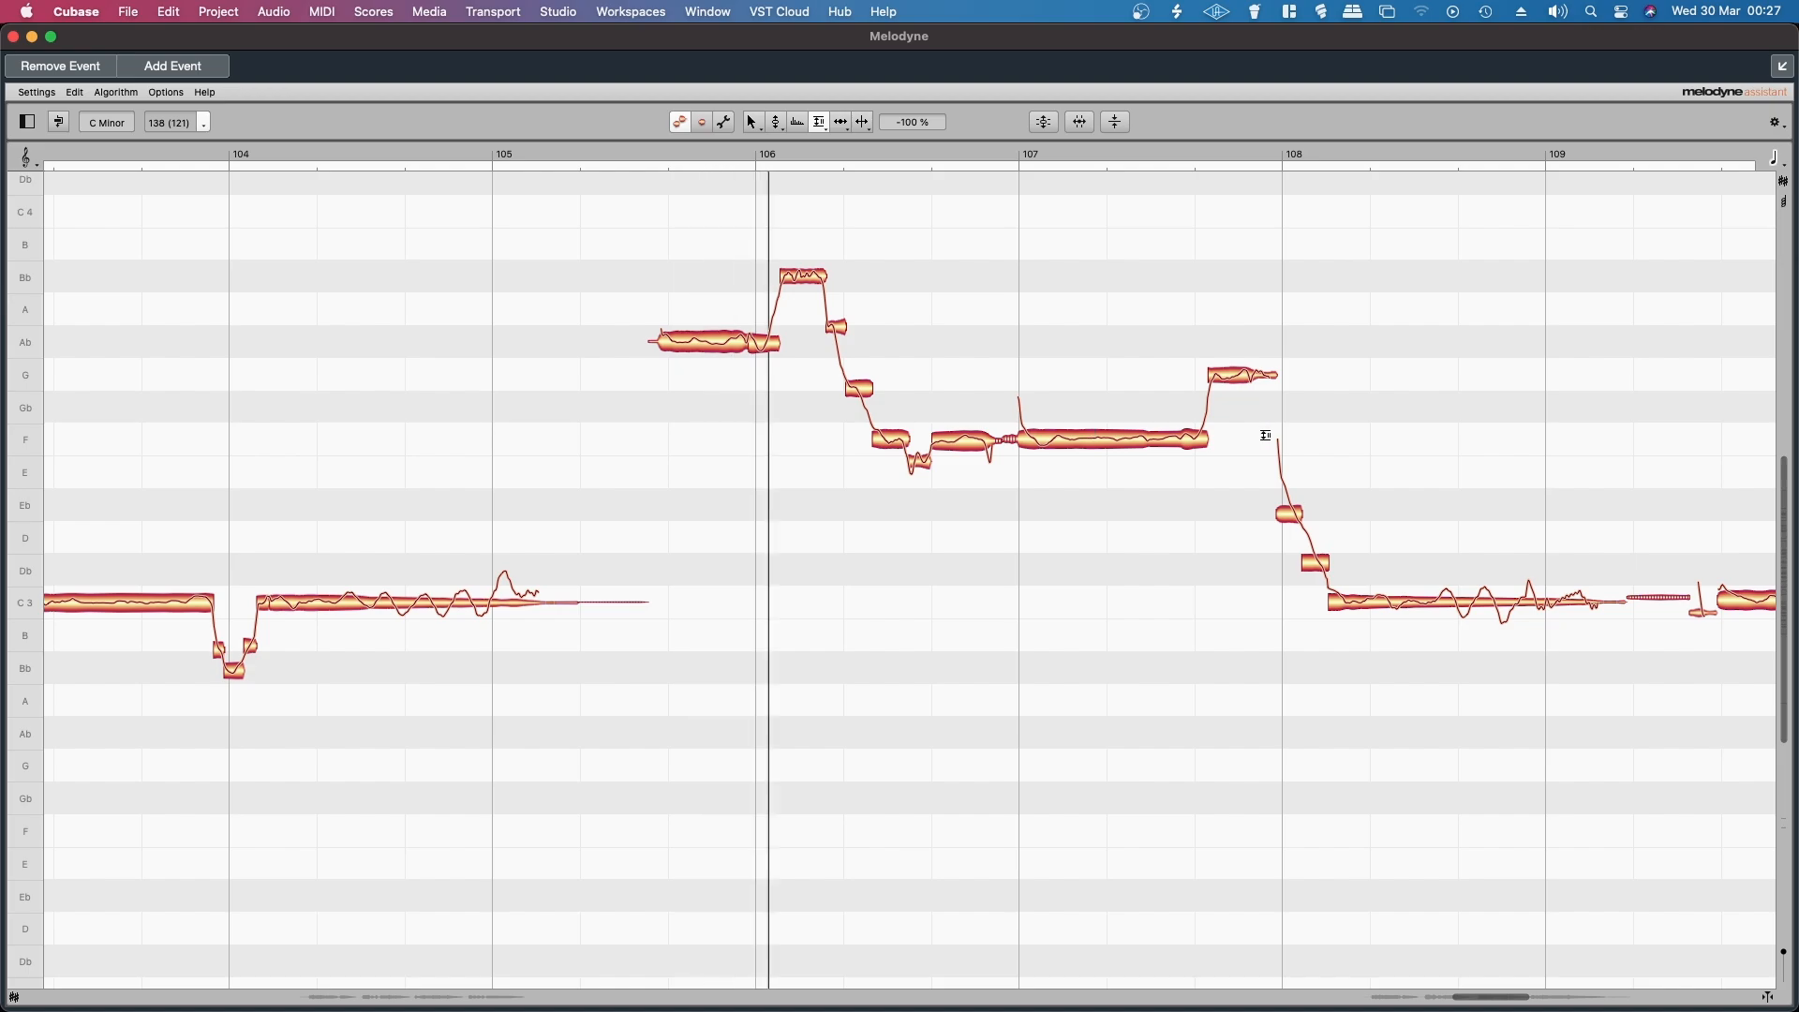
pyautogui.hscroll(3)
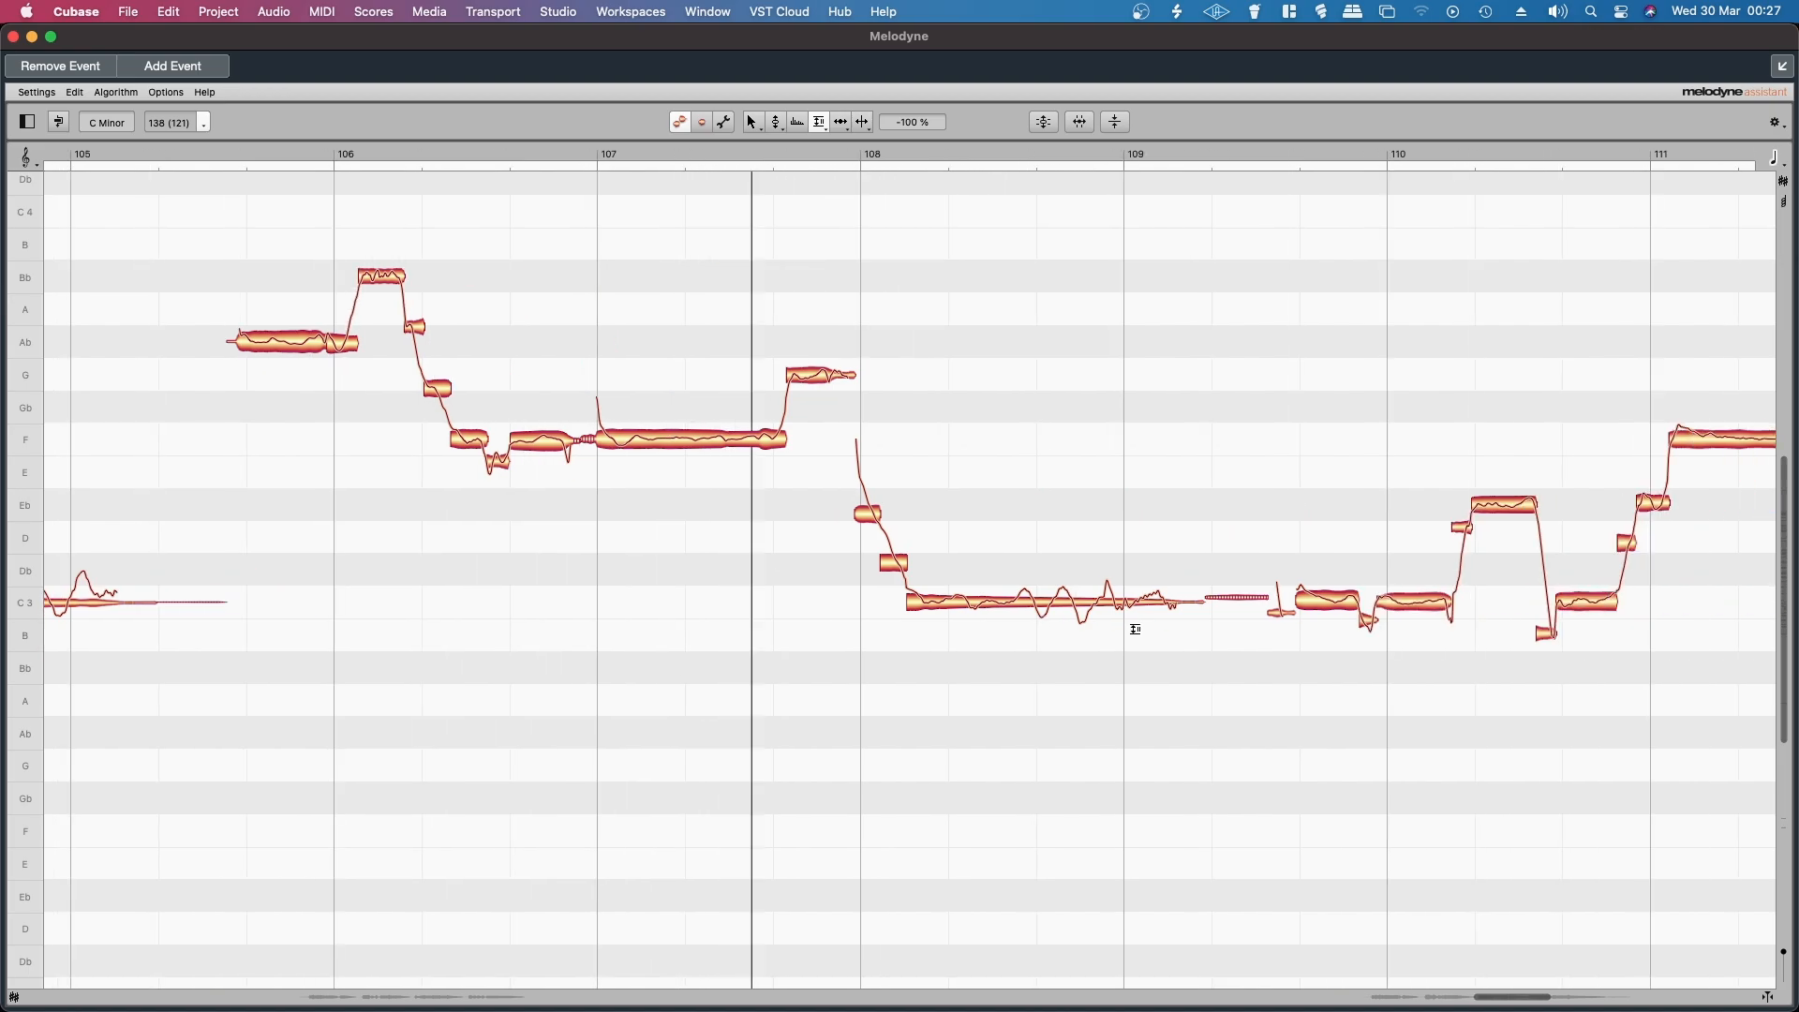
pyautogui.hscroll(3)
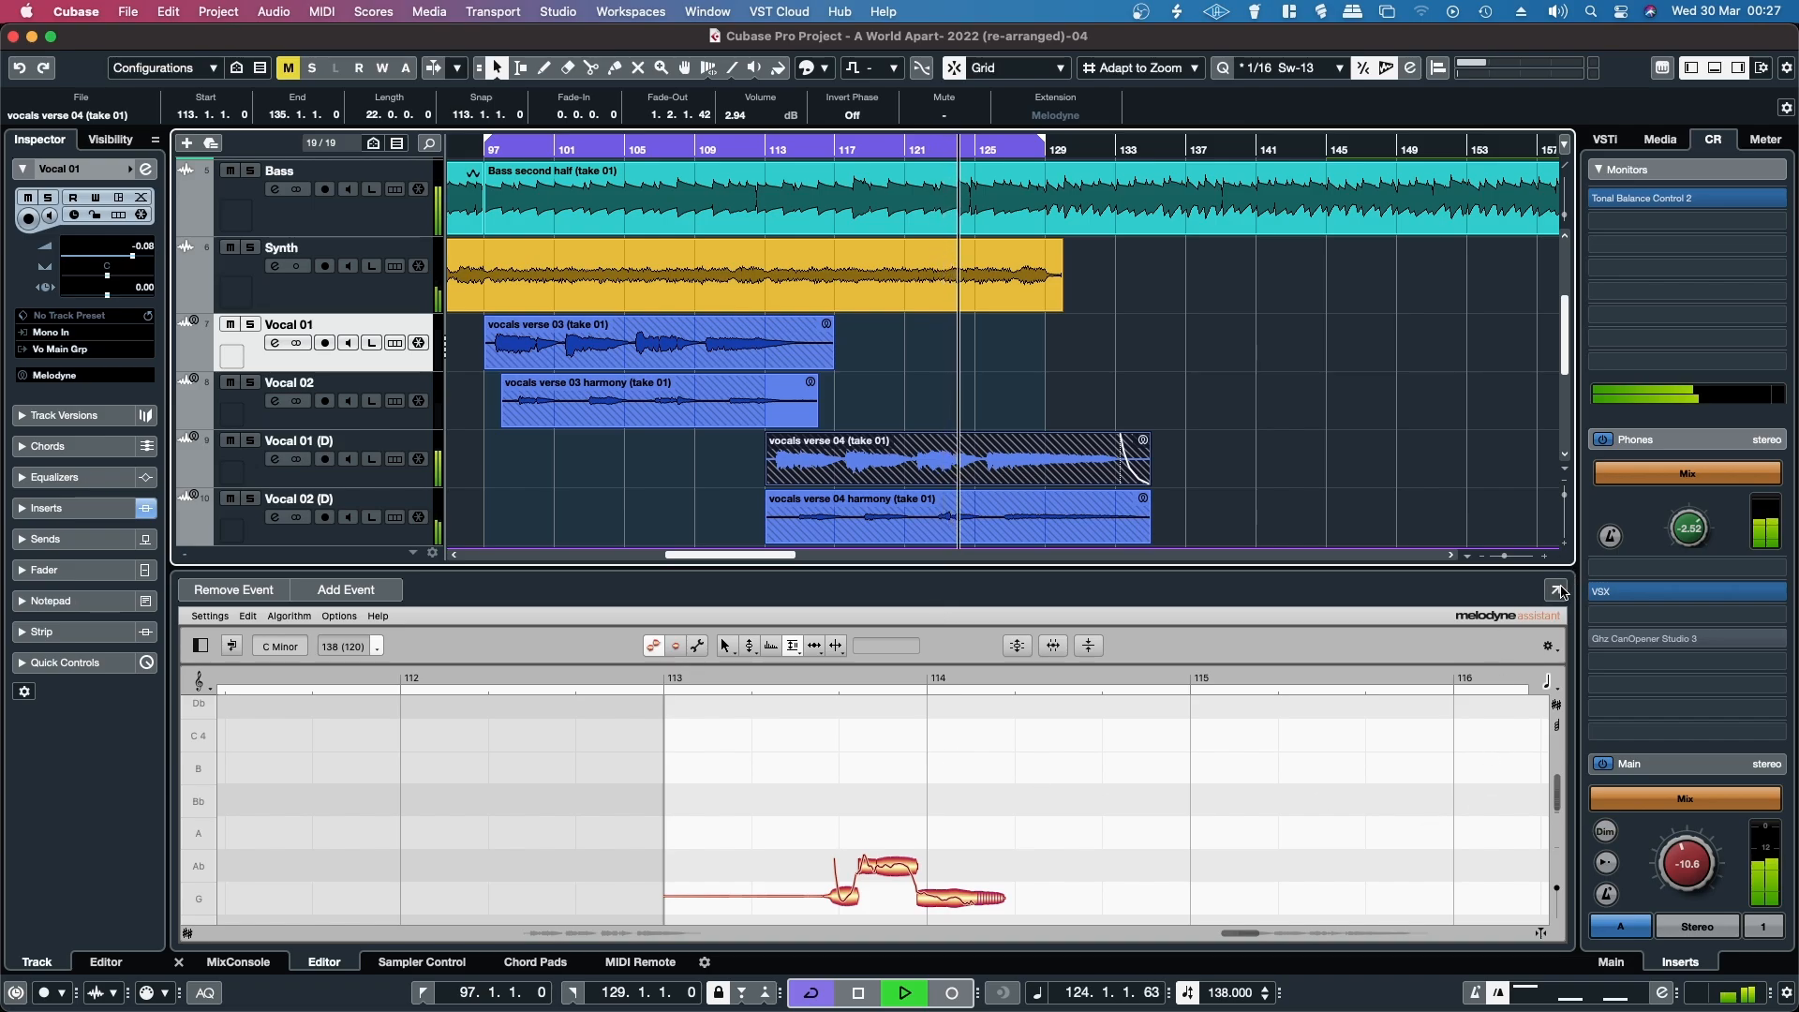
# Expand the docked Melodyne editor to show verse 04 lead vocal notes around bars 114–119.
pyautogui.click(1559, 590)
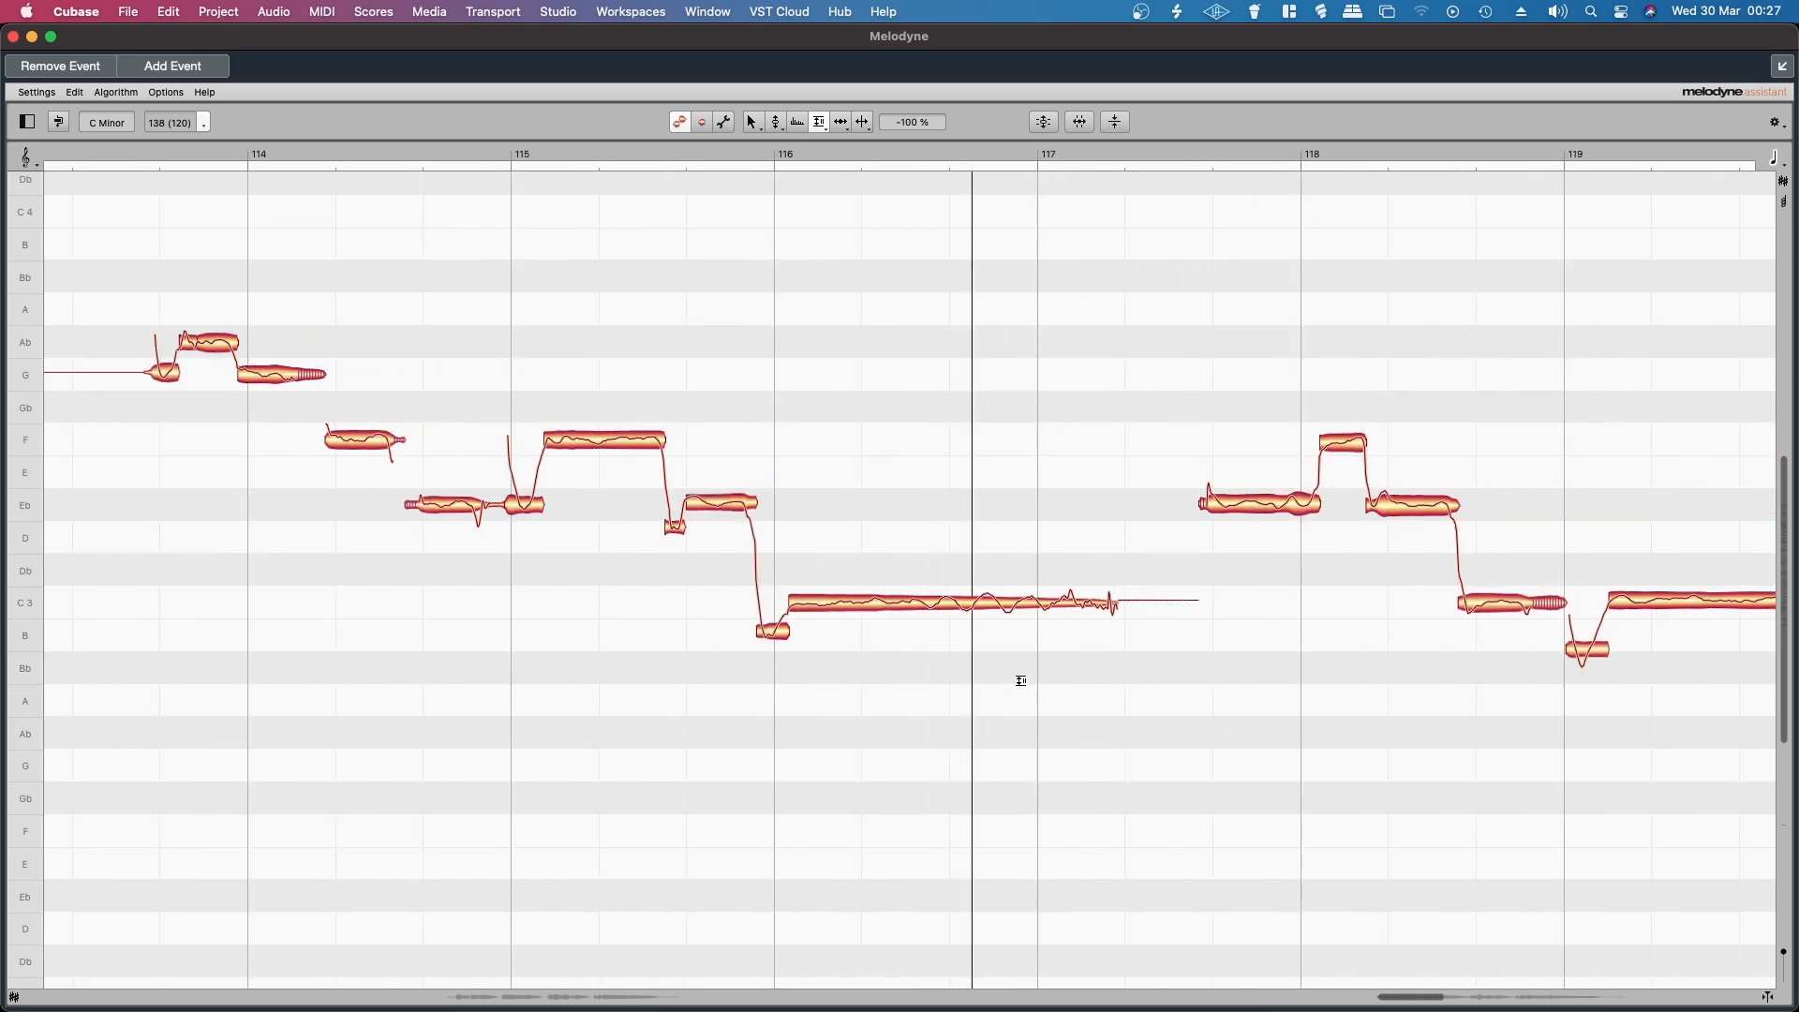
# Select the breathy note near bar 123 and lower its volume to about -35%.
pyautogui.hscroll(3)
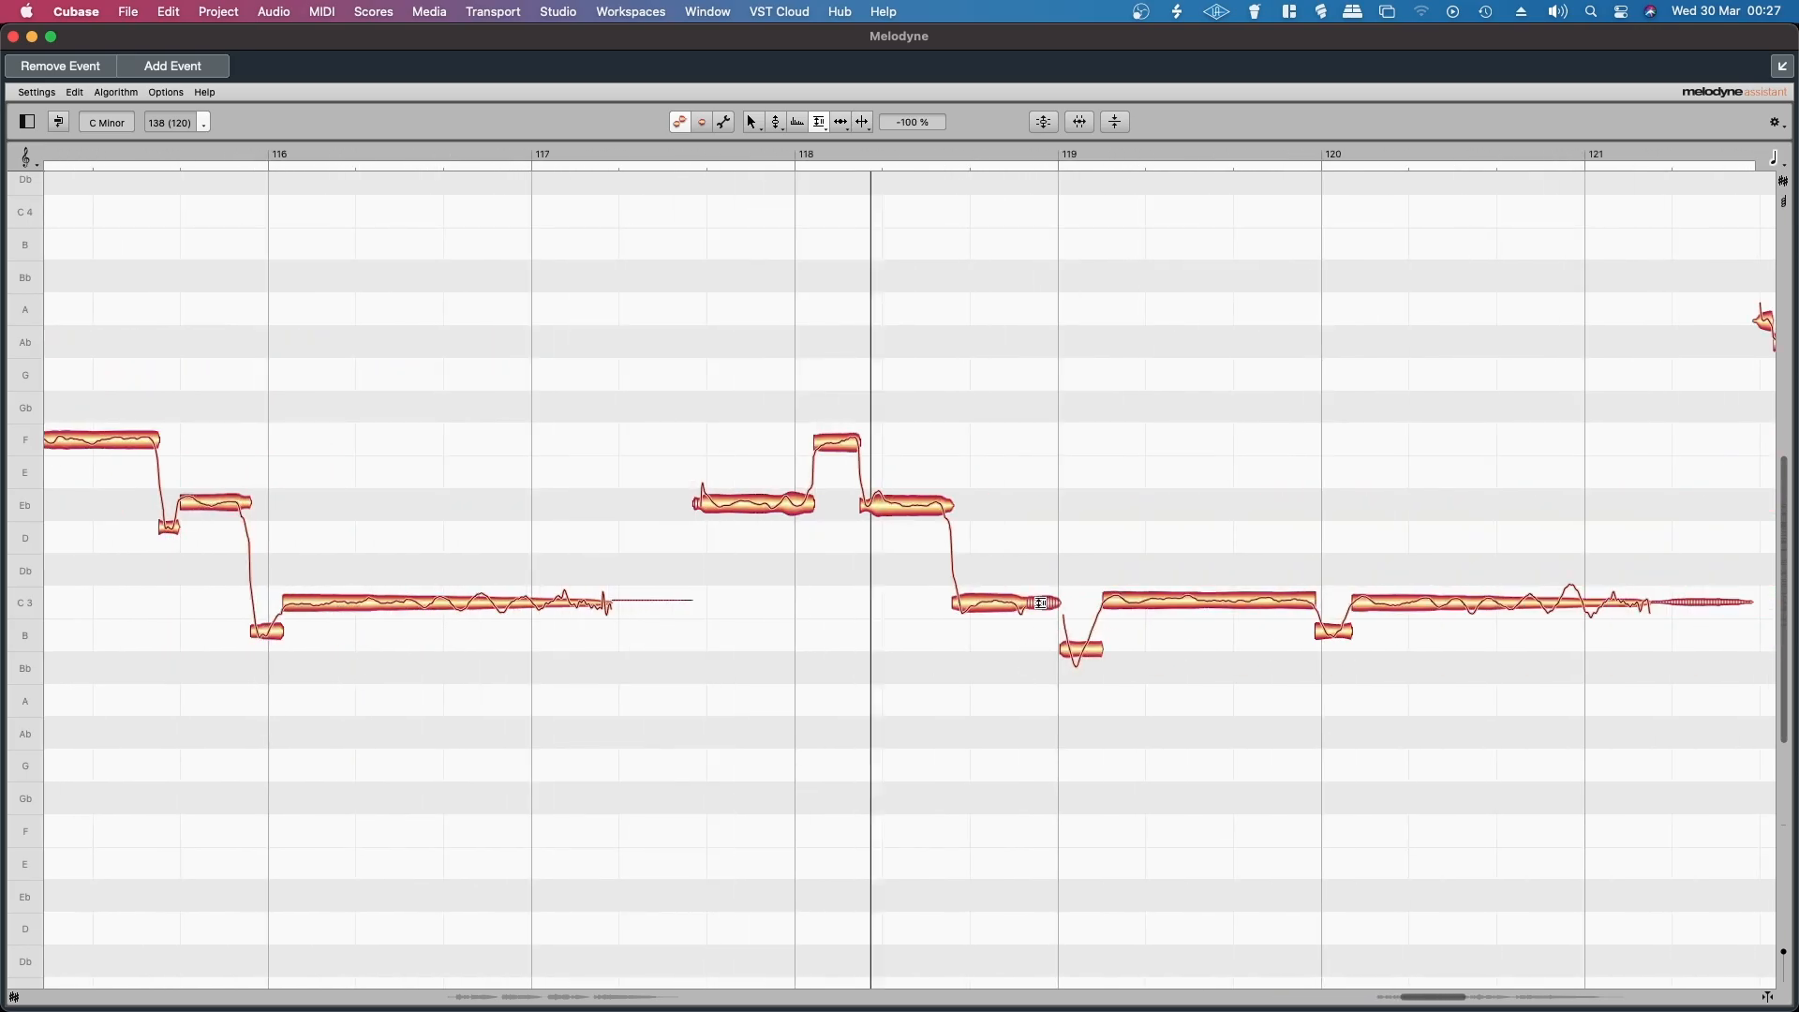
pyautogui.click(1004, 602)
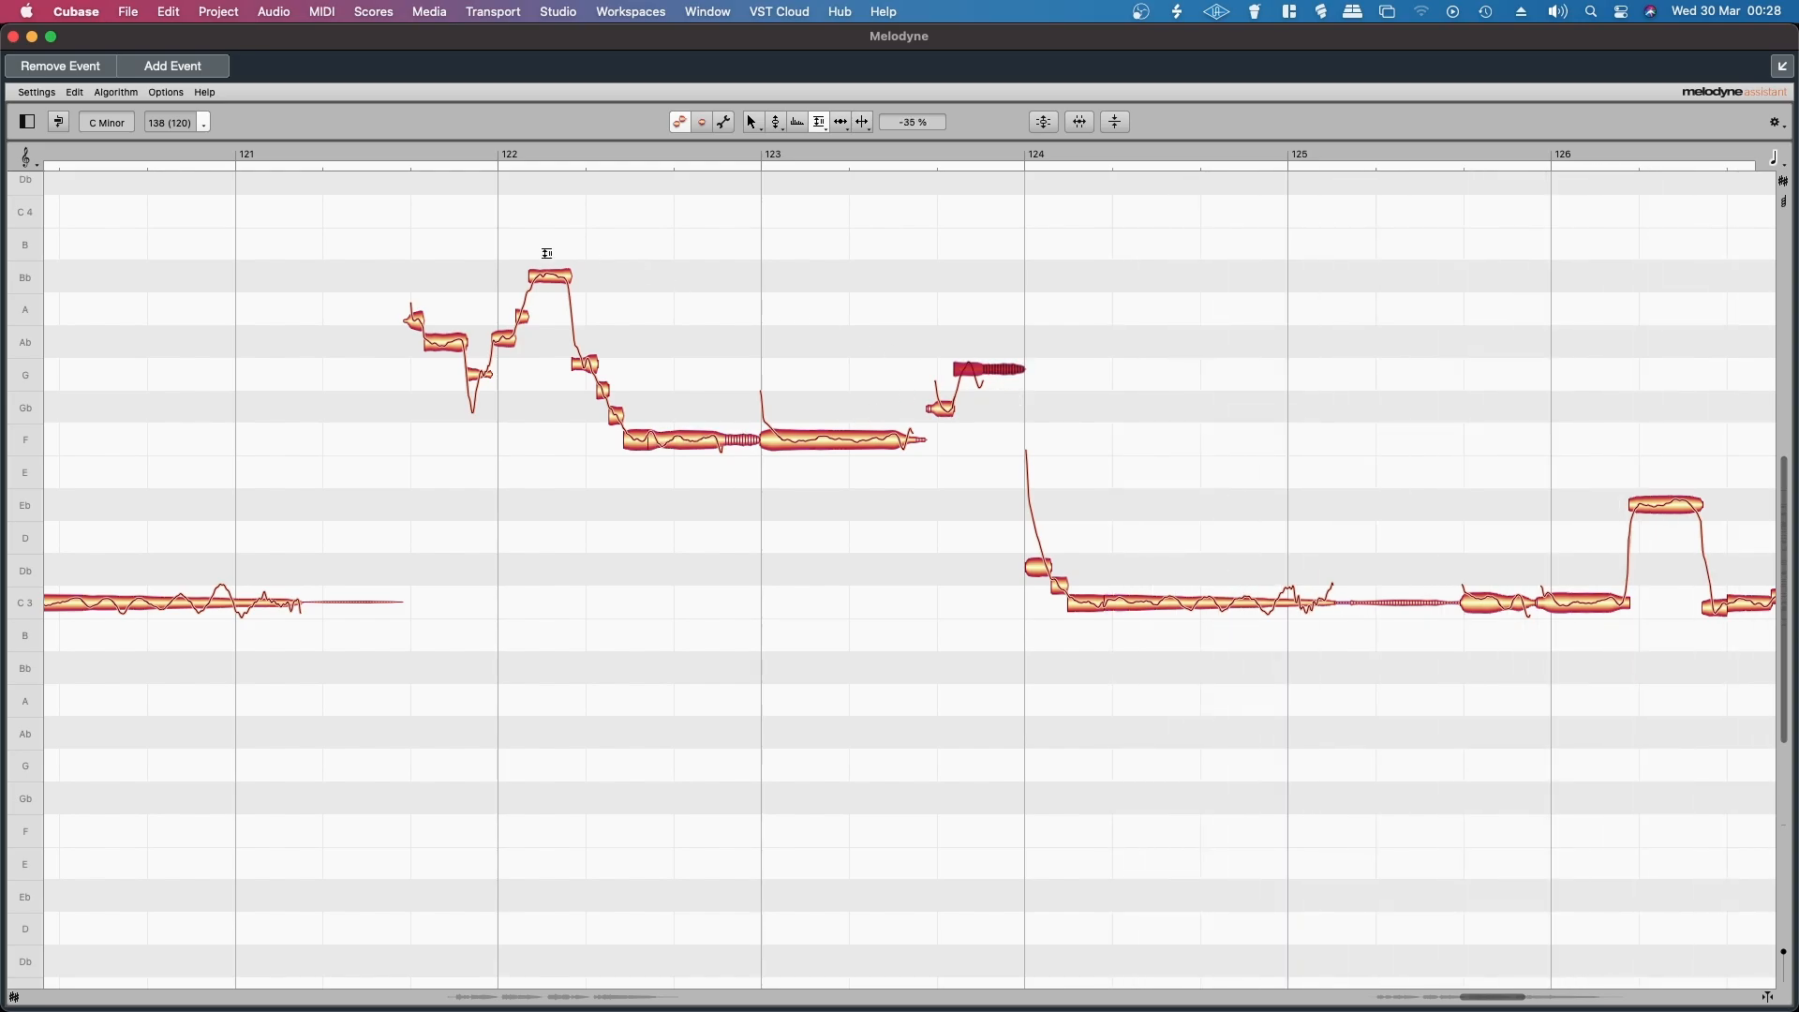
pyautogui.moveTo(710, 442)
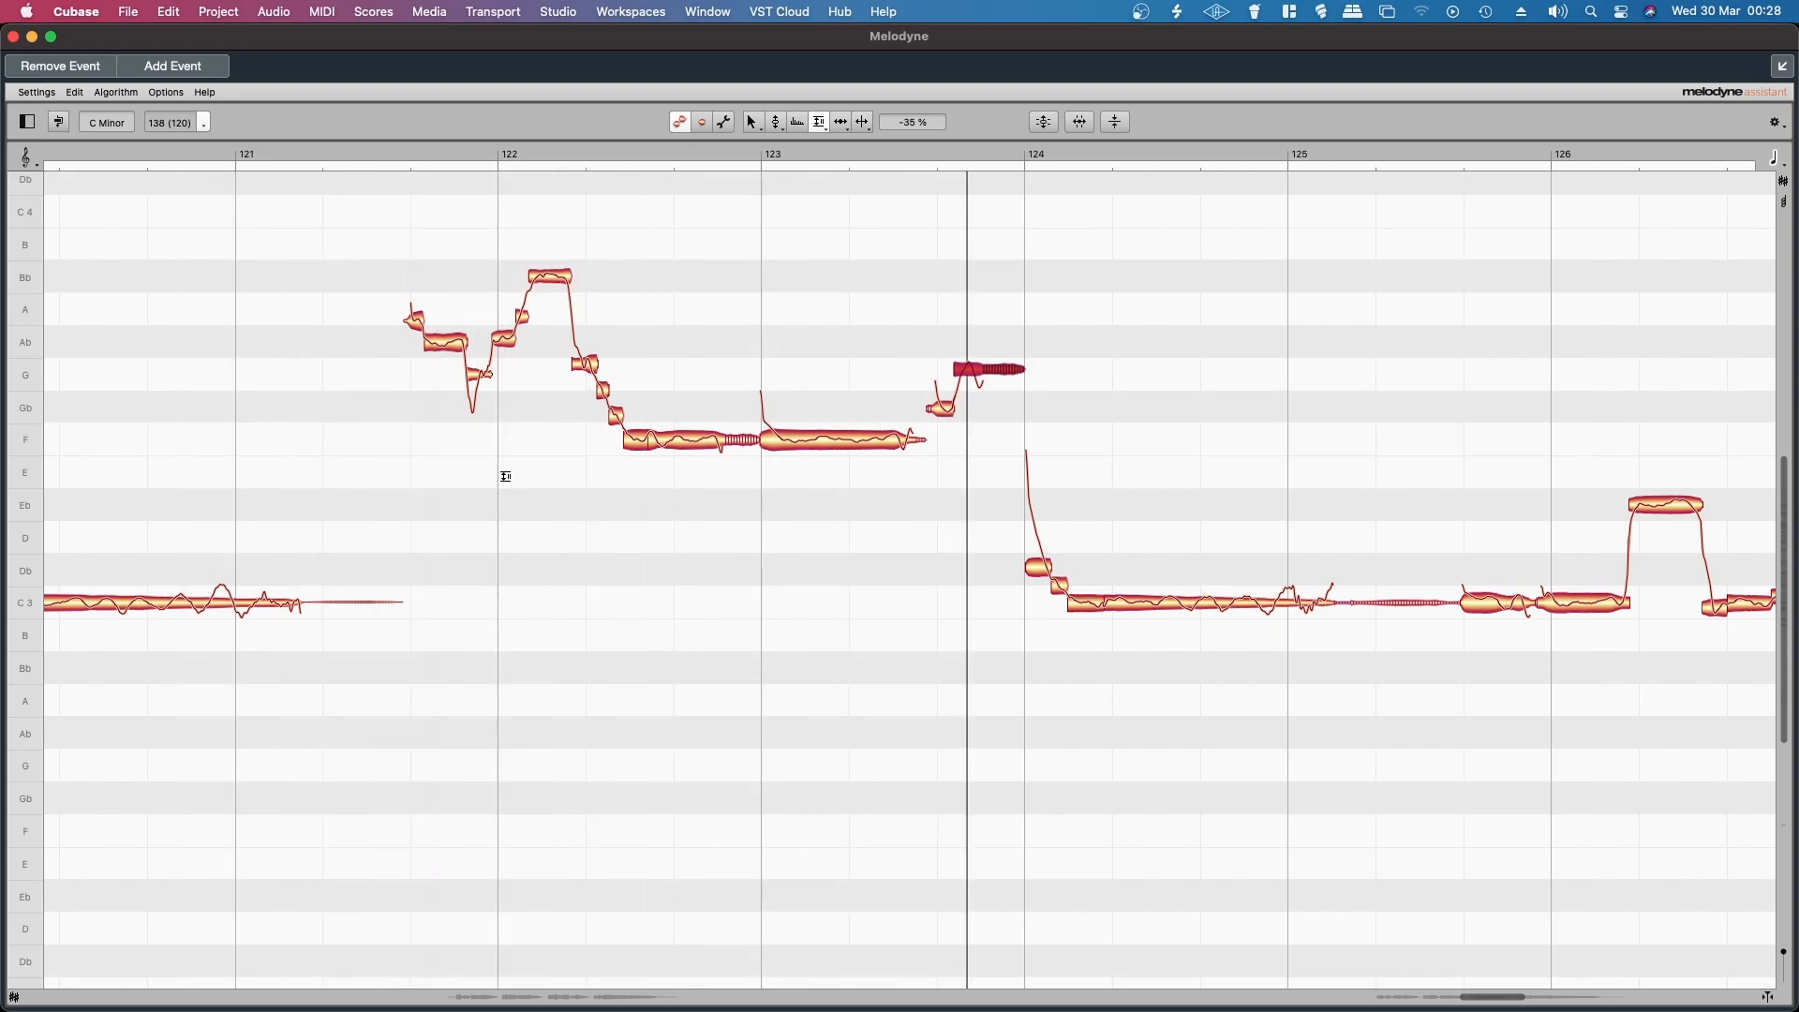
pyautogui.hscroll(3)
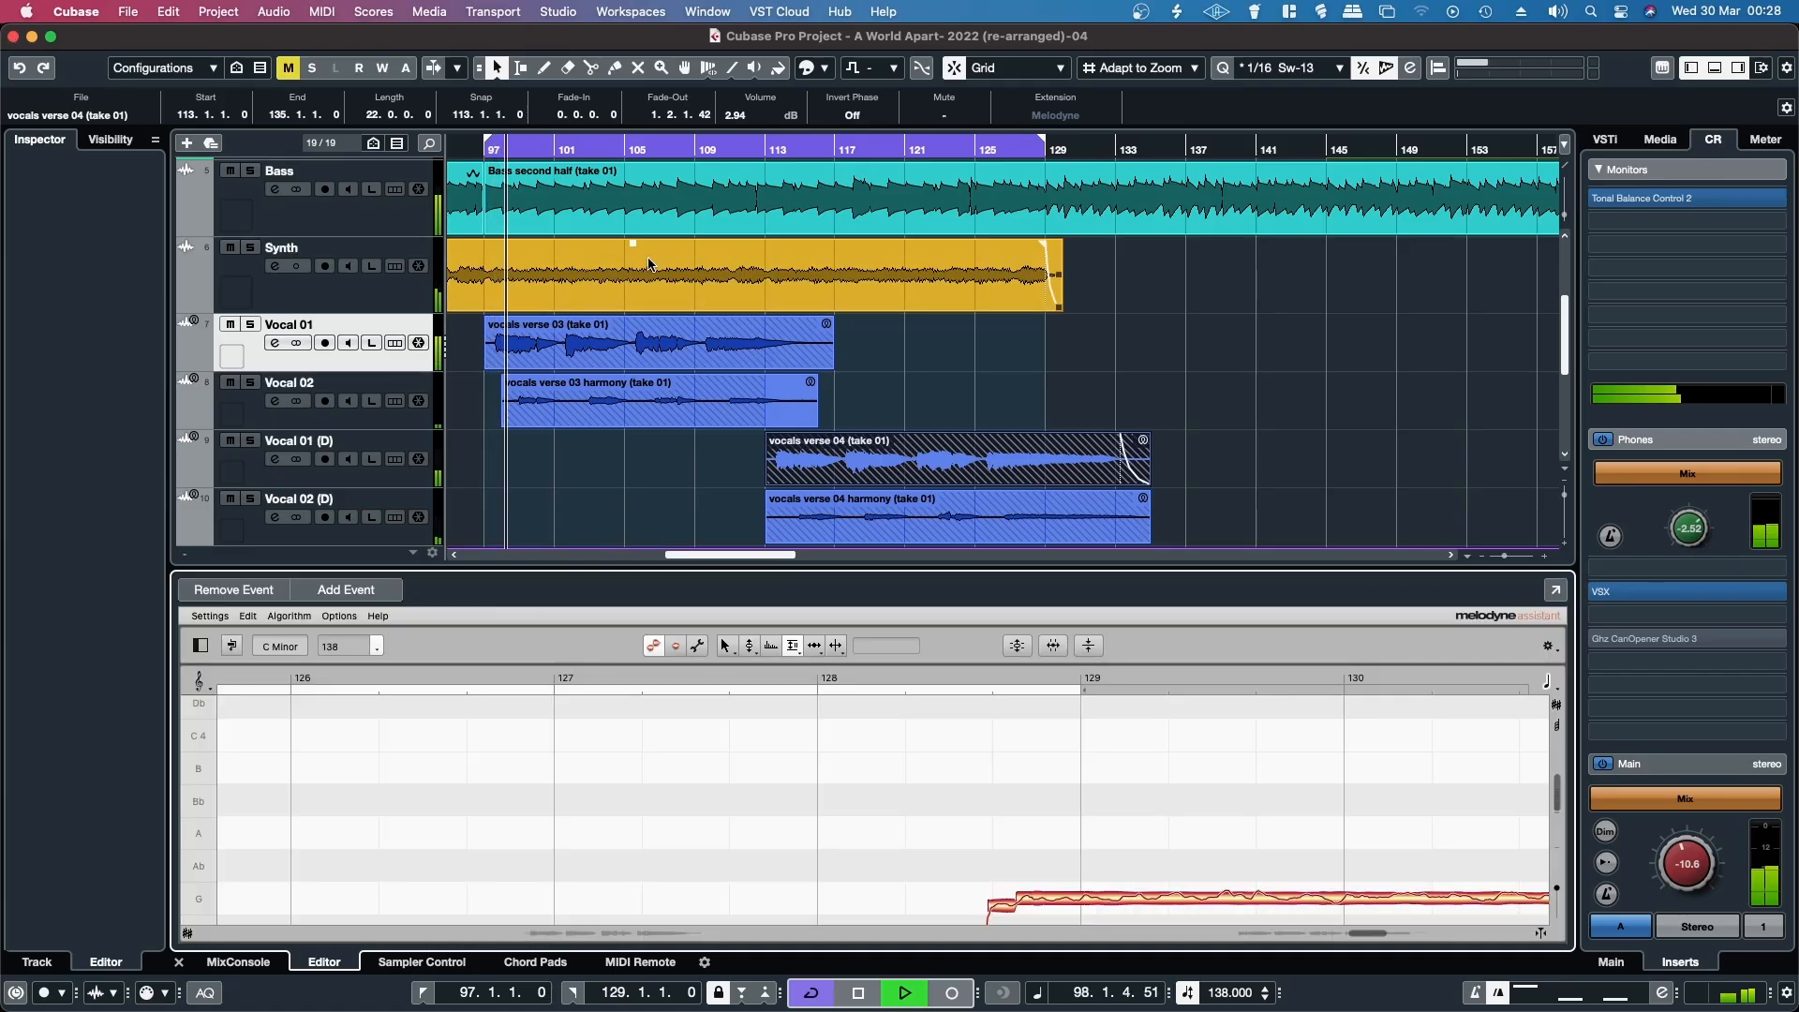
# Select the 'vocals verse 03 harmony (take 01)' event on the Vocal 02 track.
pyautogui.click(660, 402)
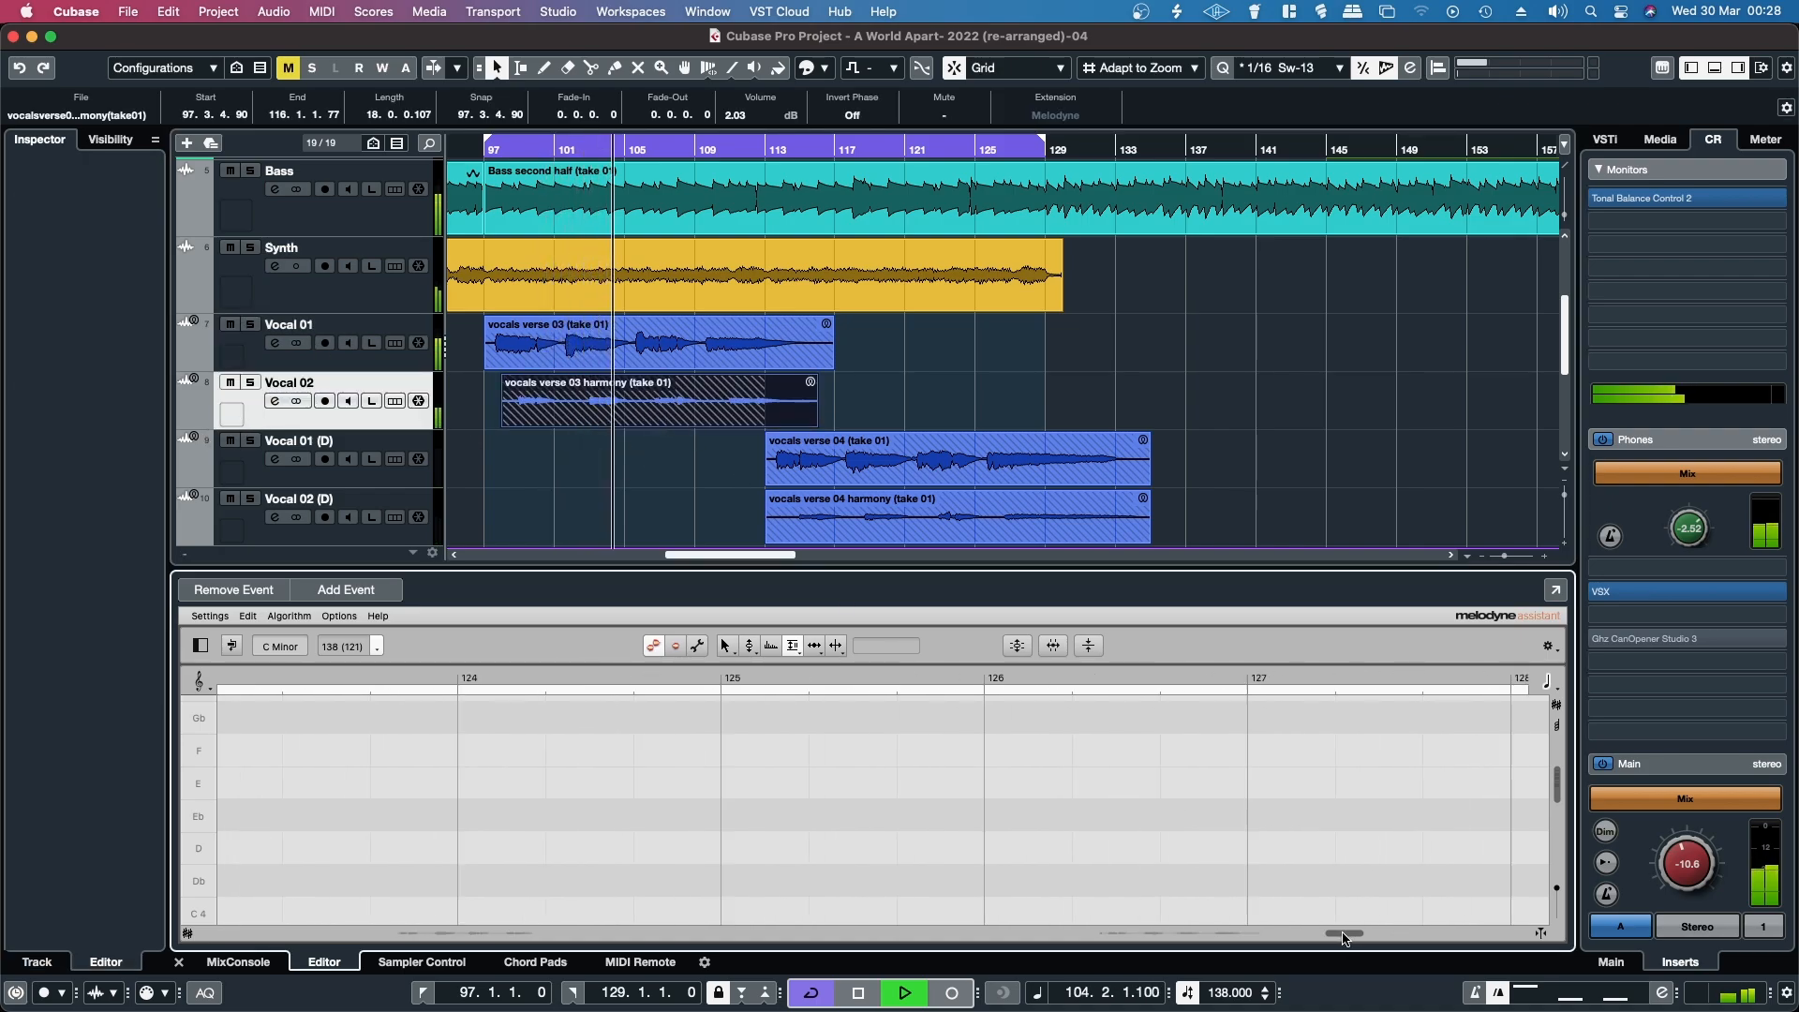
# Scroll through the verse 03 harmony notes in the Melodyne editor.
pyautogui.moveTo(1342, 935); pyautogui.dragTo(1159, 934)
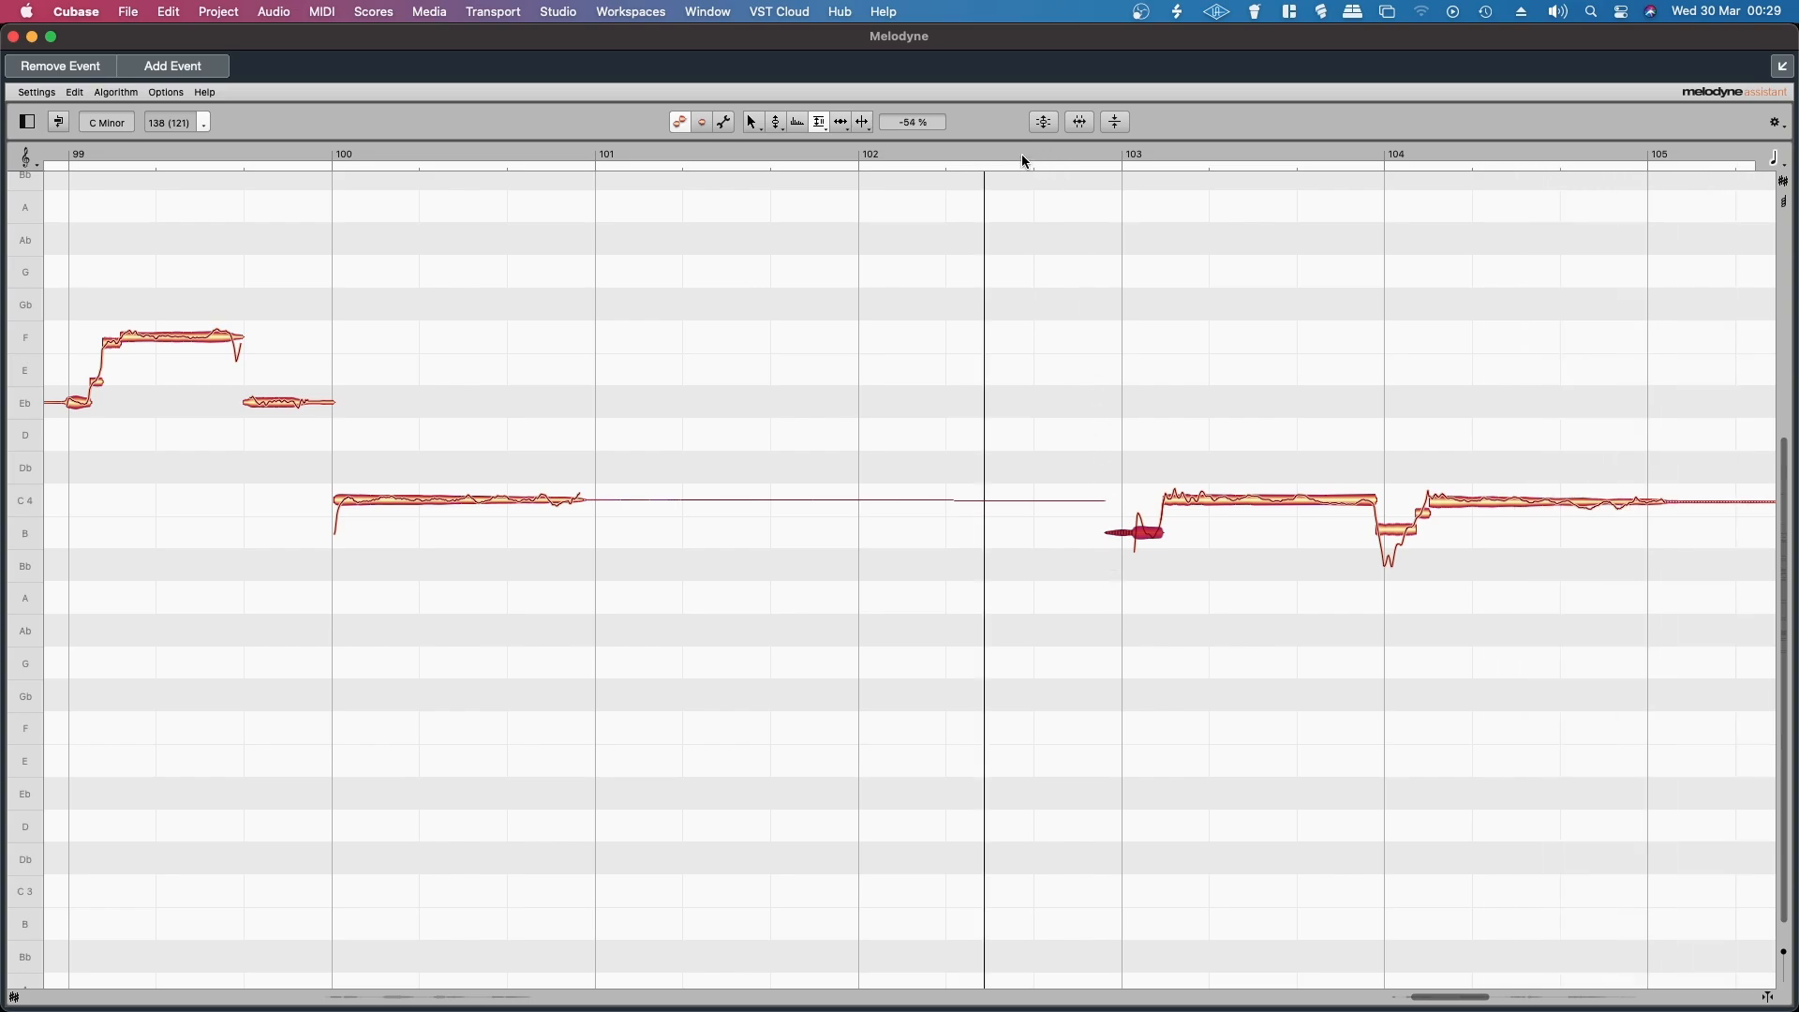
pyautogui.hscroll(3)
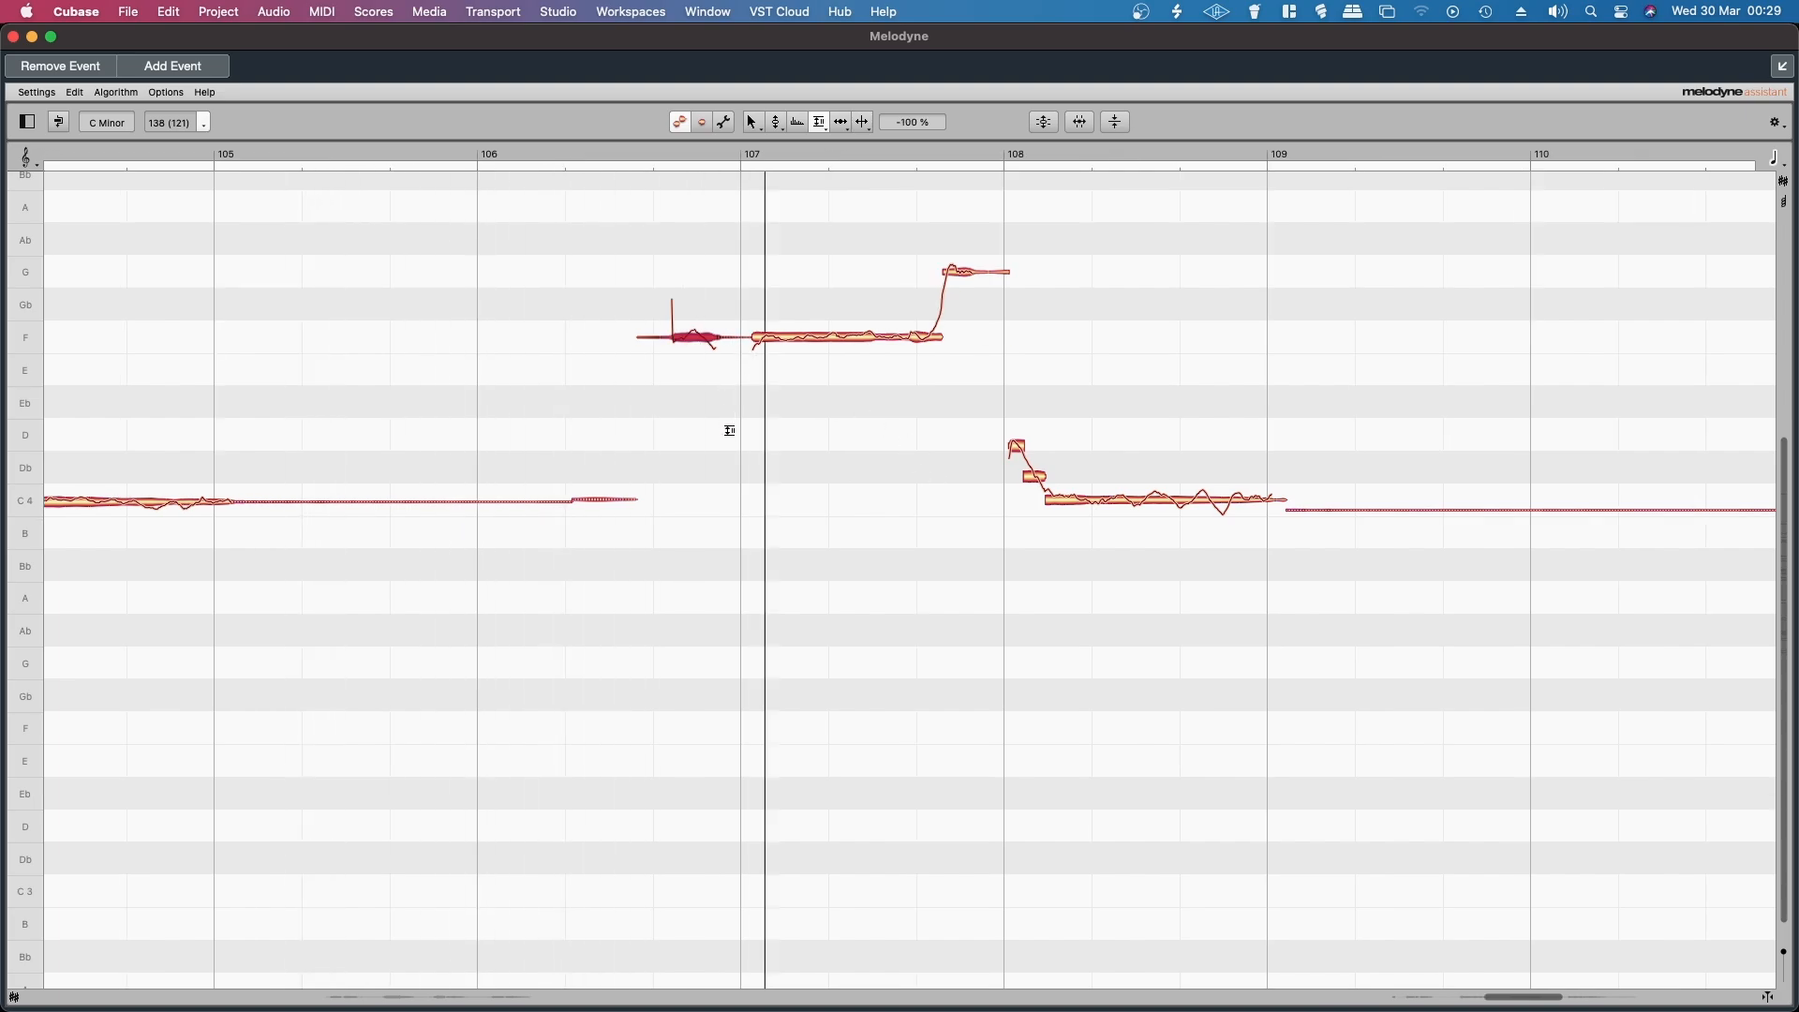
pyautogui.hscroll(3)
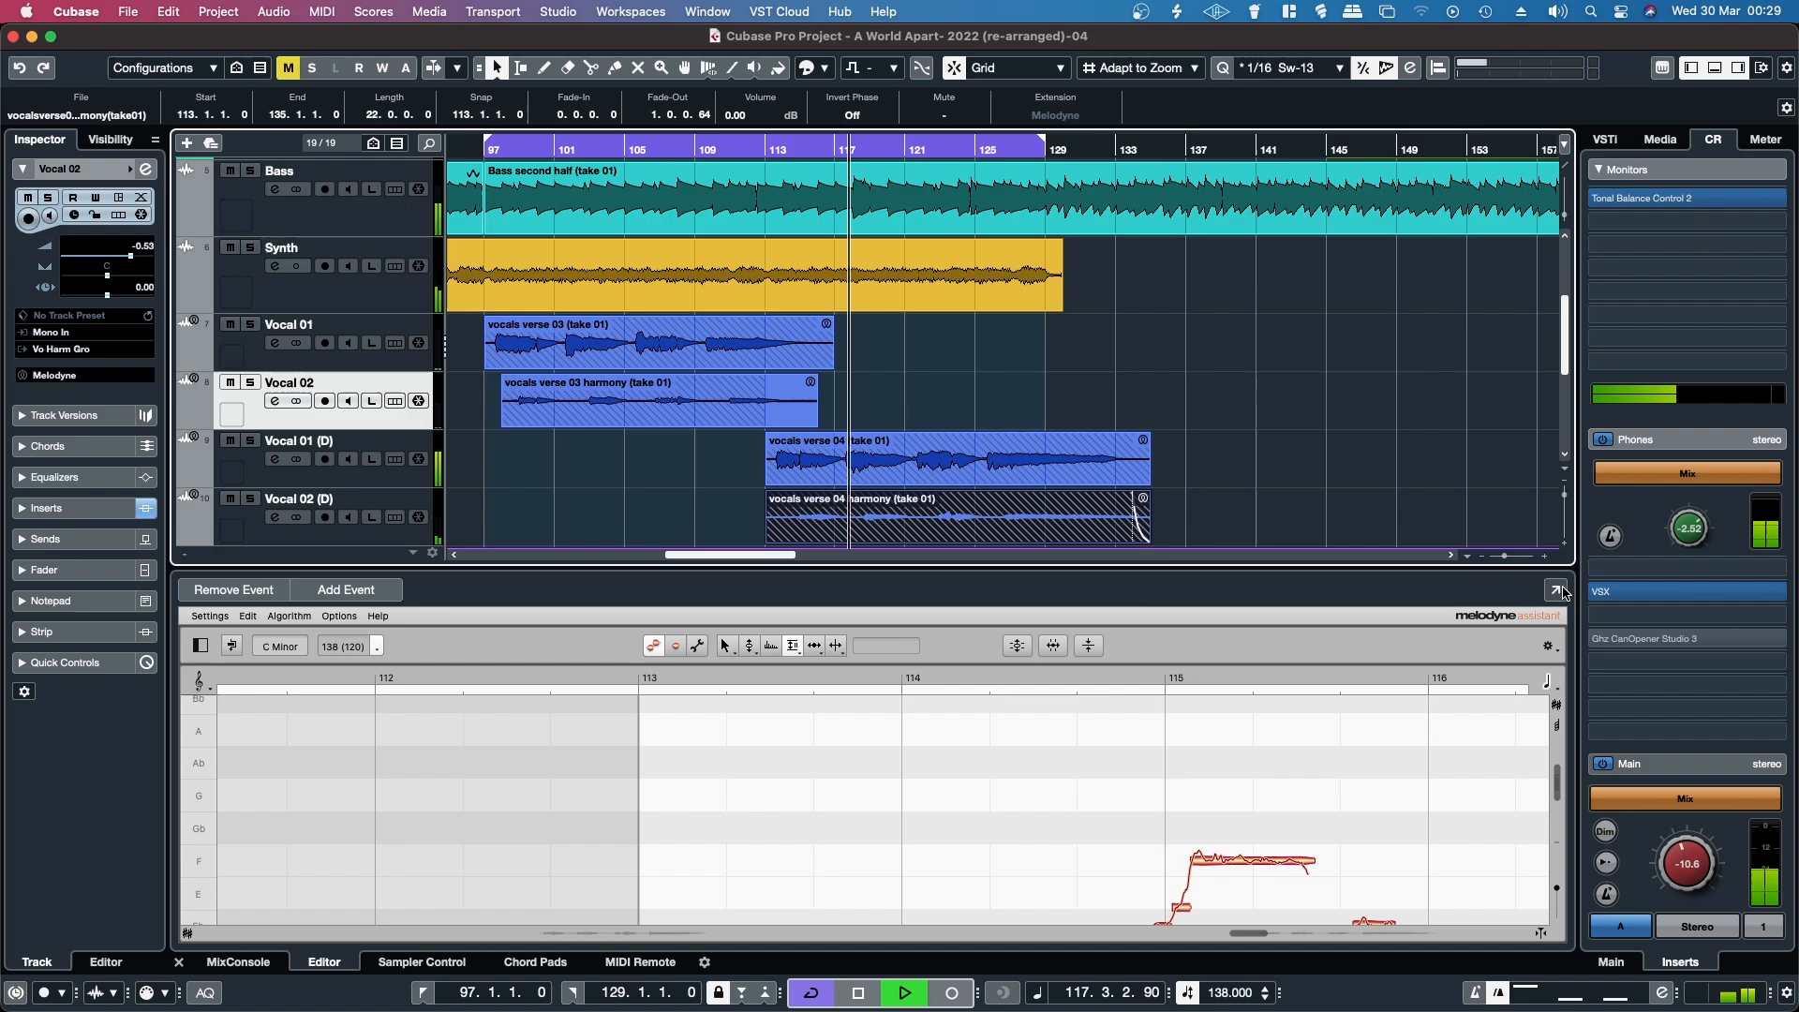
# Expand Melodyne full-size and scroll through the verse 04 harmony notes to bars 124–128.
pyautogui.click(1559, 590)
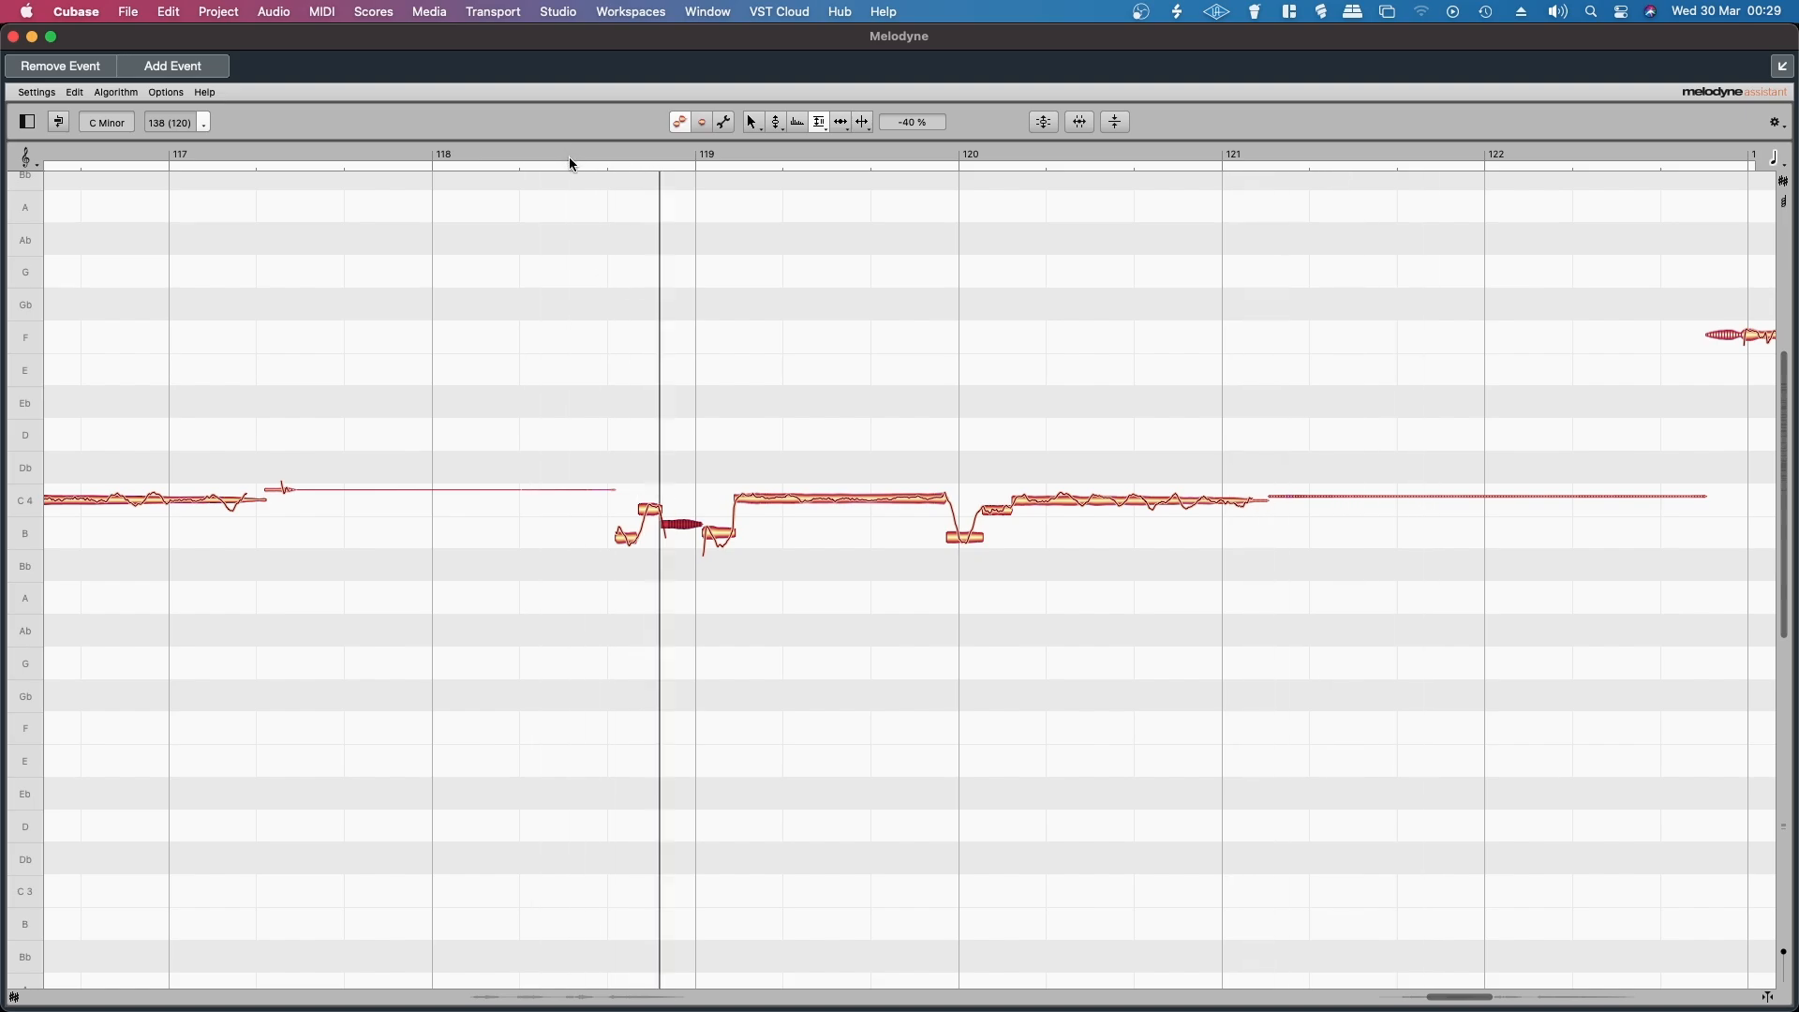
pyautogui.hscroll(3)
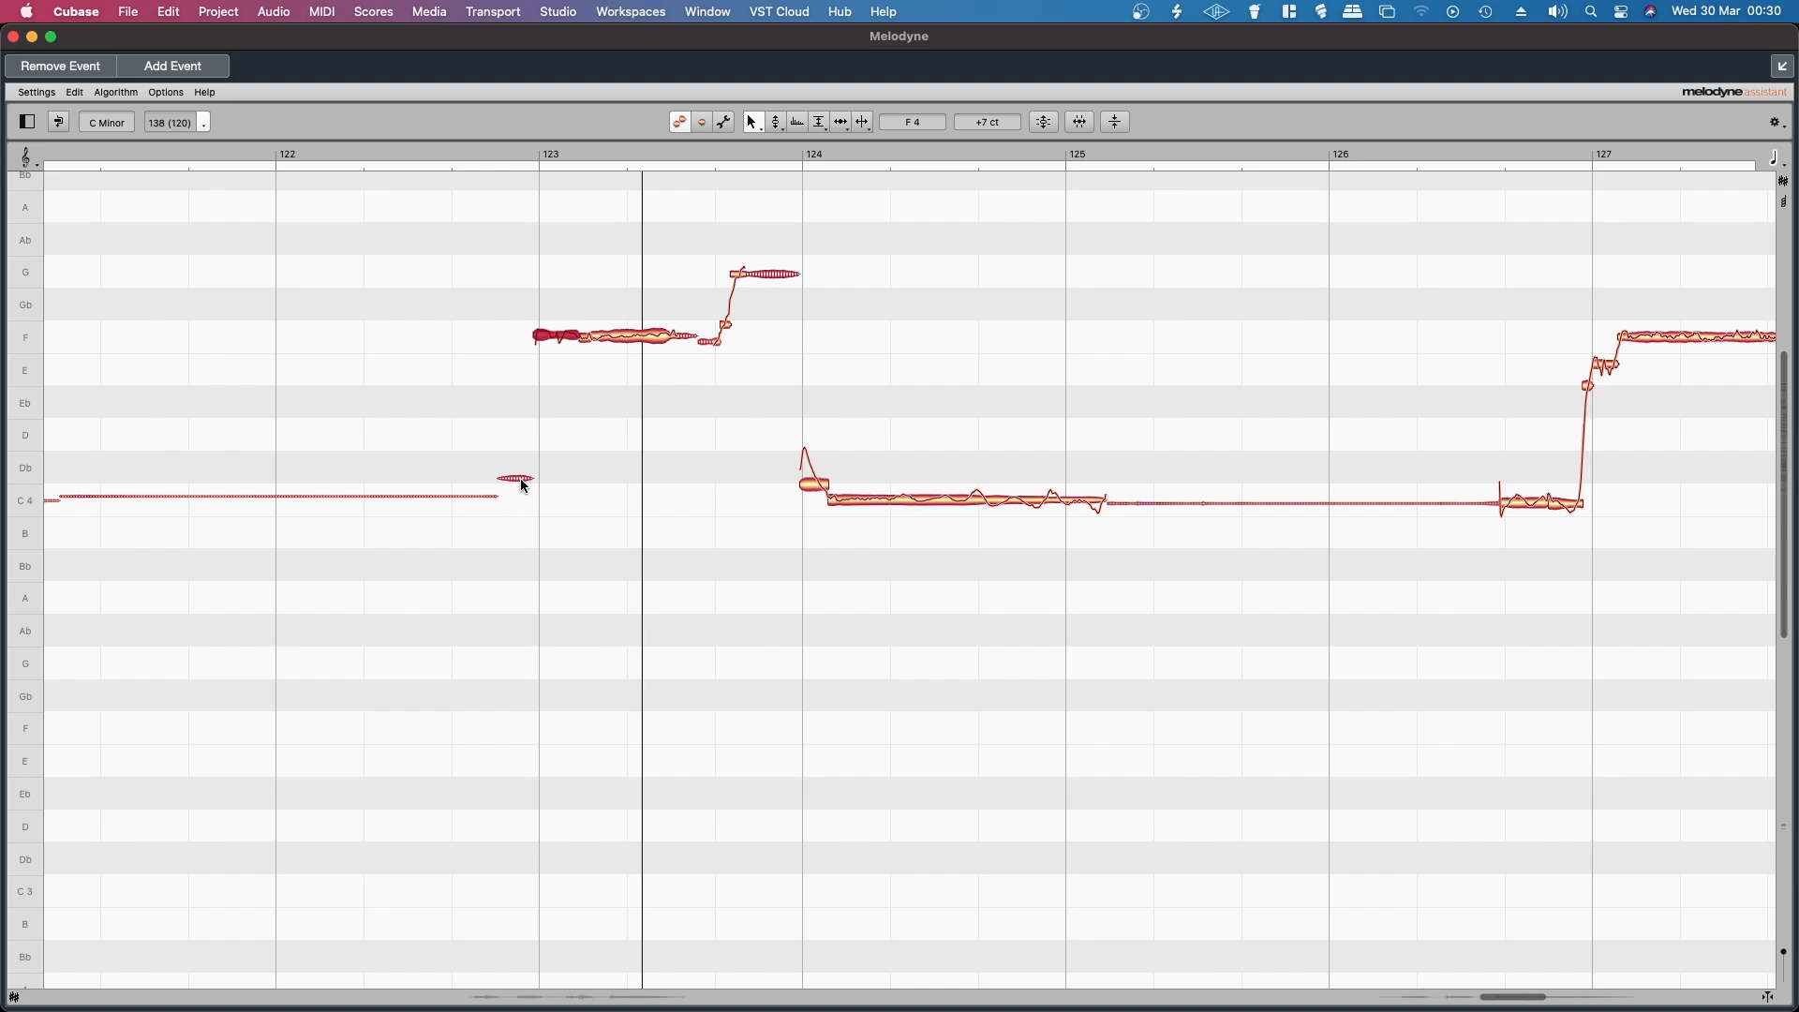
pyautogui.moveTo(750, 259)
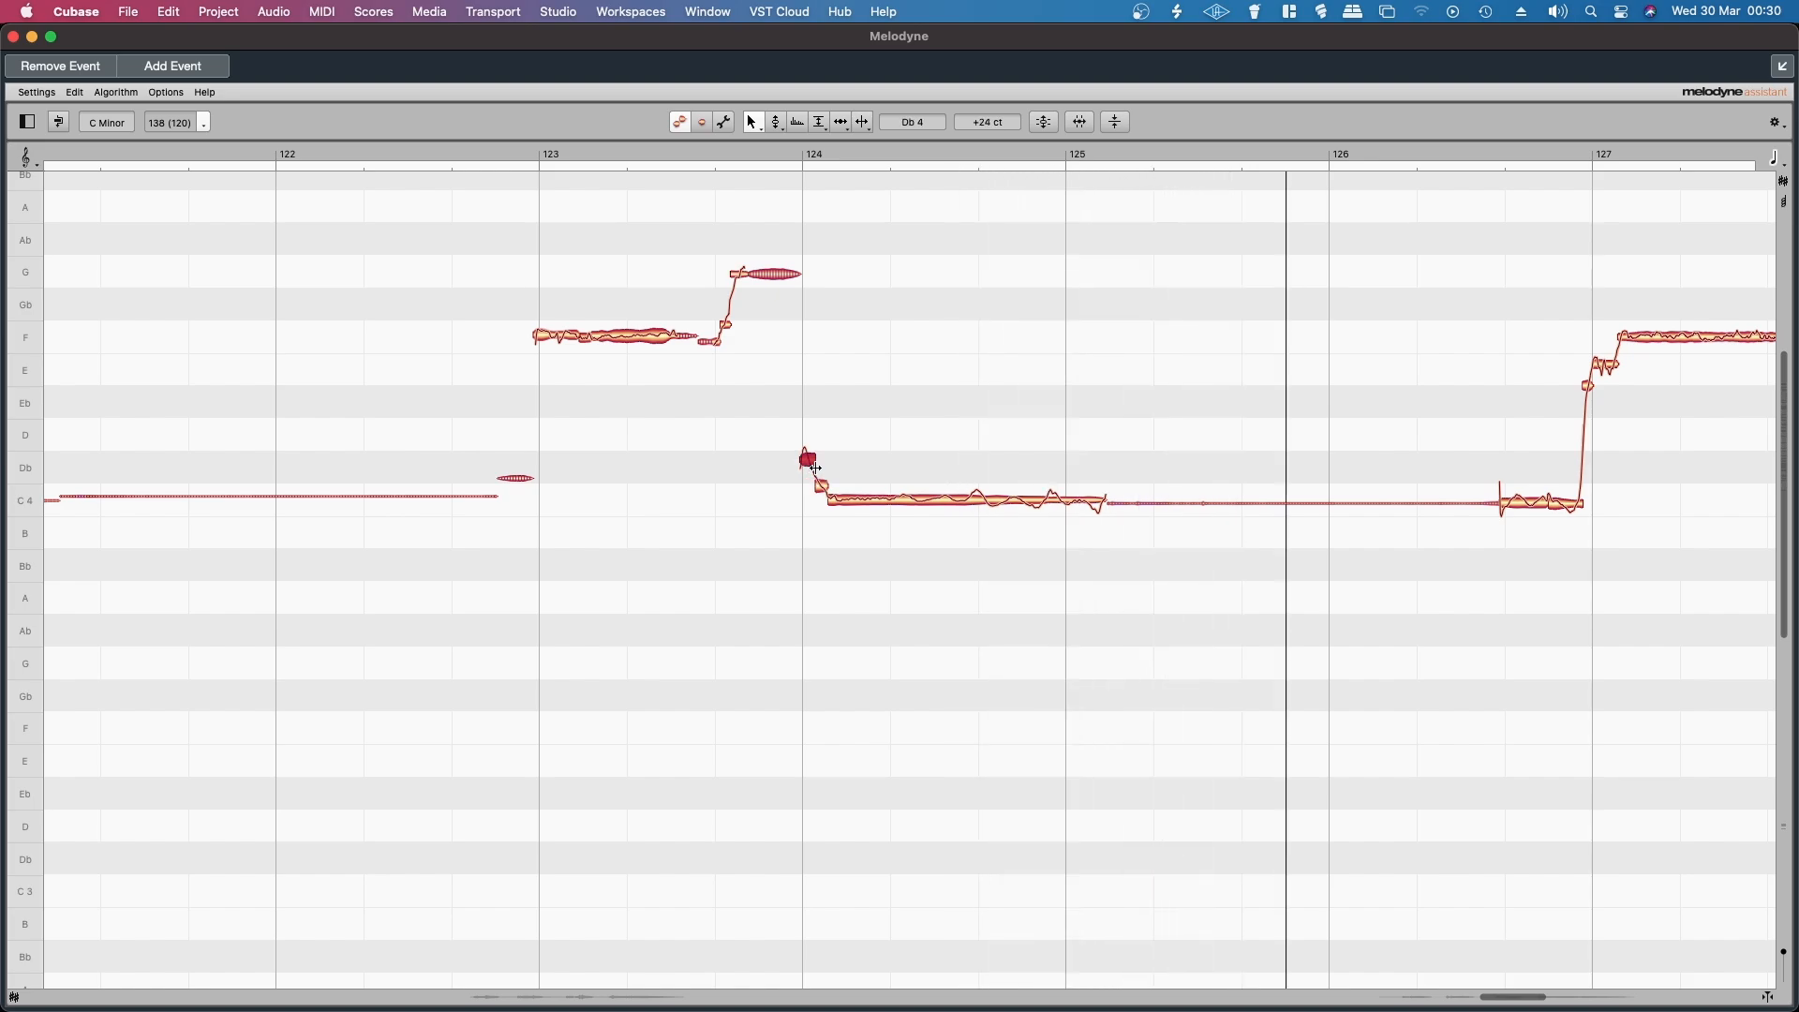
pyautogui.hscroll(3)
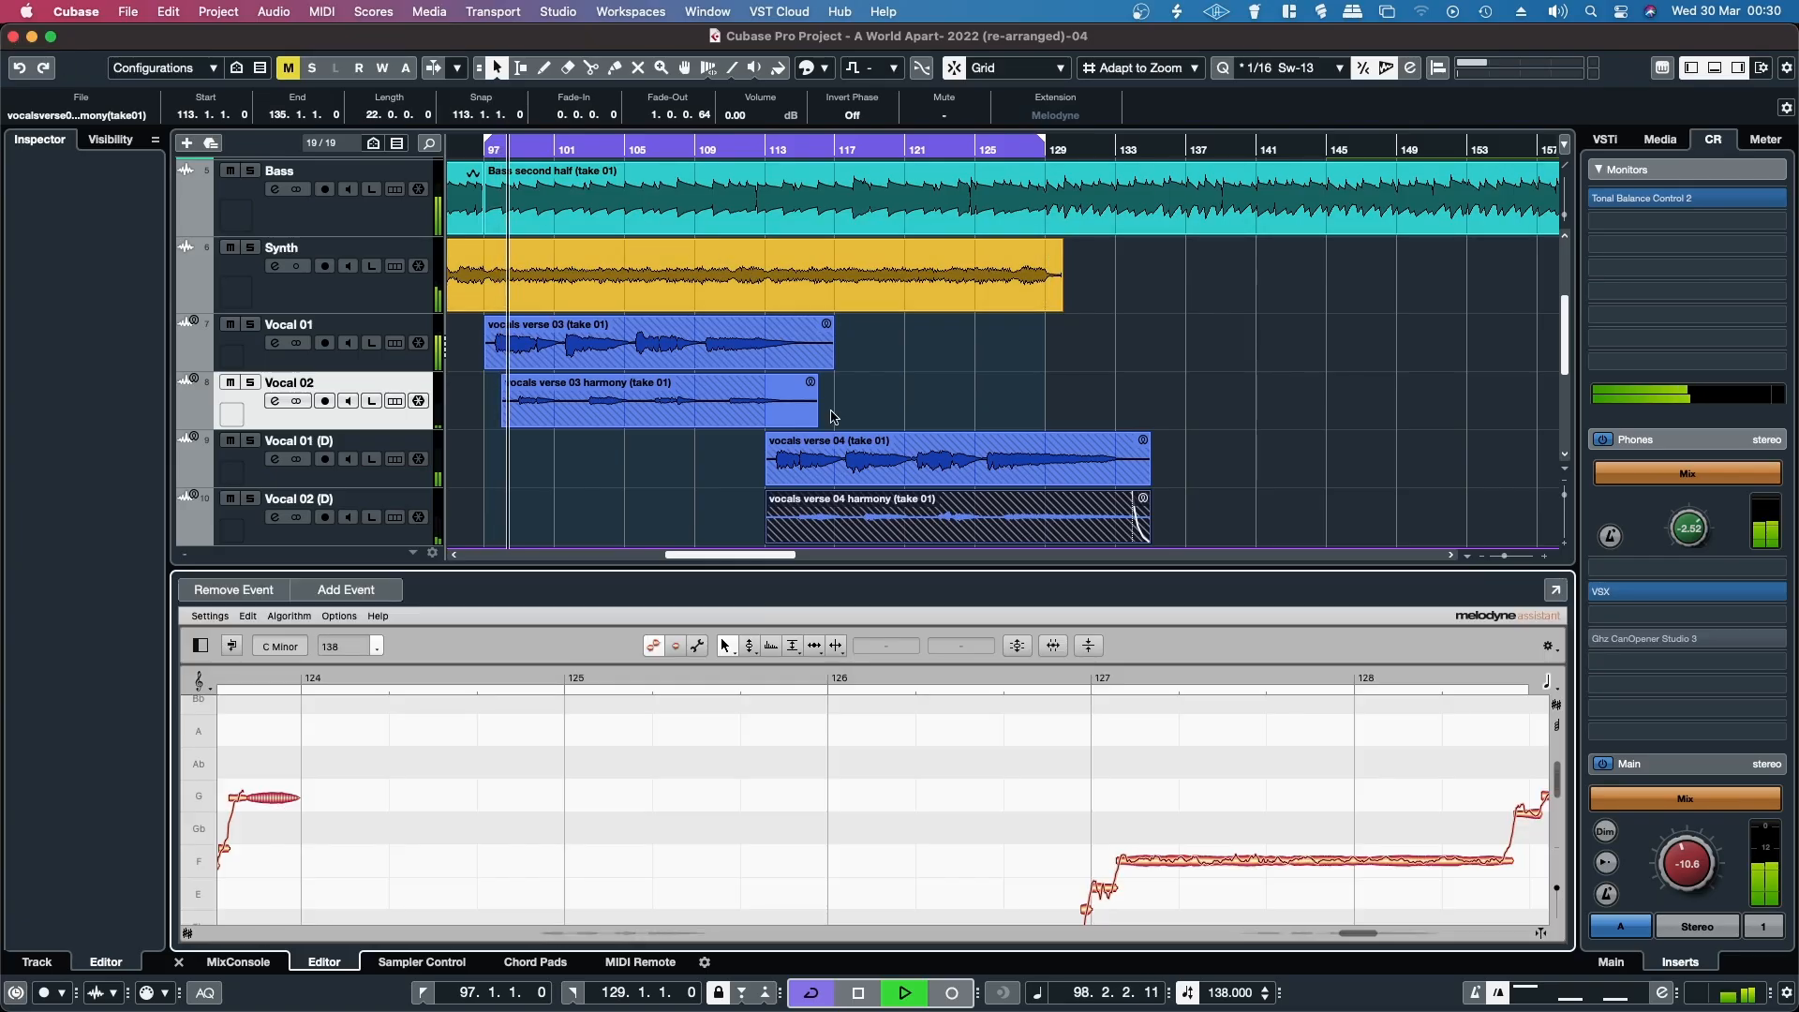
# Select the verse 04 lead vocal event, expand Melodyne, and scroll through bars 119–125.
pyautogui.click(868, 518)
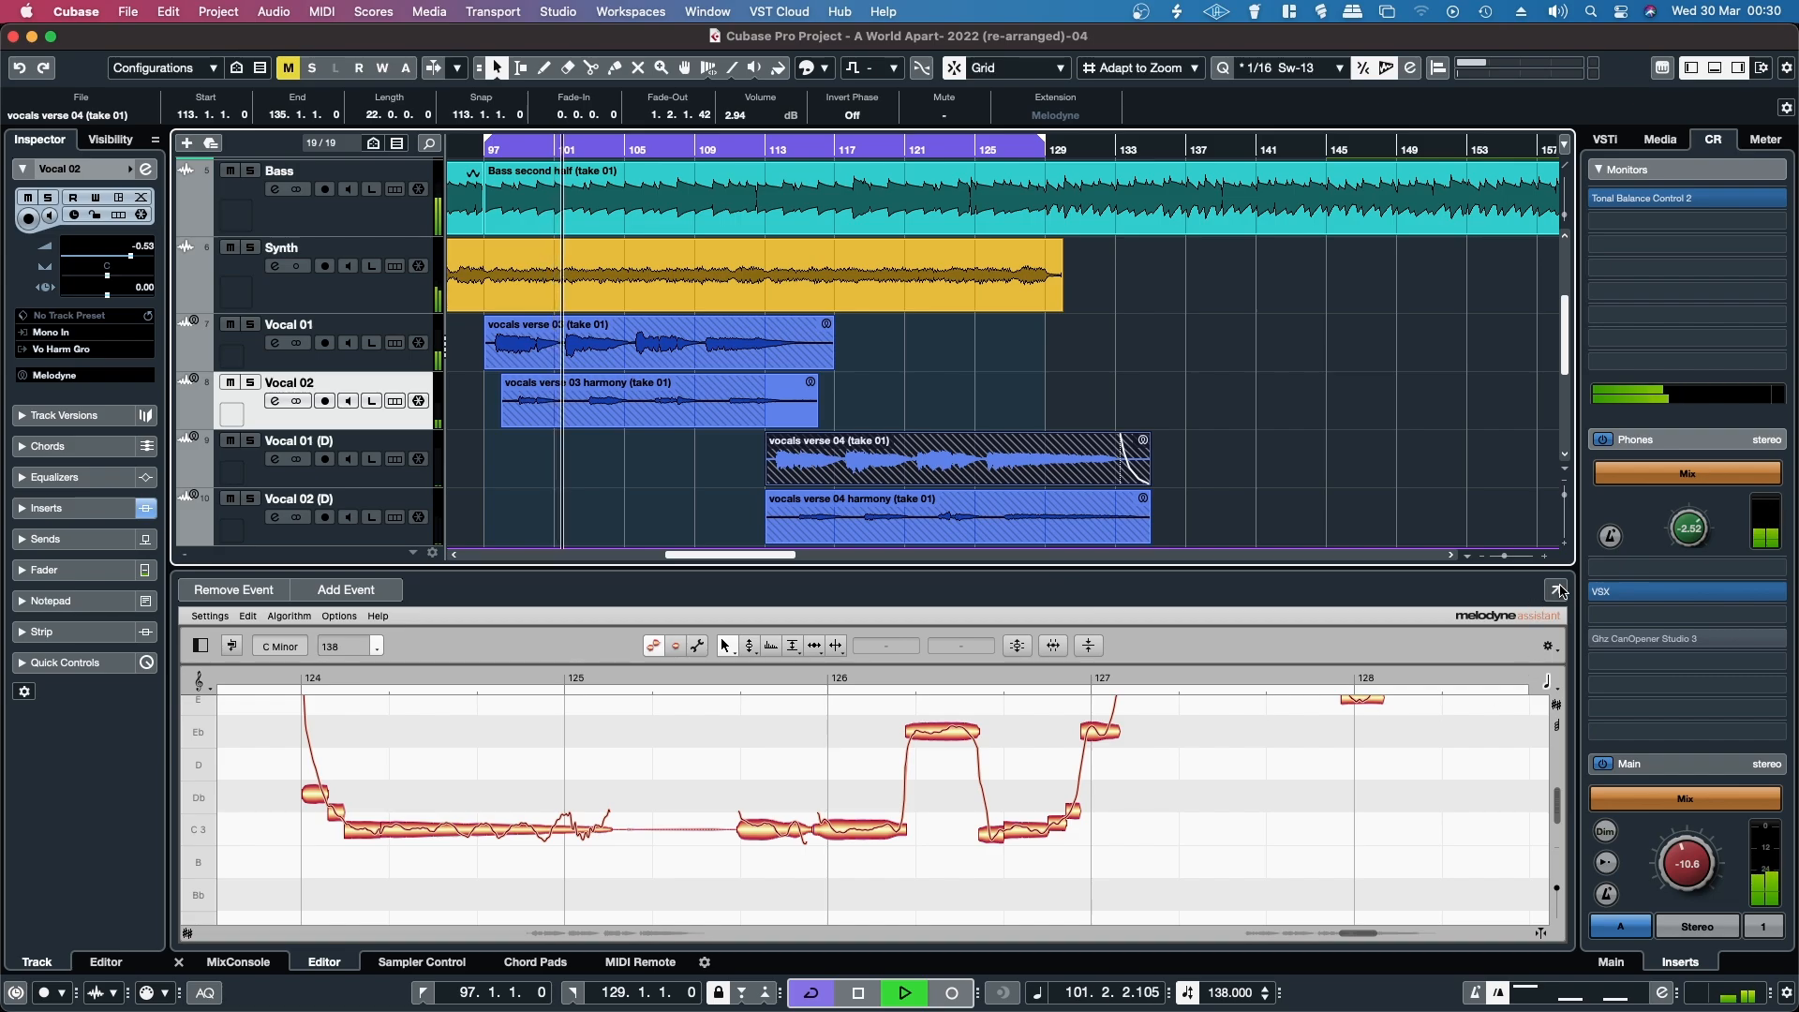
pyautogui.click(1557, 588)
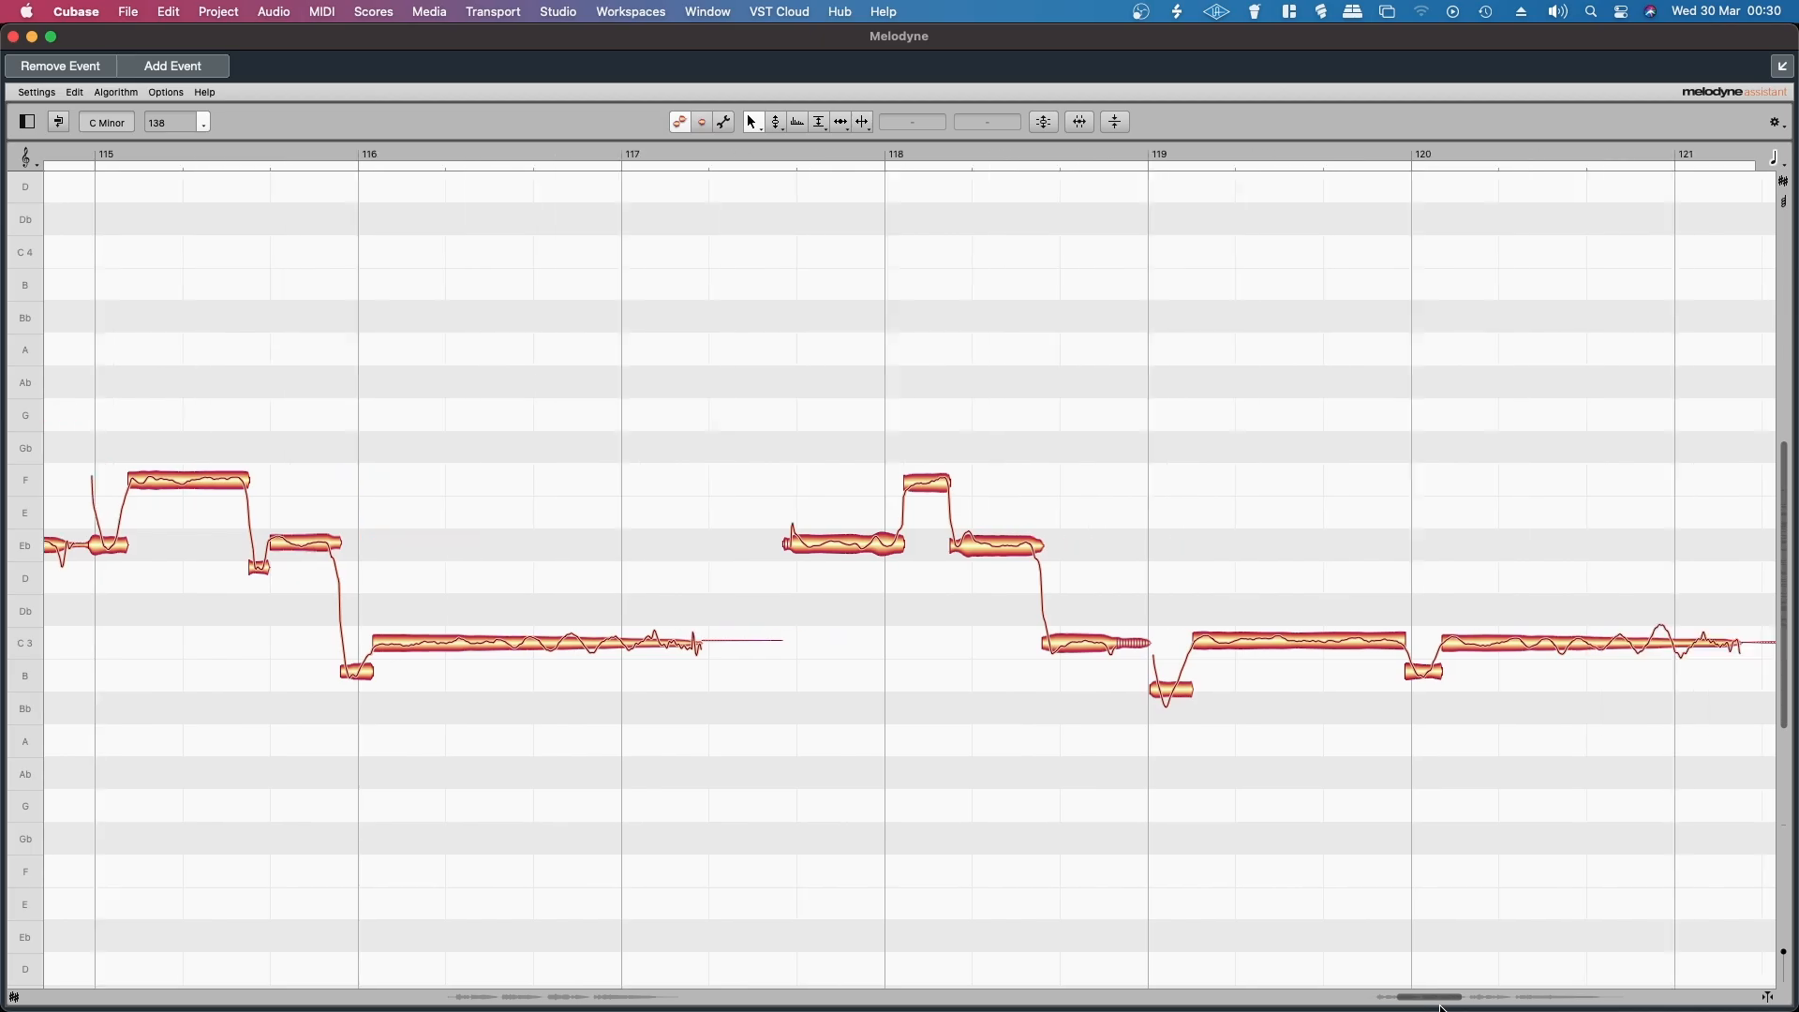
pyautogui.hscroll(3)
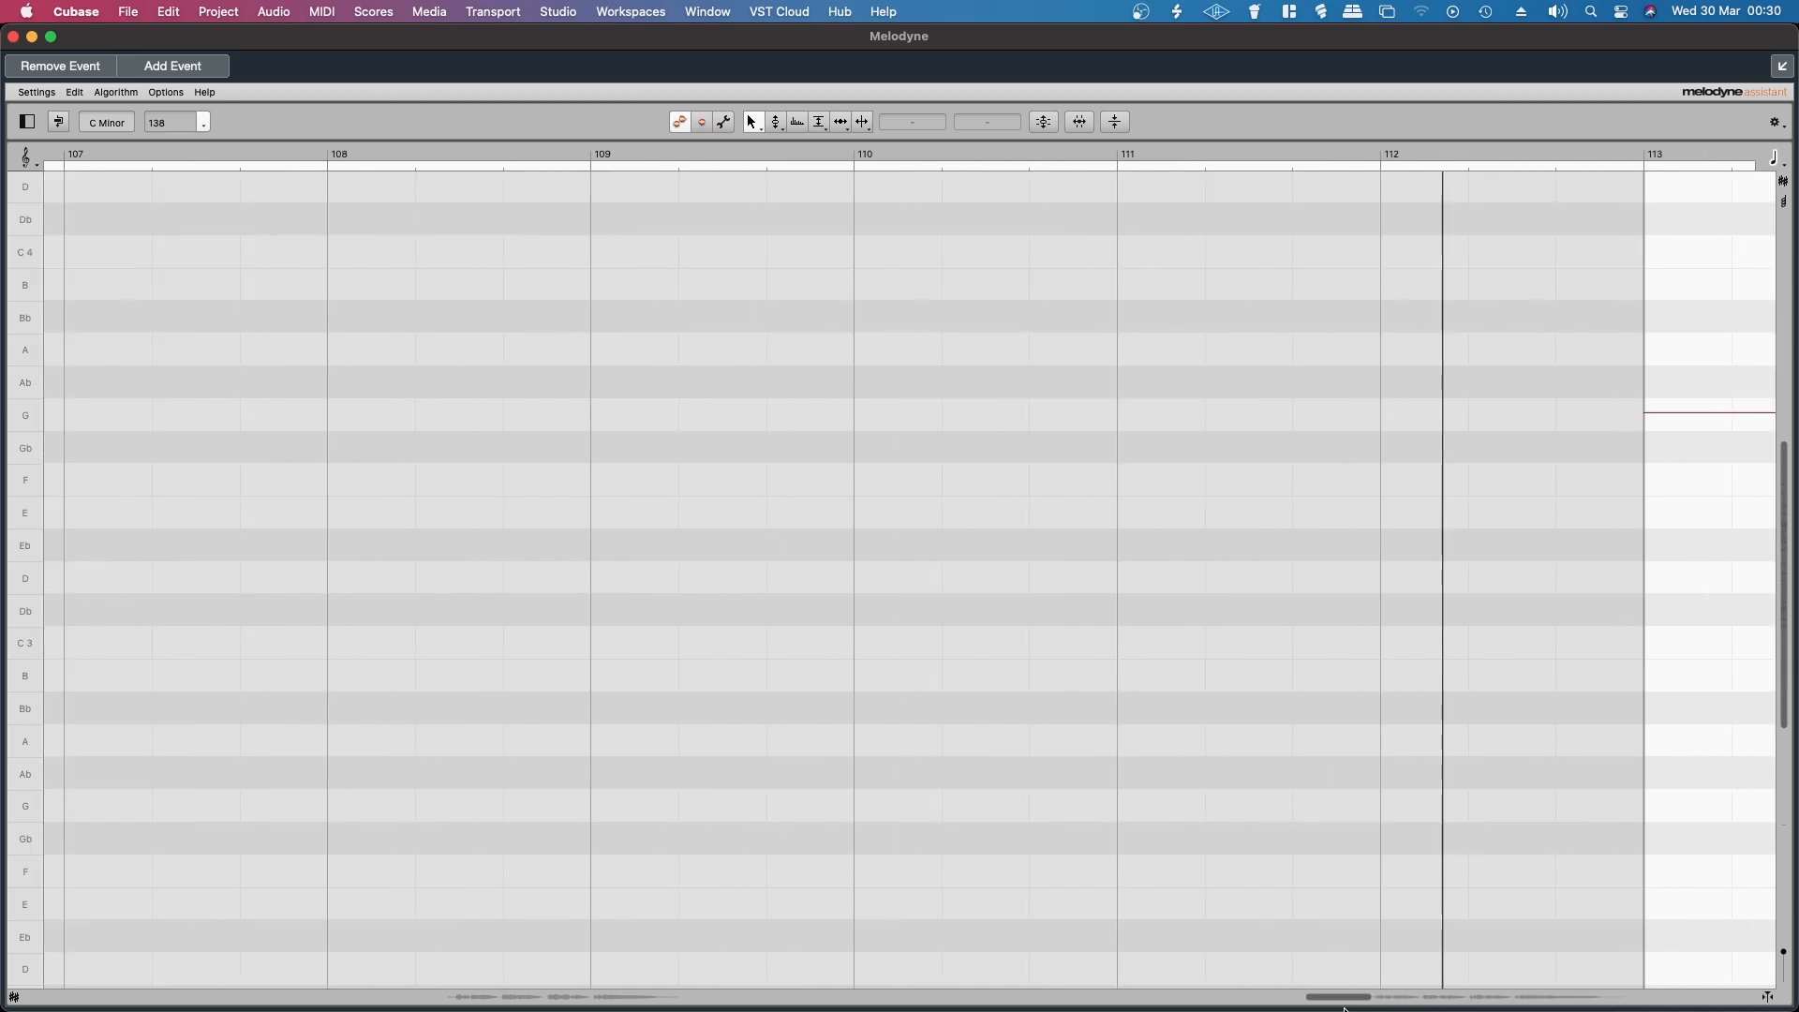
pyautogui.hscroll(3)
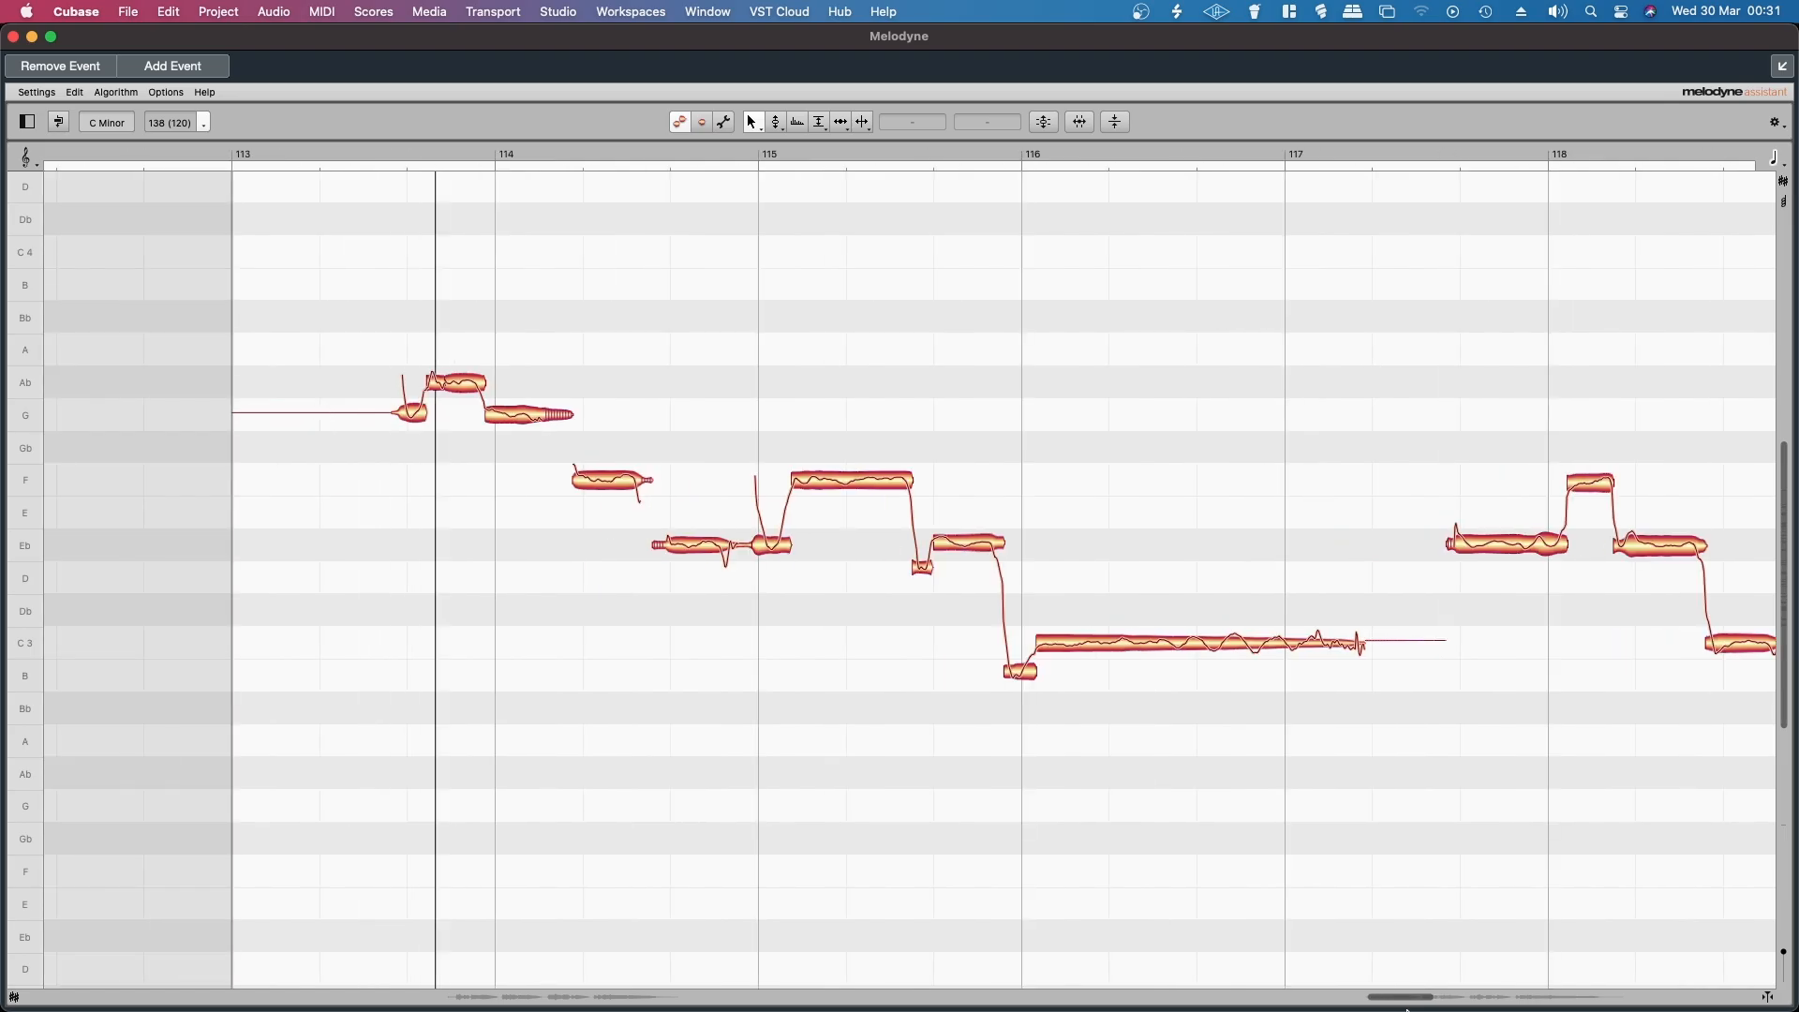
pyautogui.hscroll(3)
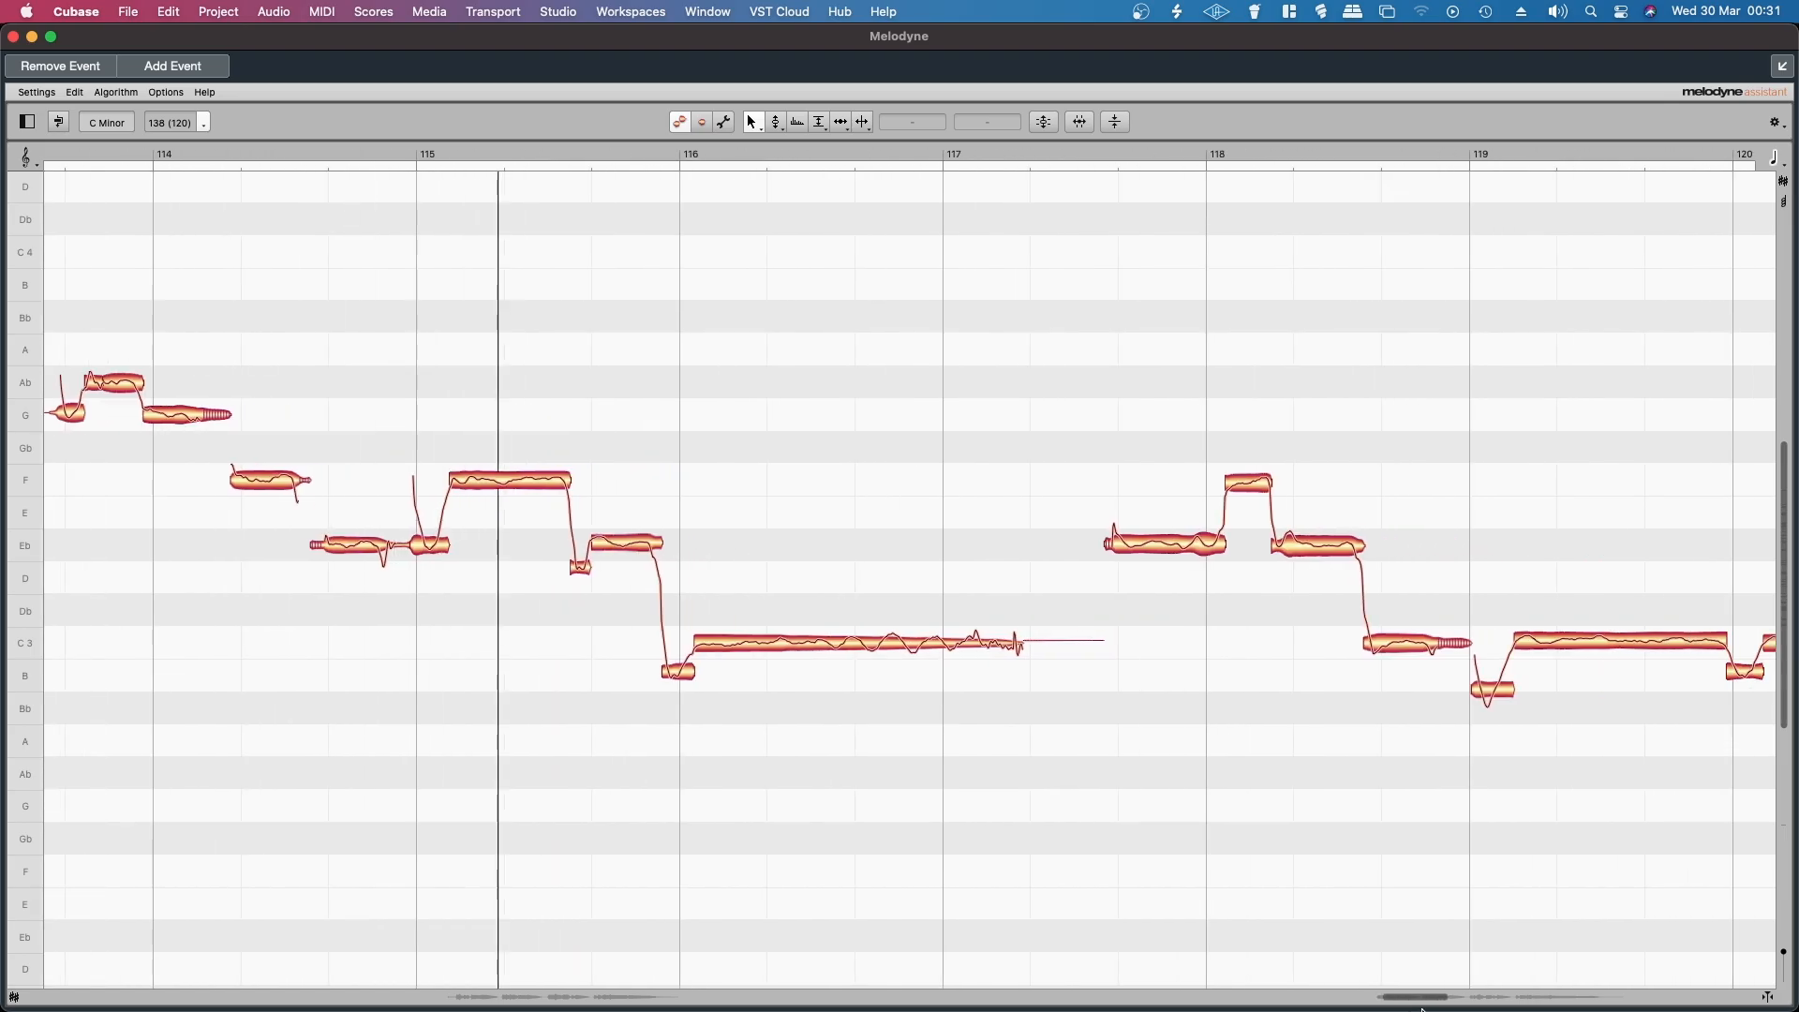
pyautogui.hscroll(3)
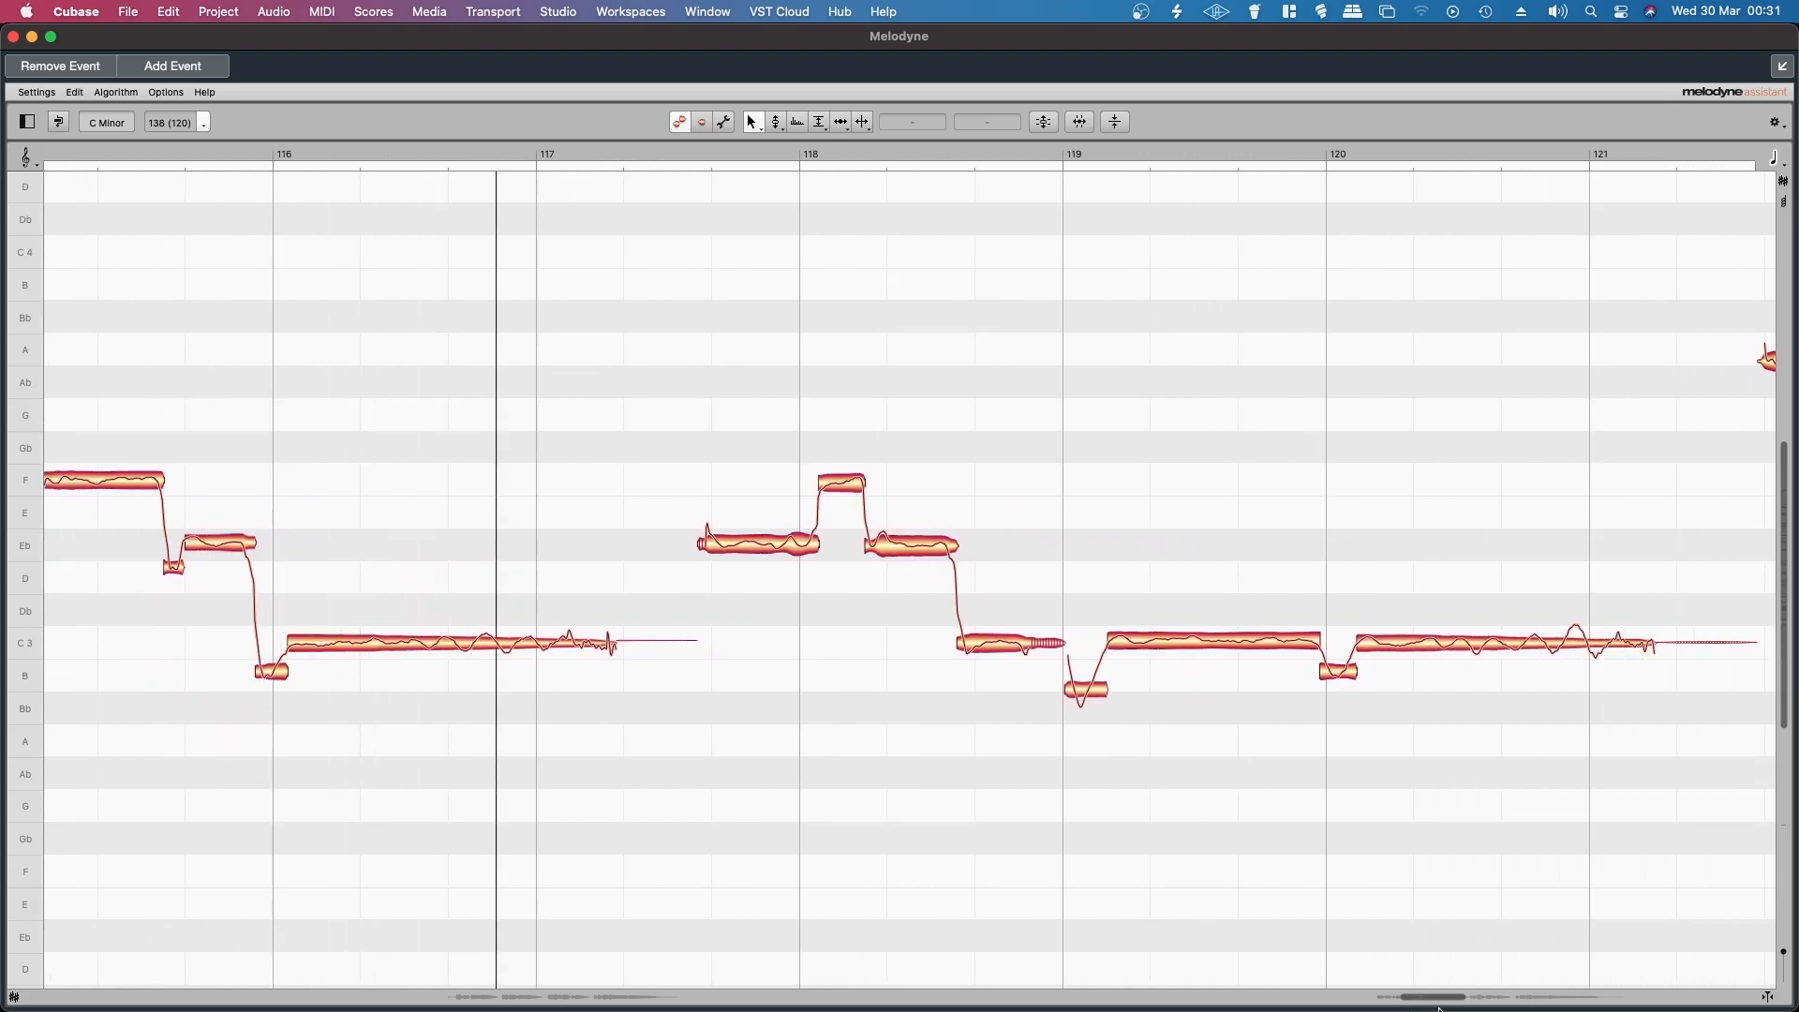
pyautogui.hscroll(3)
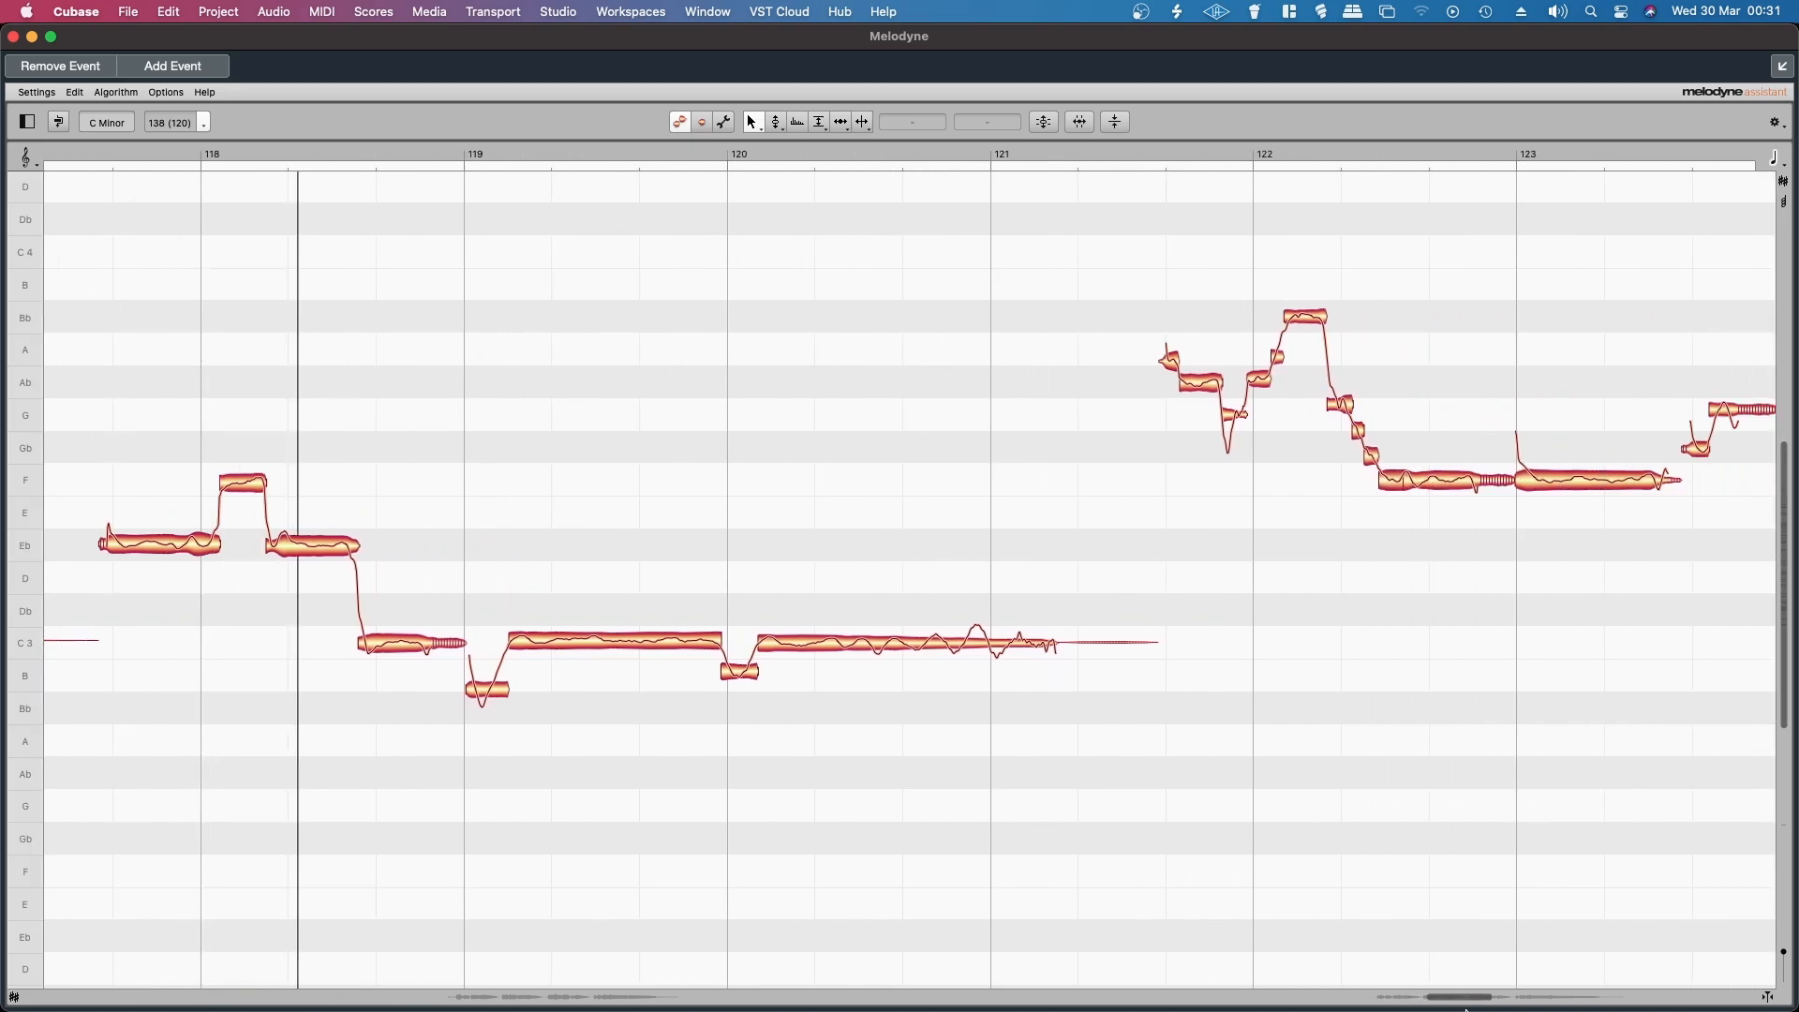
pyautogui.hscroll(3)
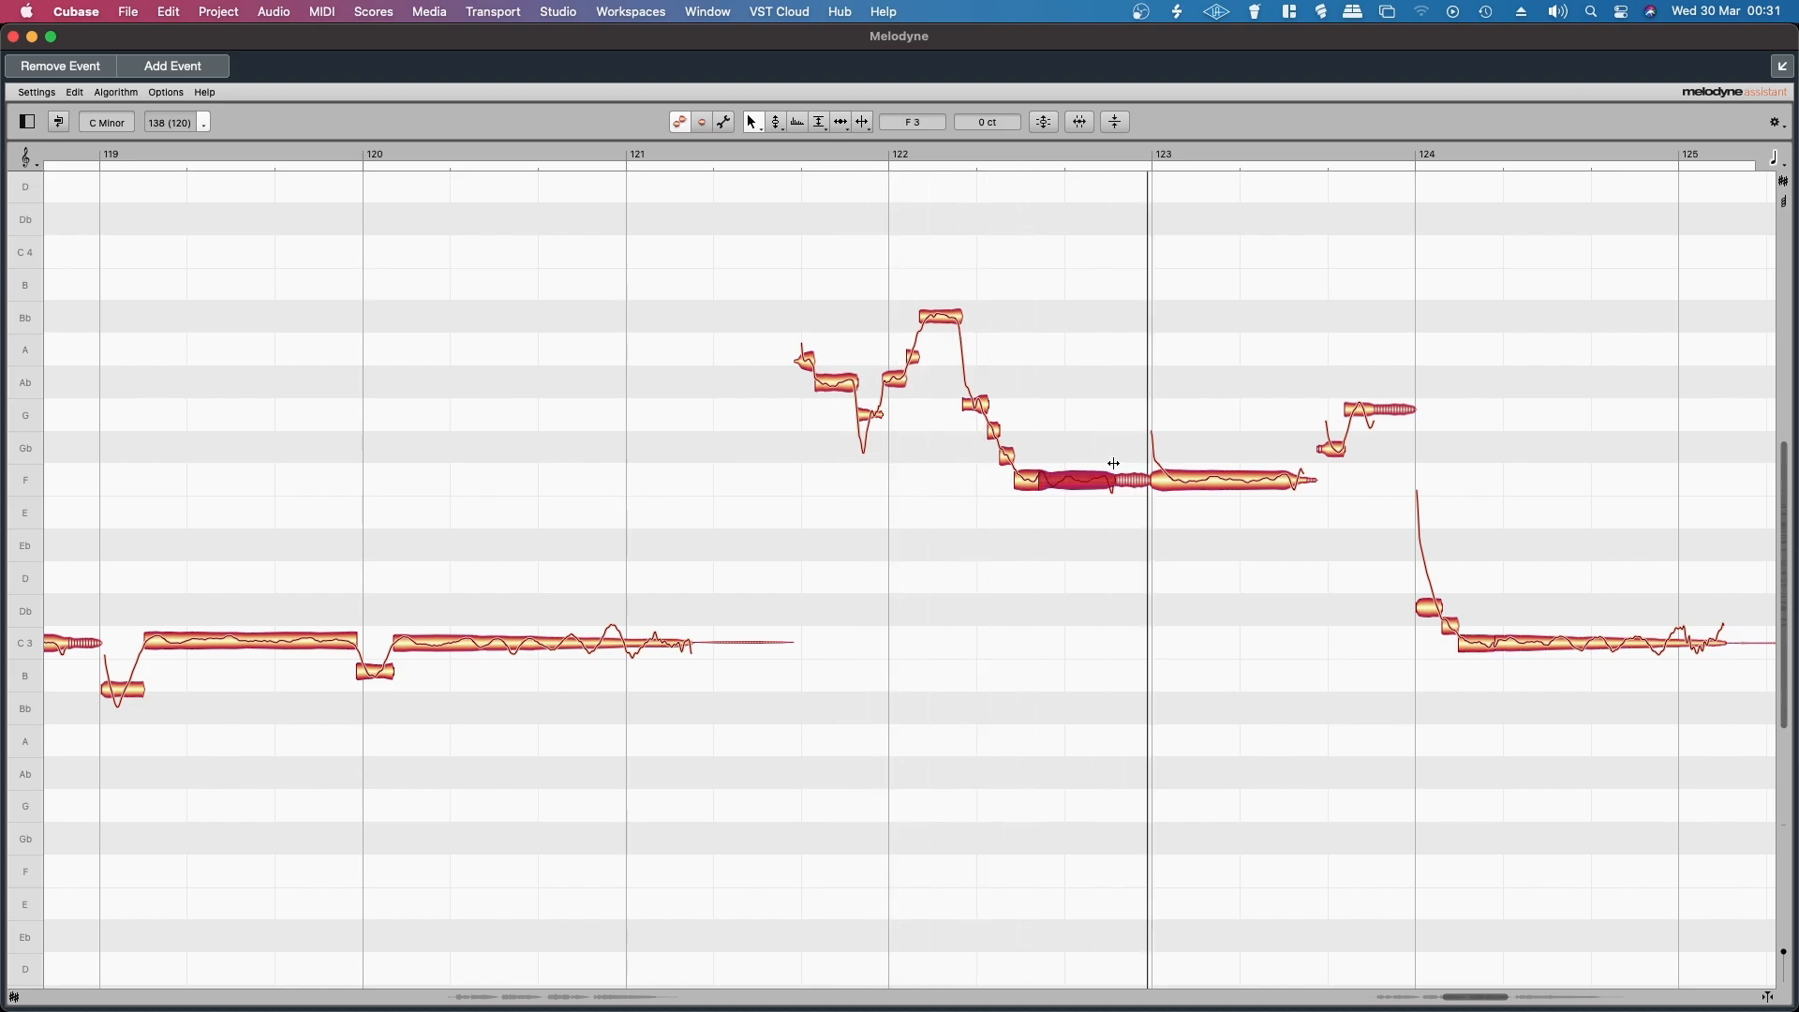
pyautogui.moveTo(1056, 276)
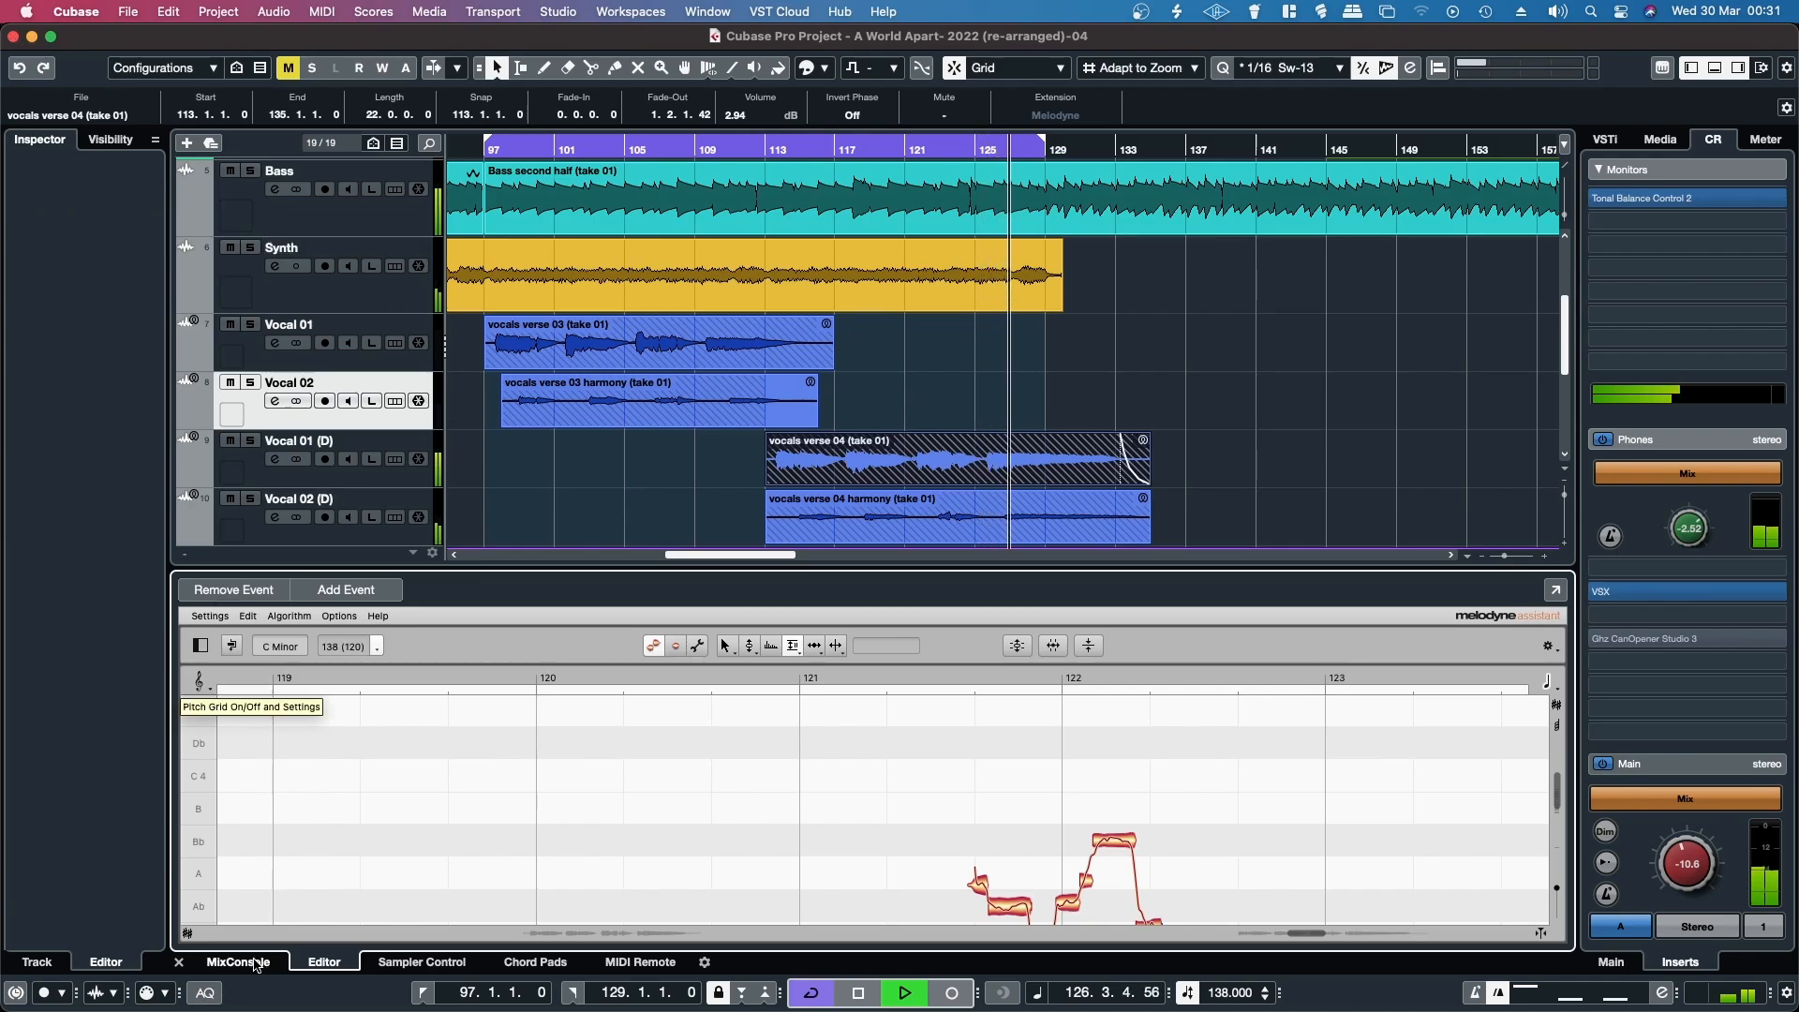
# Switch the lower zone from the Melodyne editor to the MixConsole mixer.
pyautogui.click(237, 961)
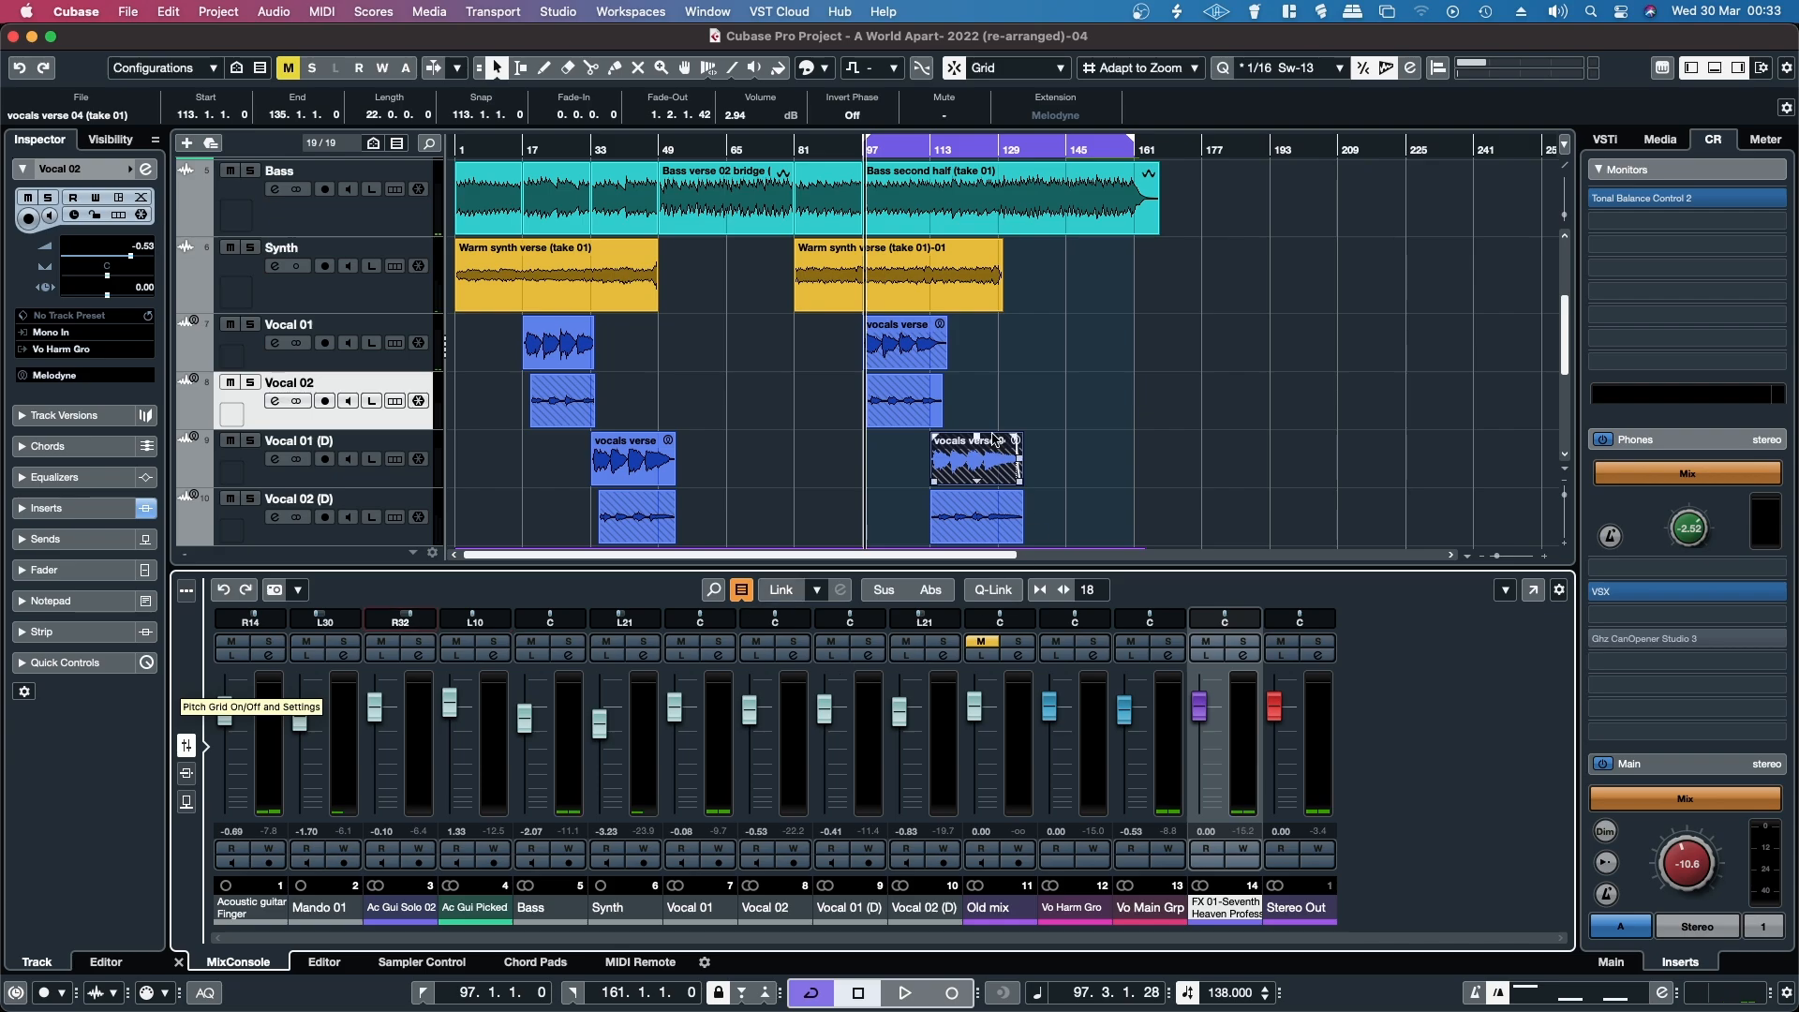
pyautogui.click(906, 344)
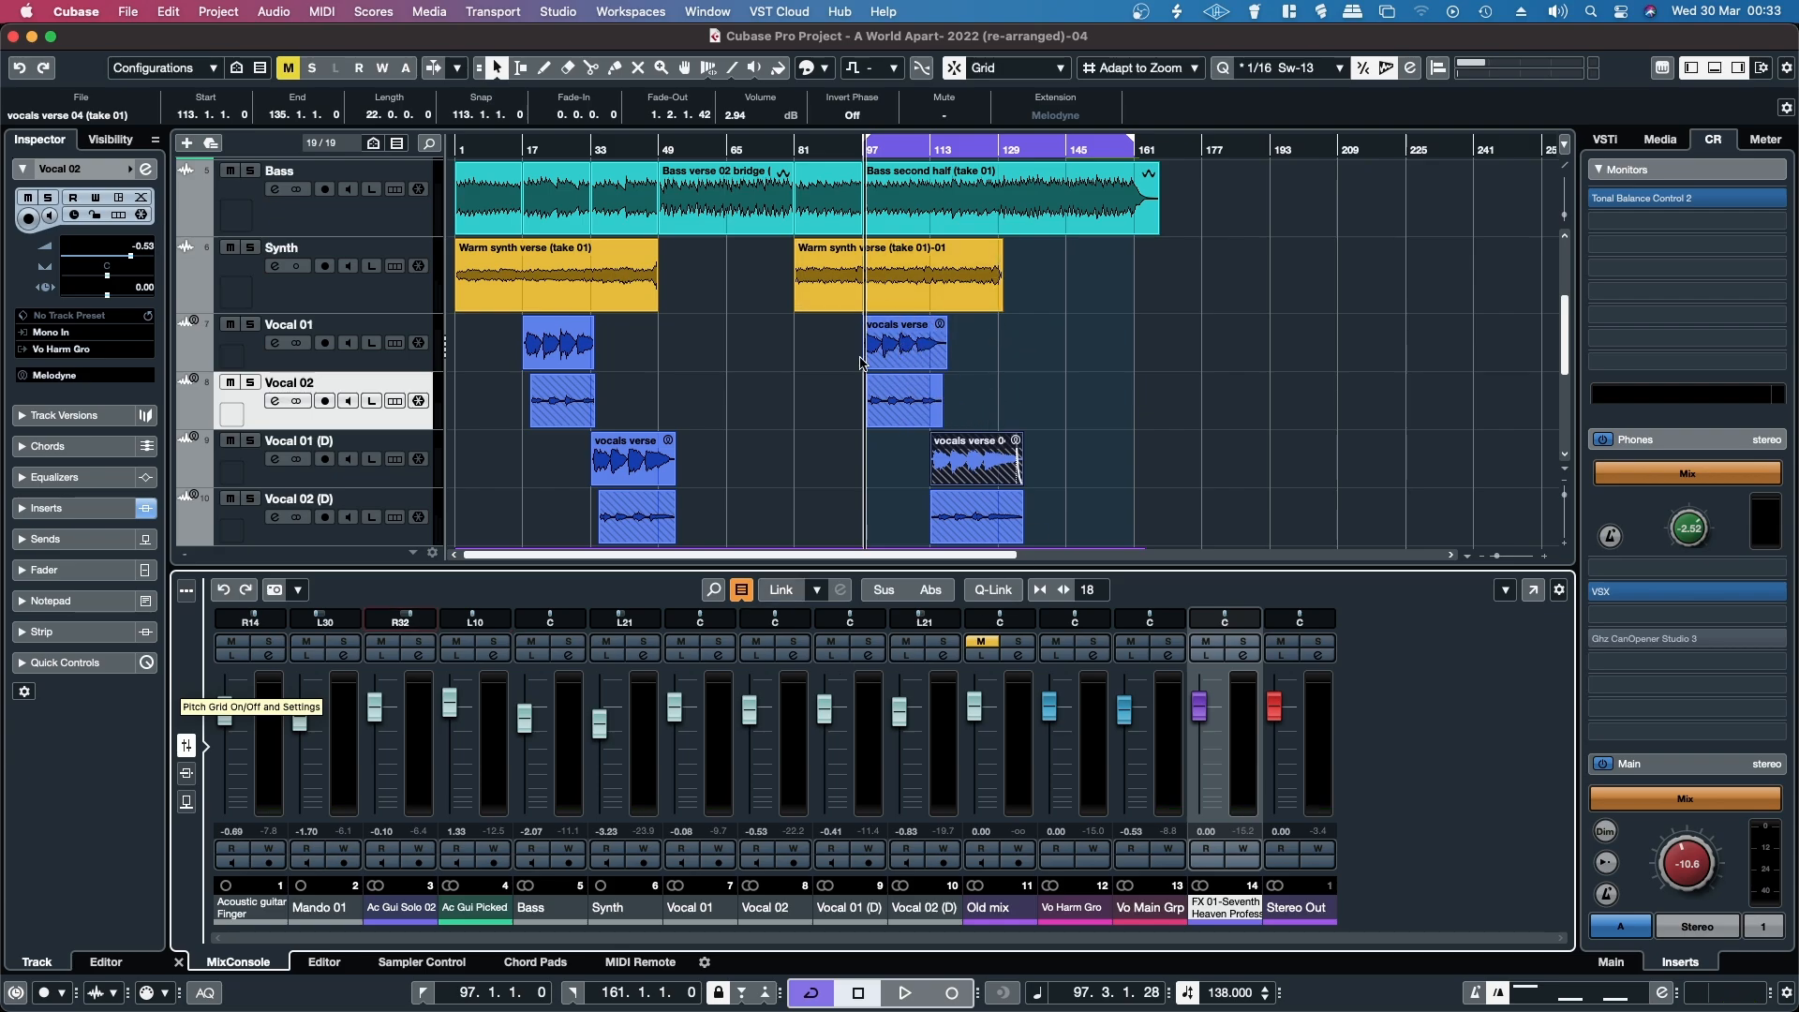
pyautogui.moveTo(977, 379)
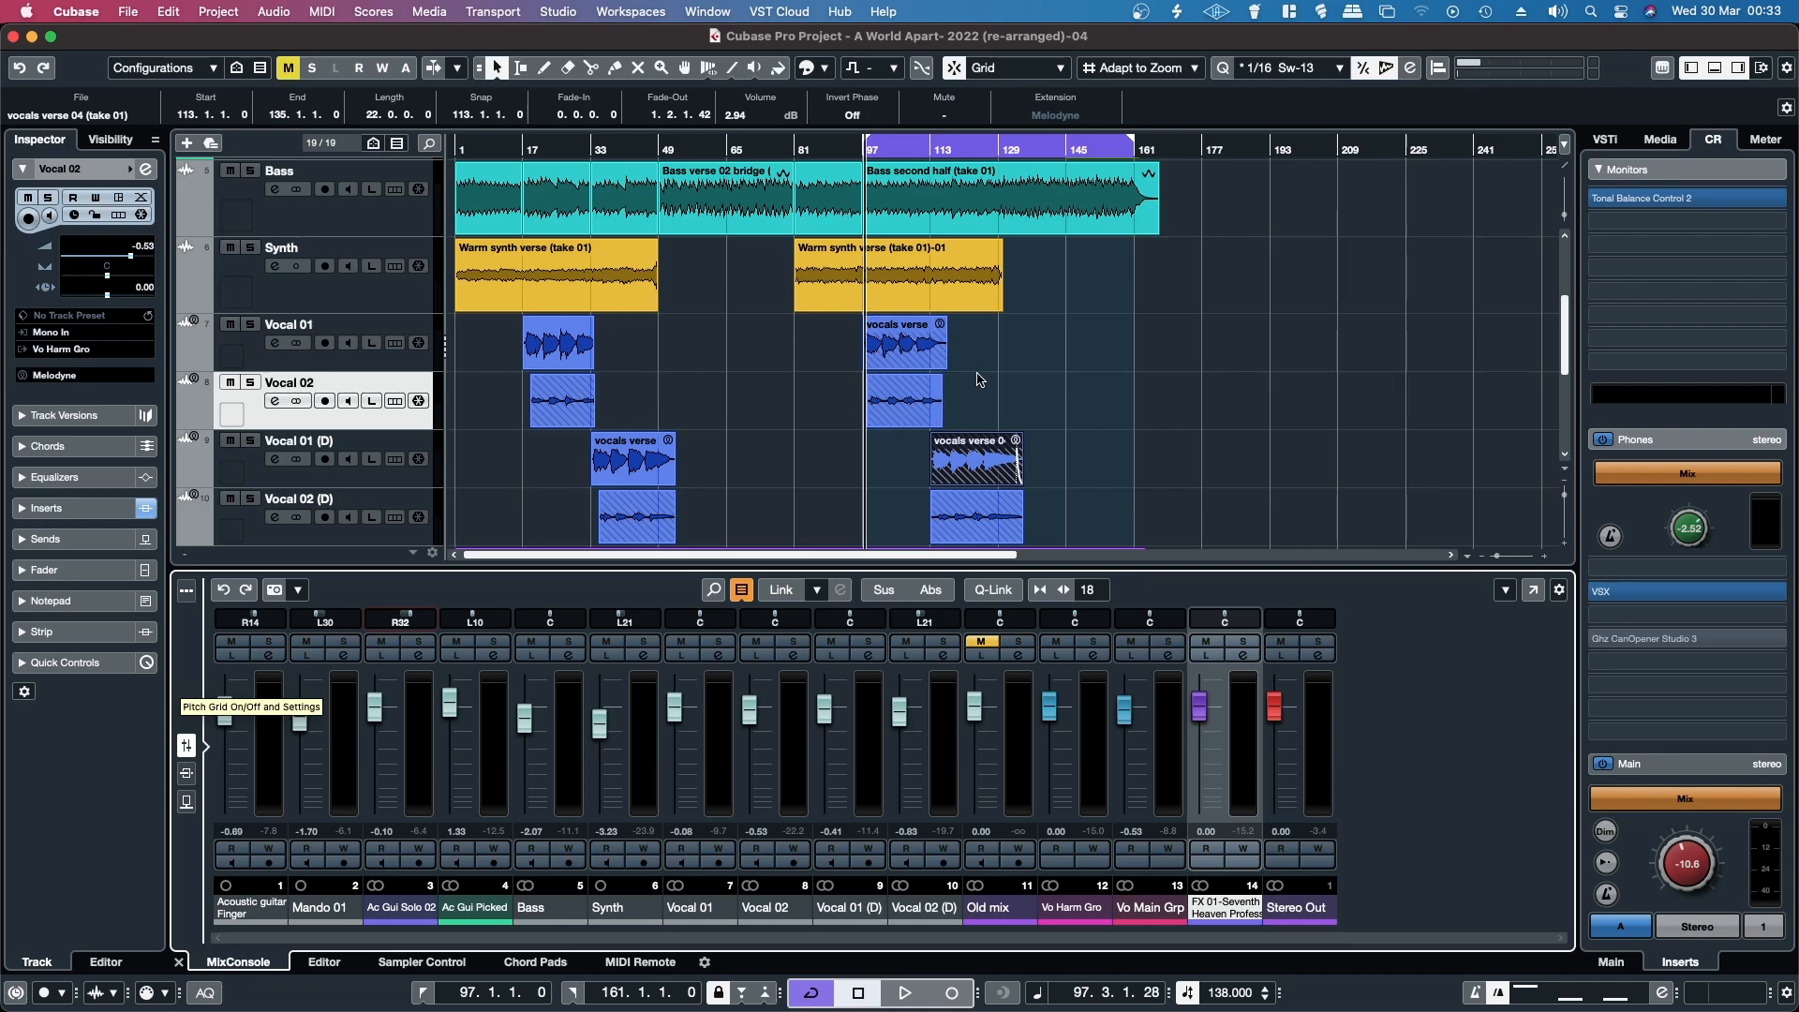
pyautogui.click(632, 459)
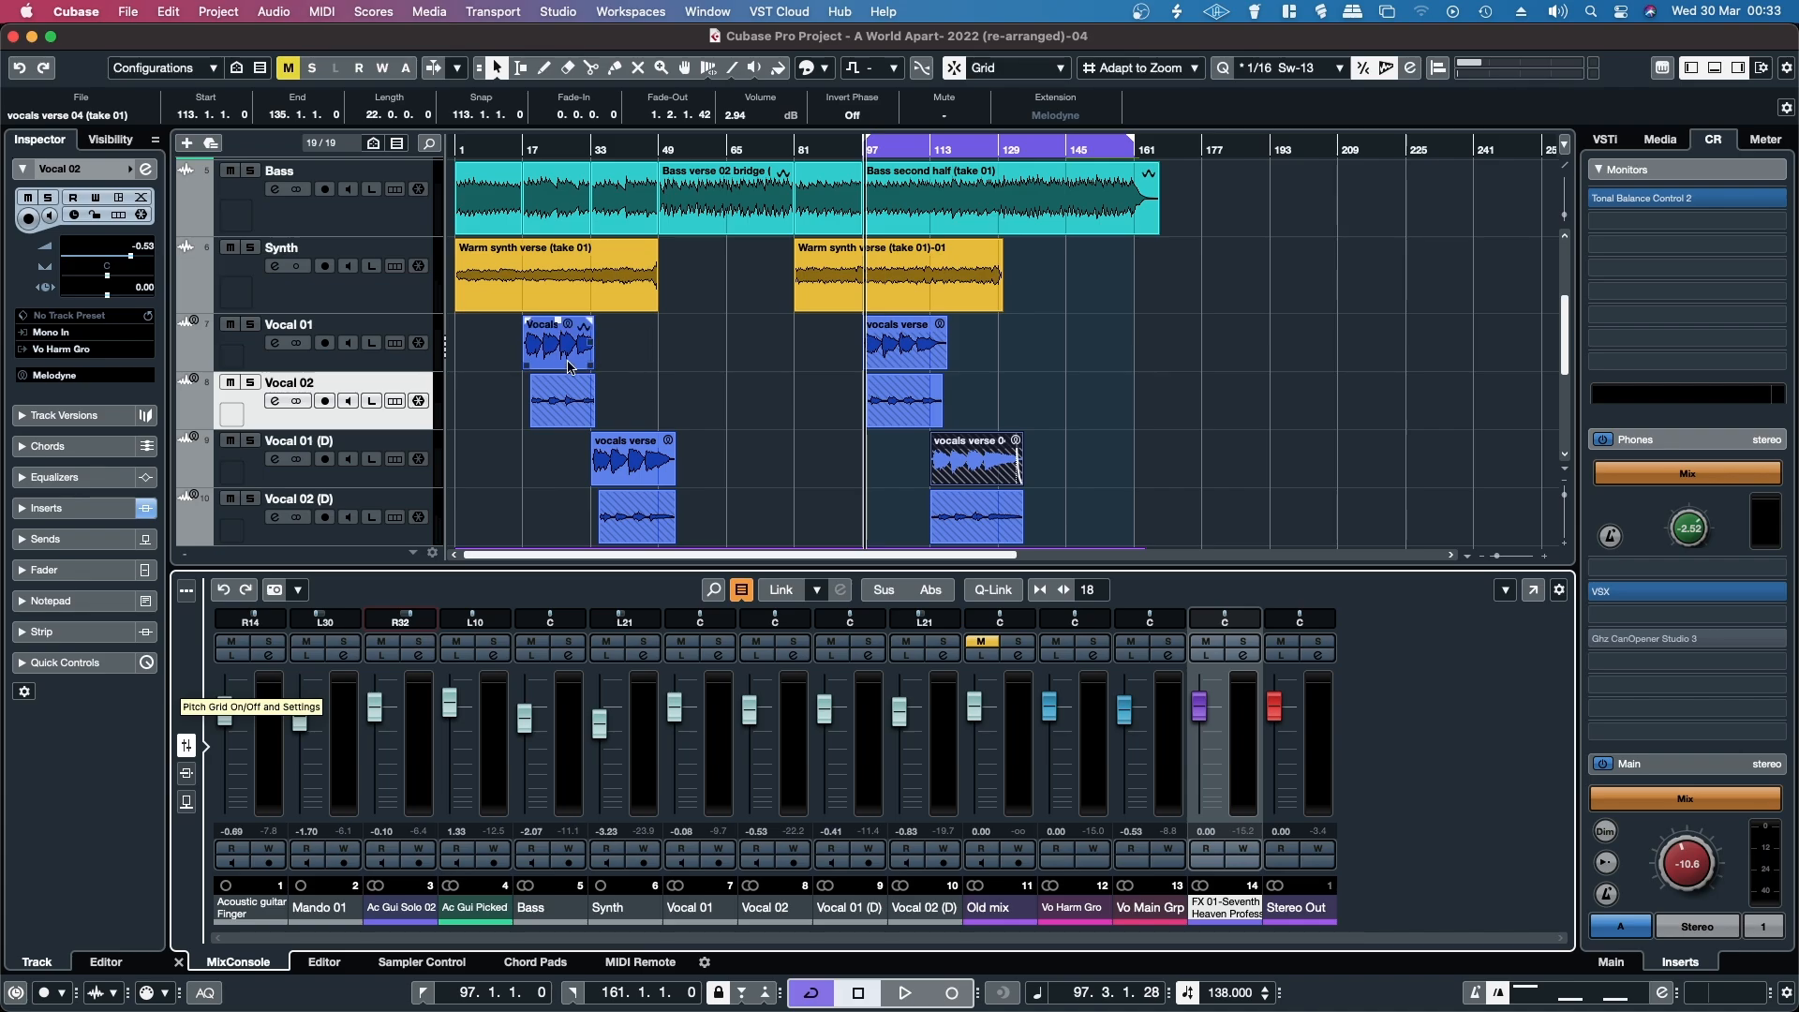
pyautogui.click(628, 357)
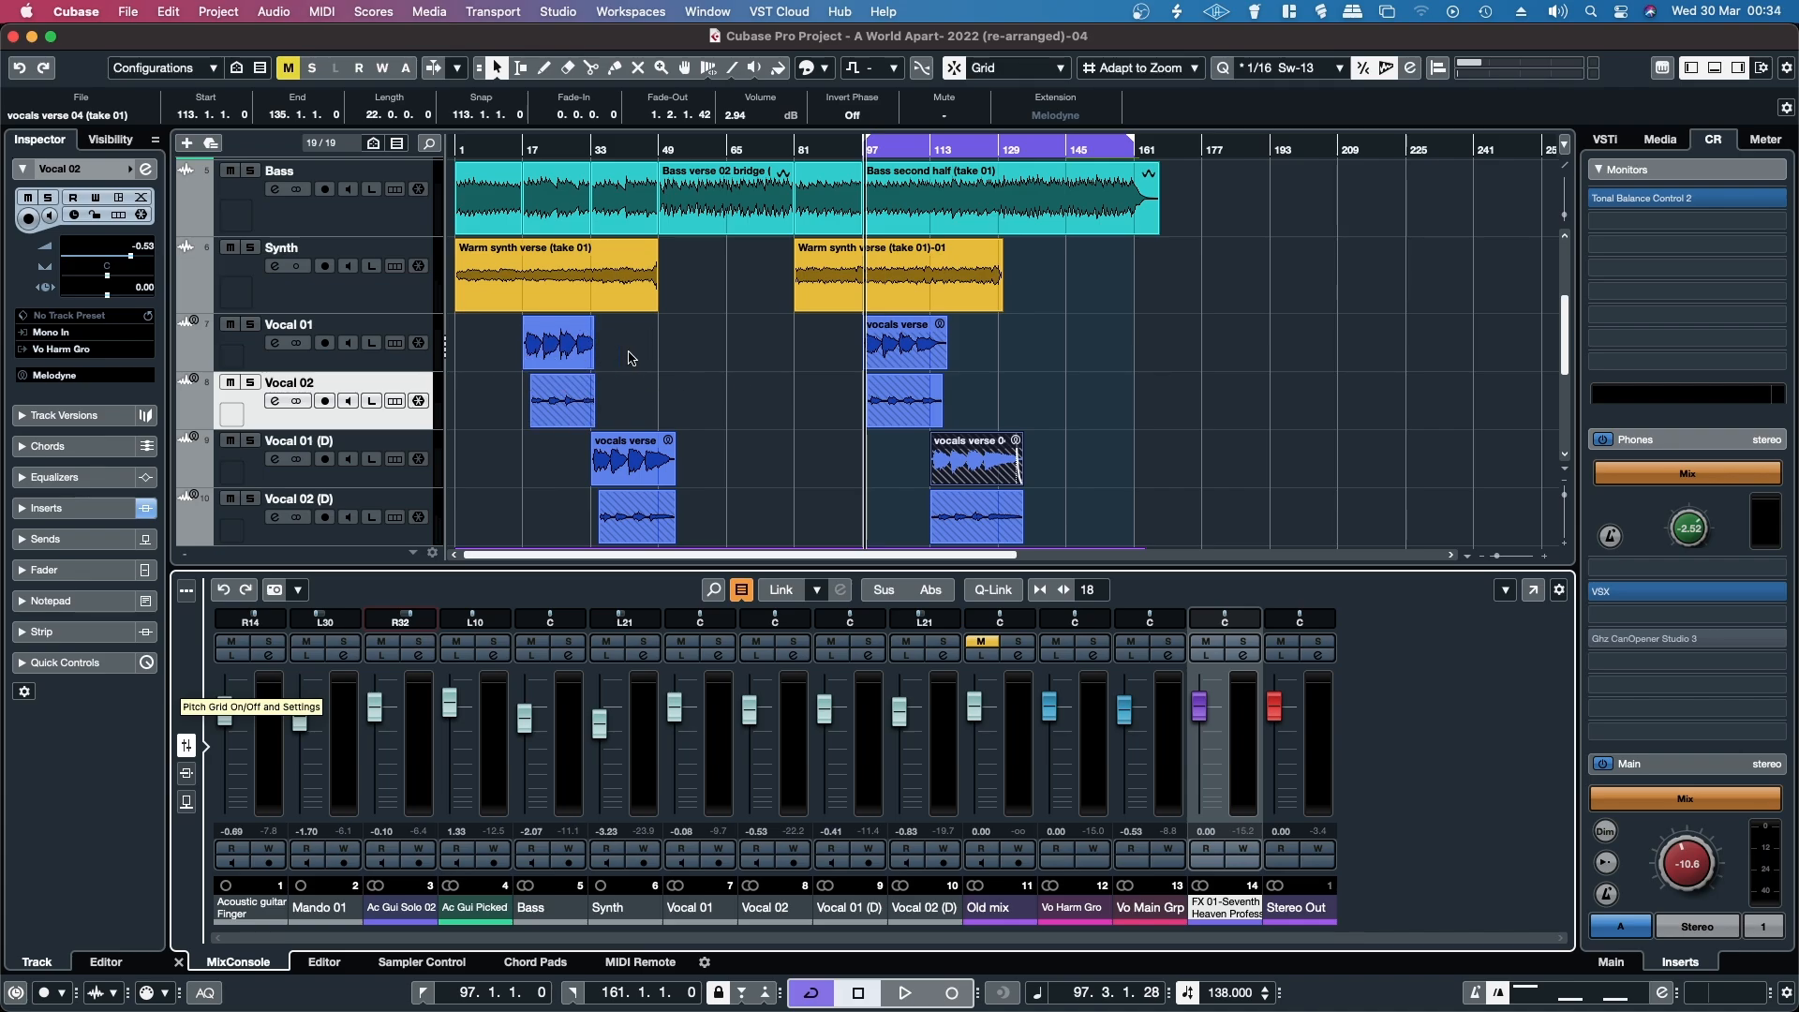
pyautogui.click(631, 522)
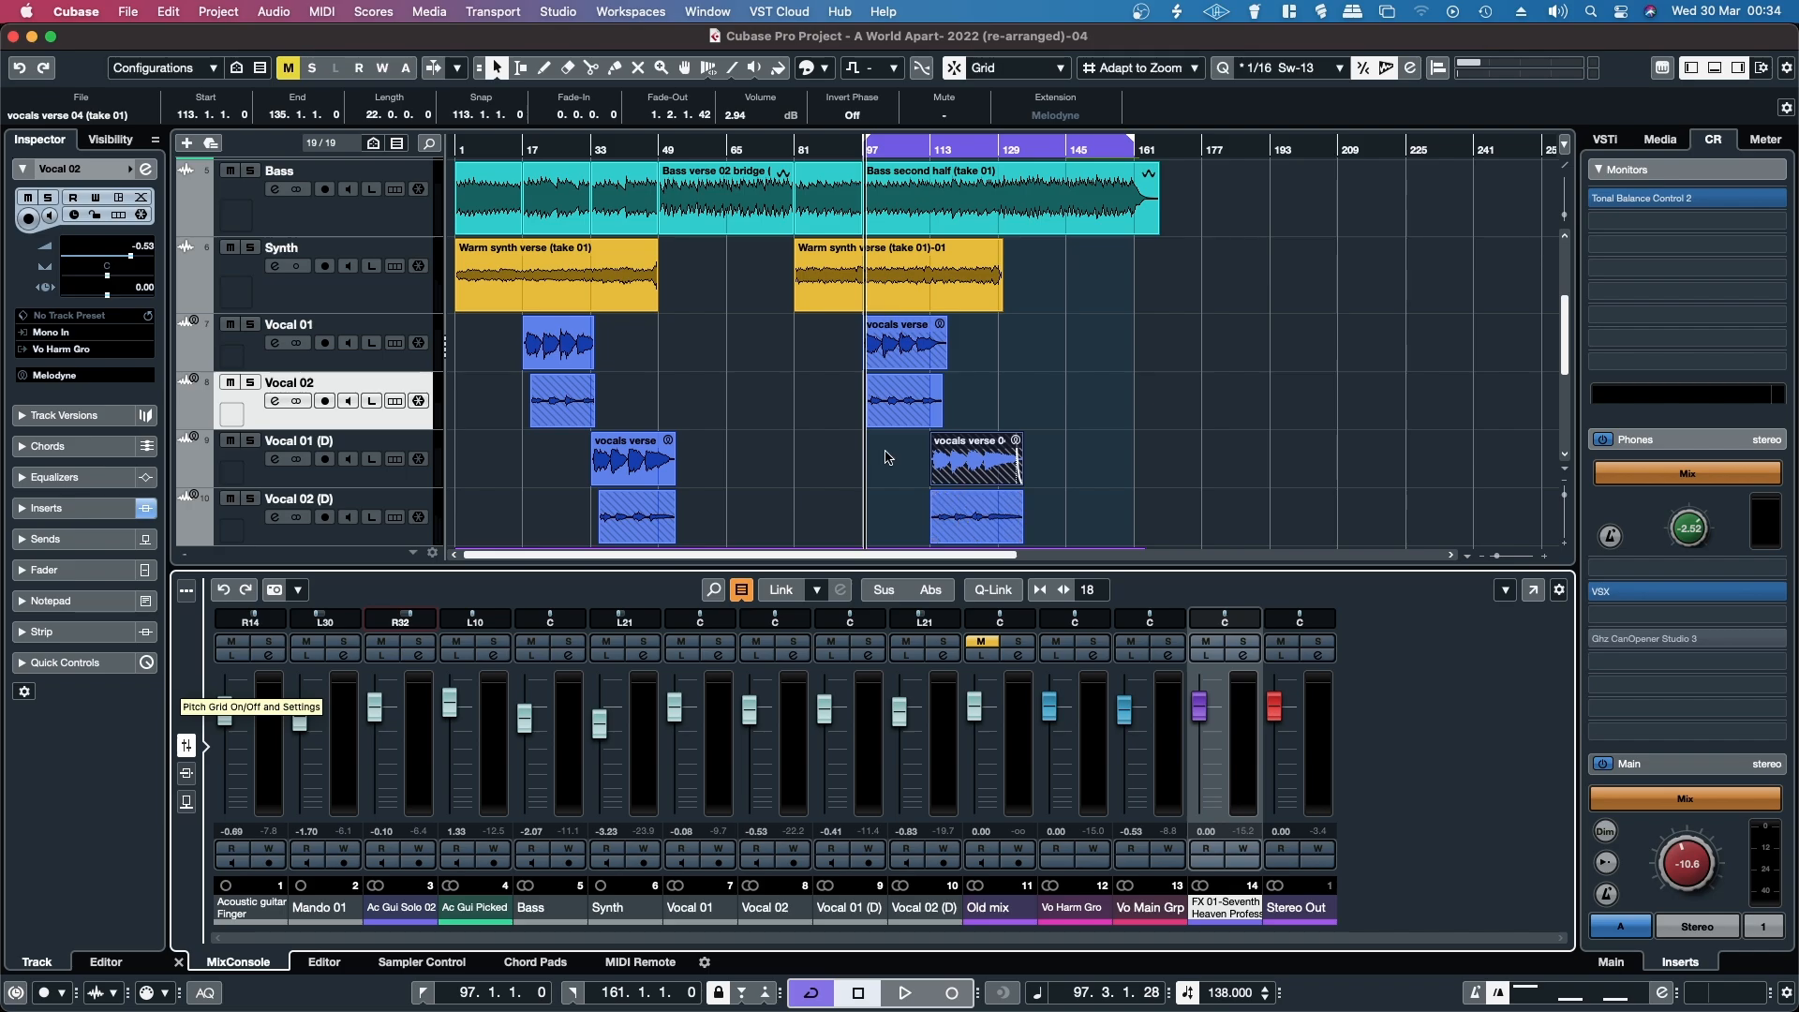
pyautogui.scroll(-3)
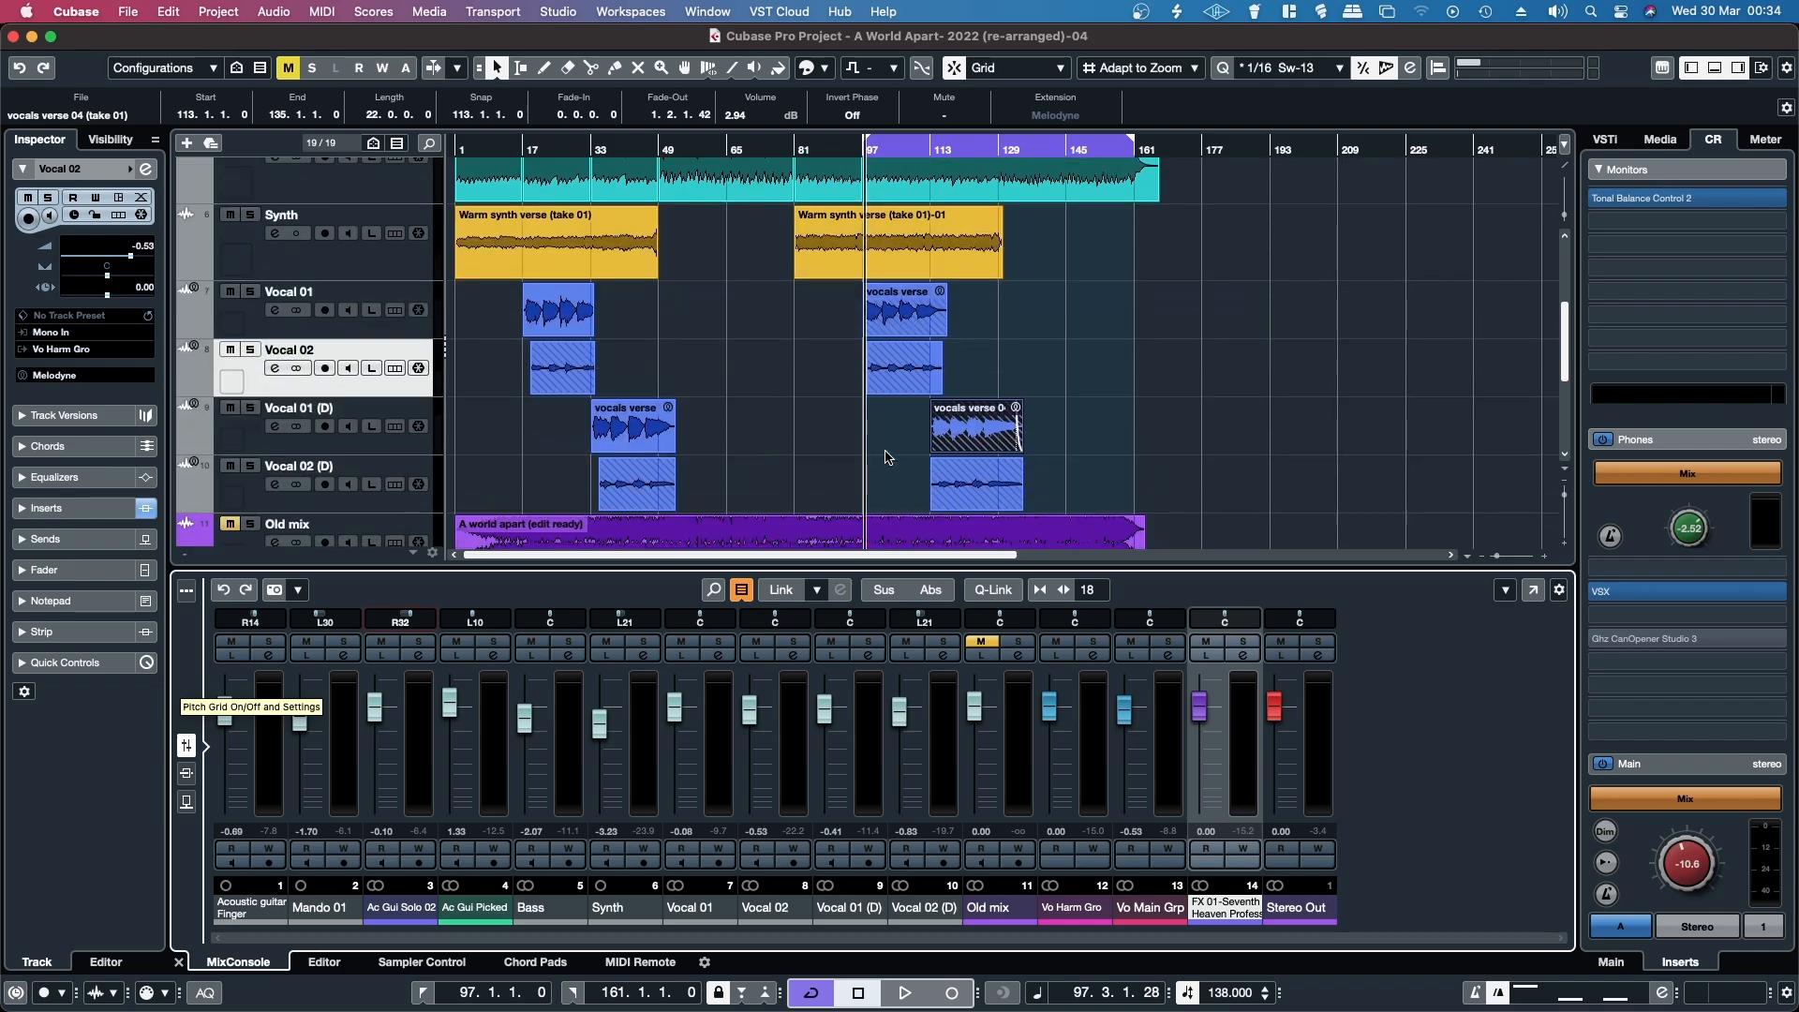